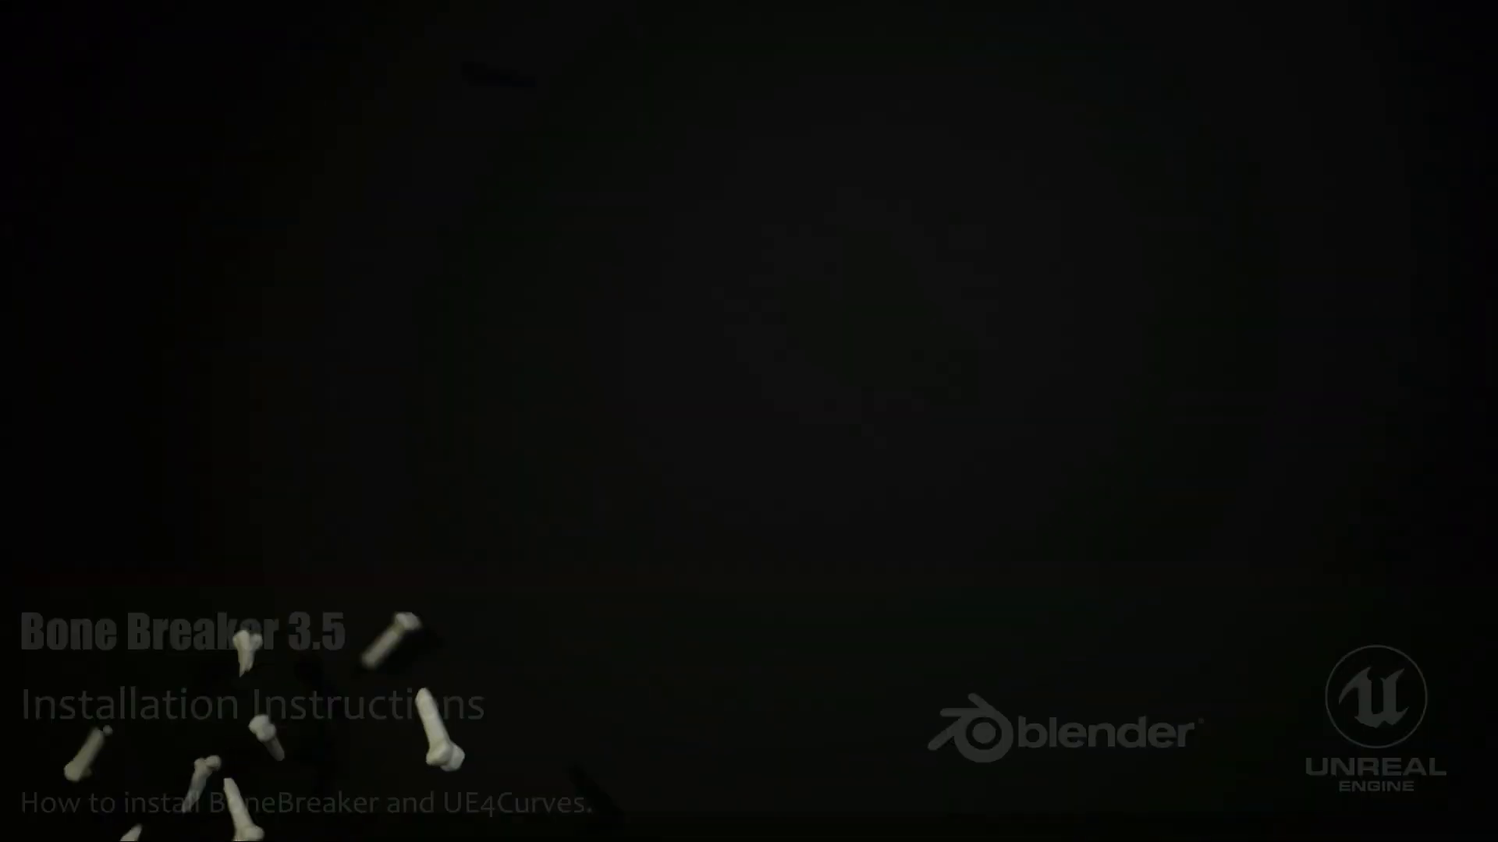
Install bonebreaker-v3.5-2.8.zip in Preferences > Add-ons and enable Rigging: BoneBreaker
click(435, 822)
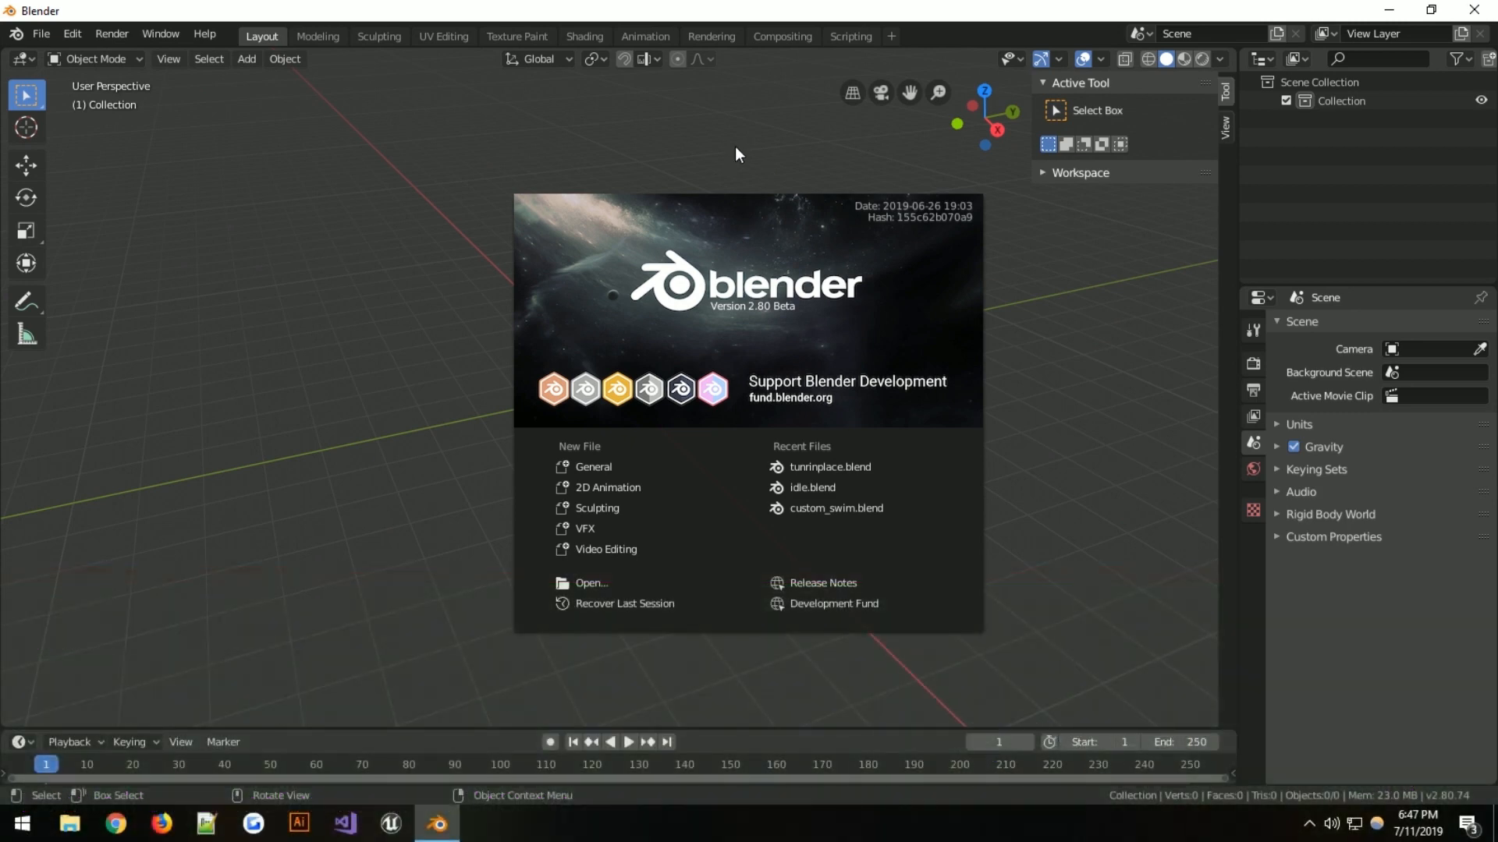
mouse_move(629, 173)
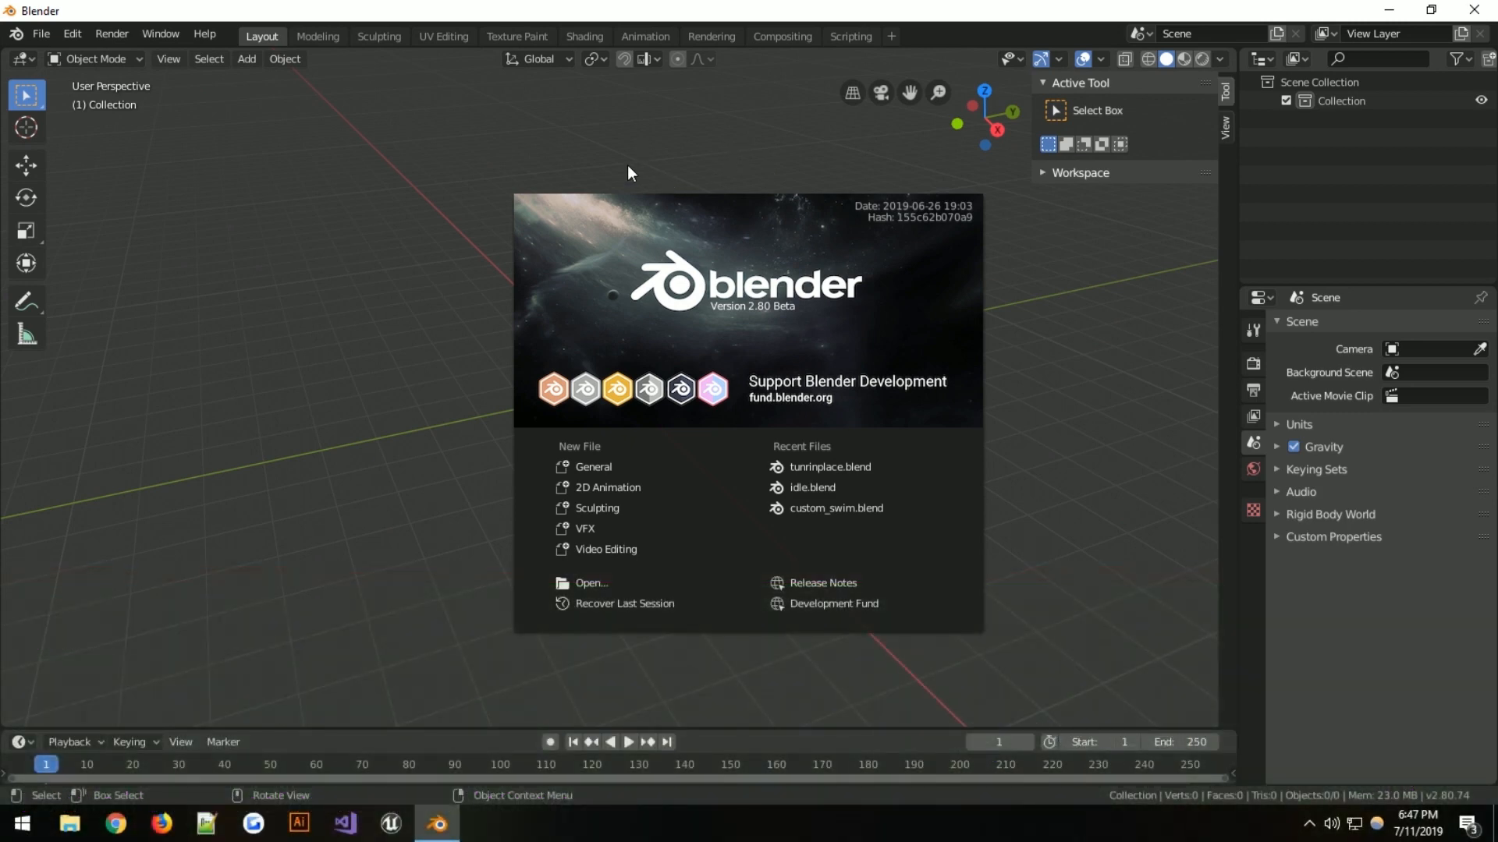
mouse_move(723, 233)
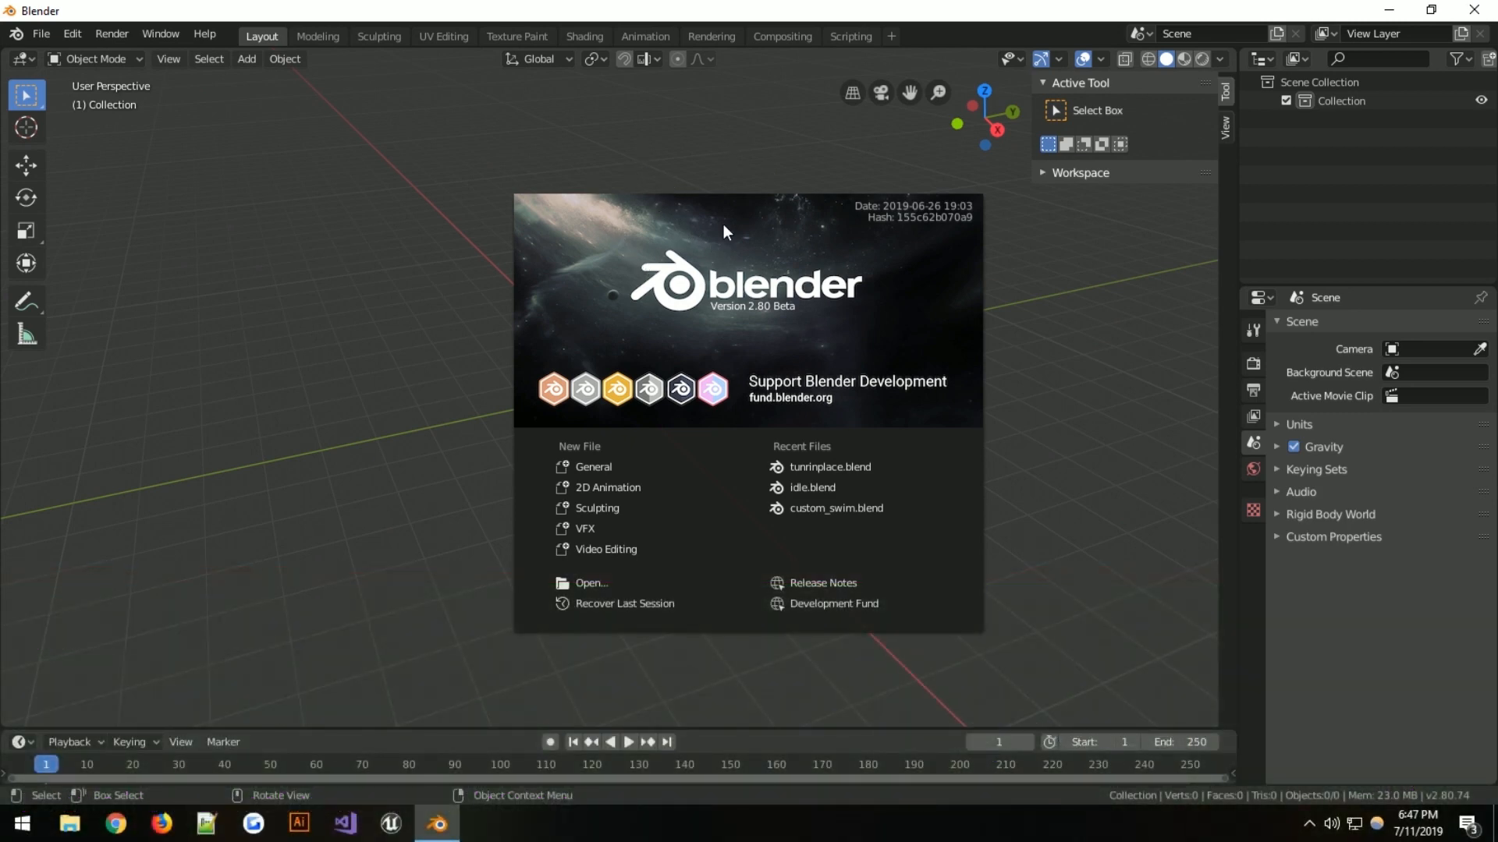
mouse_move(487, 226)
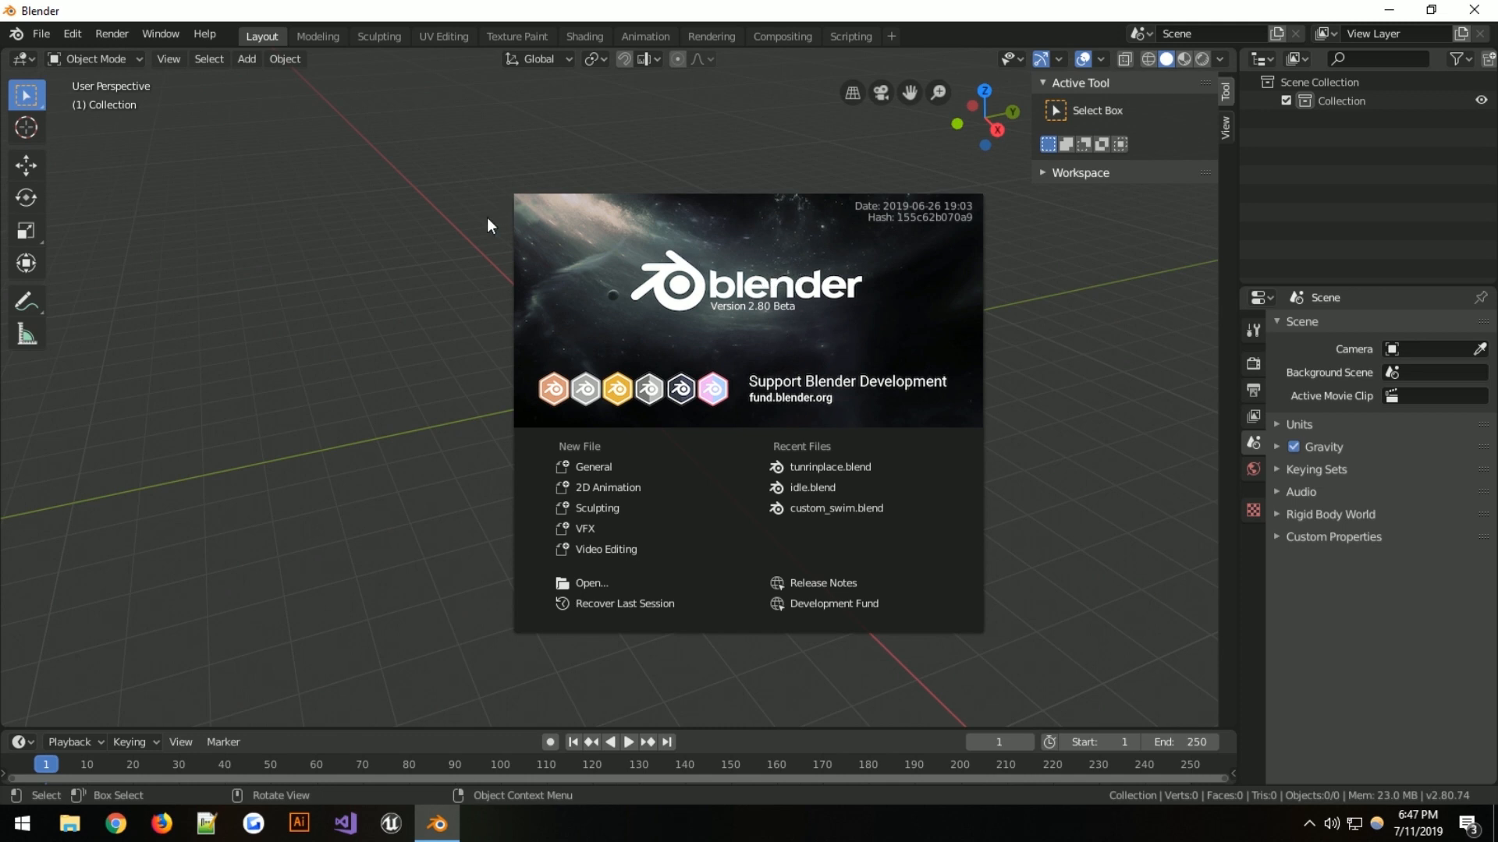
mouse_move(84, 35)
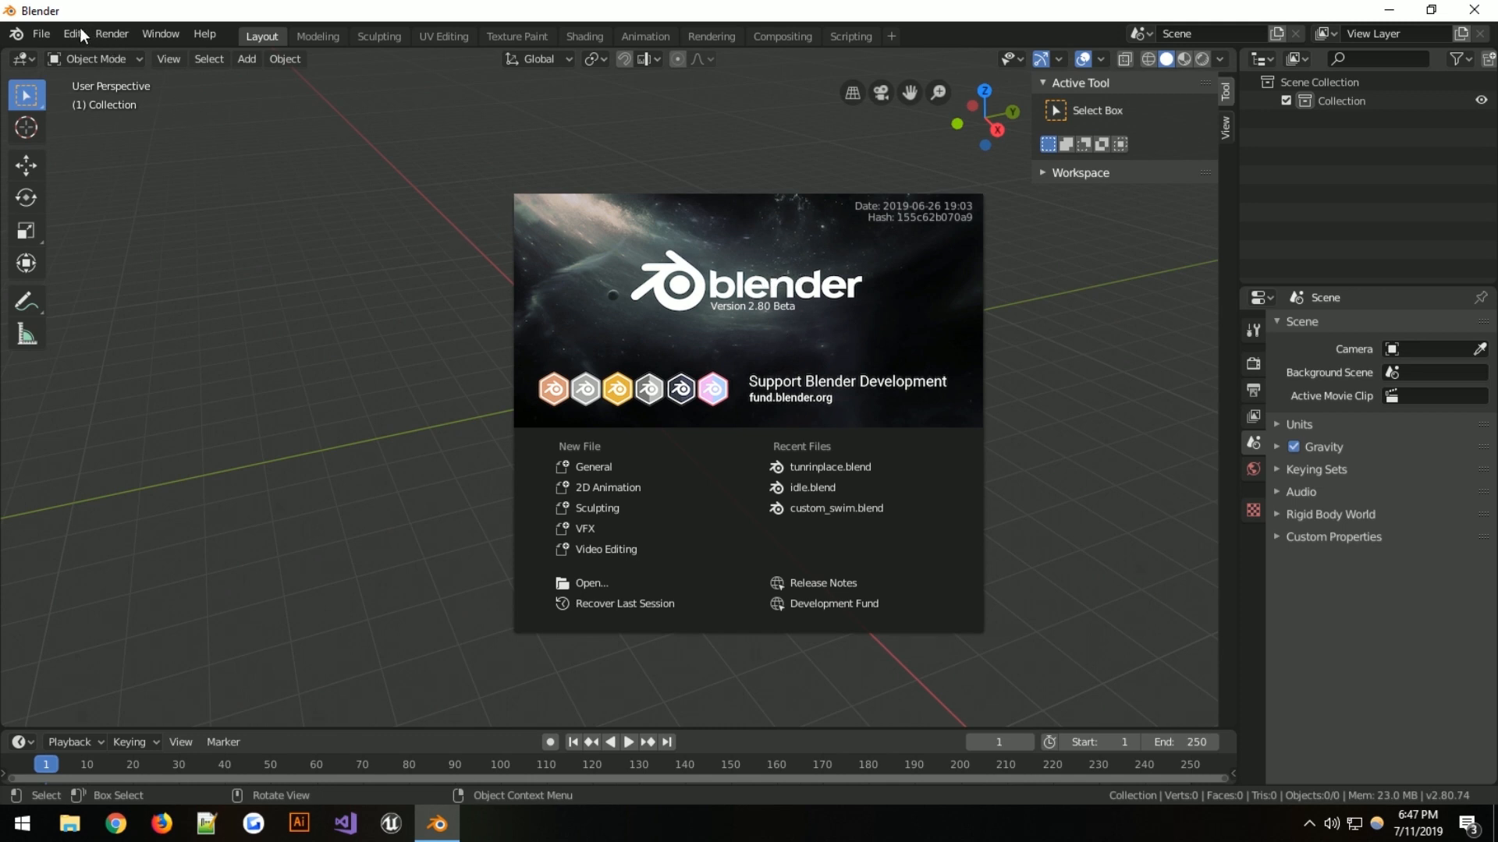
click(71, 33)
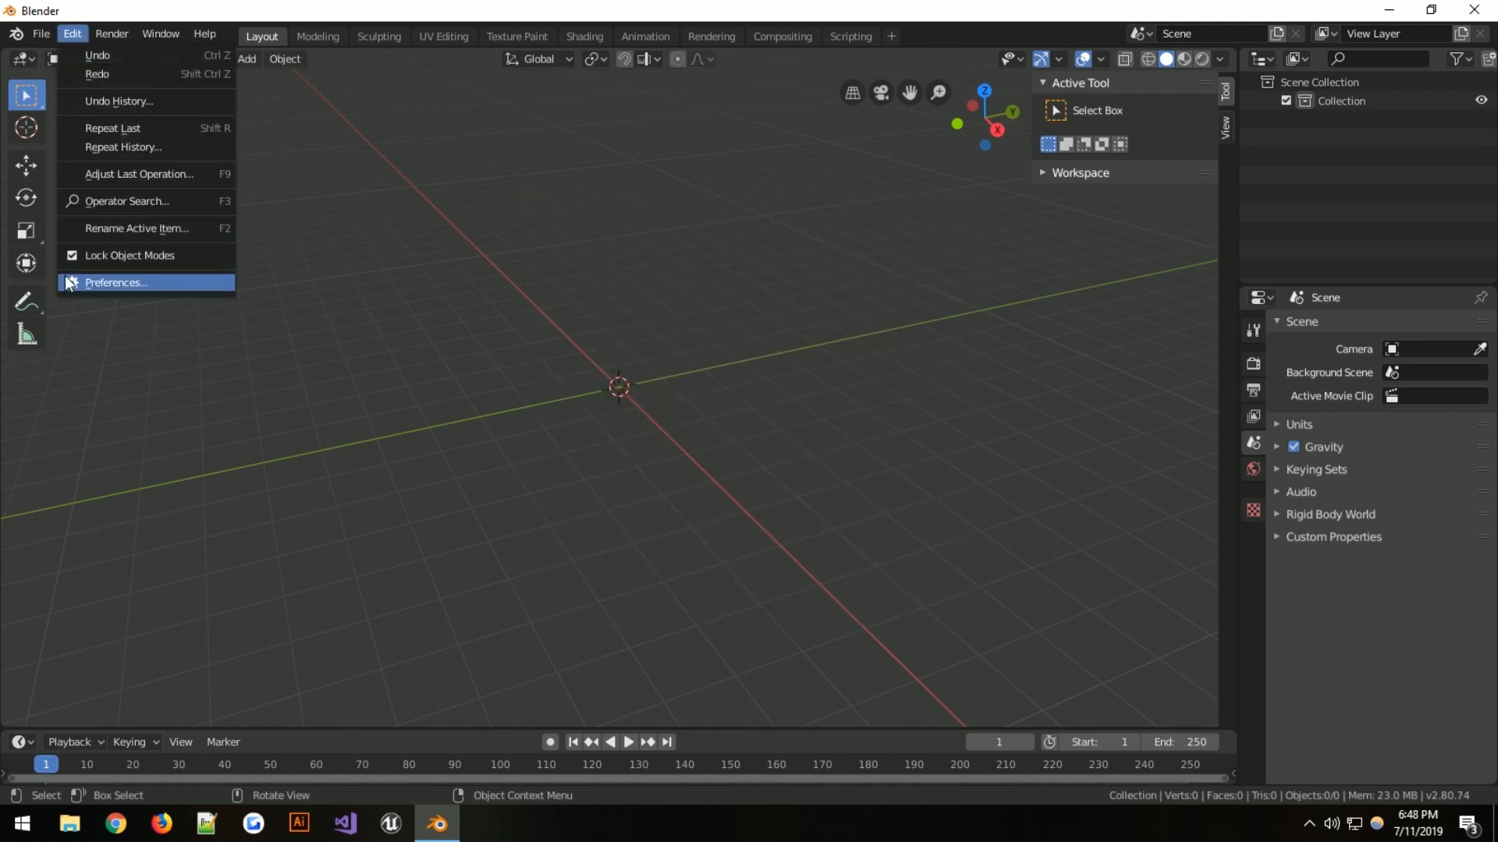
mouse_move(115, 285)
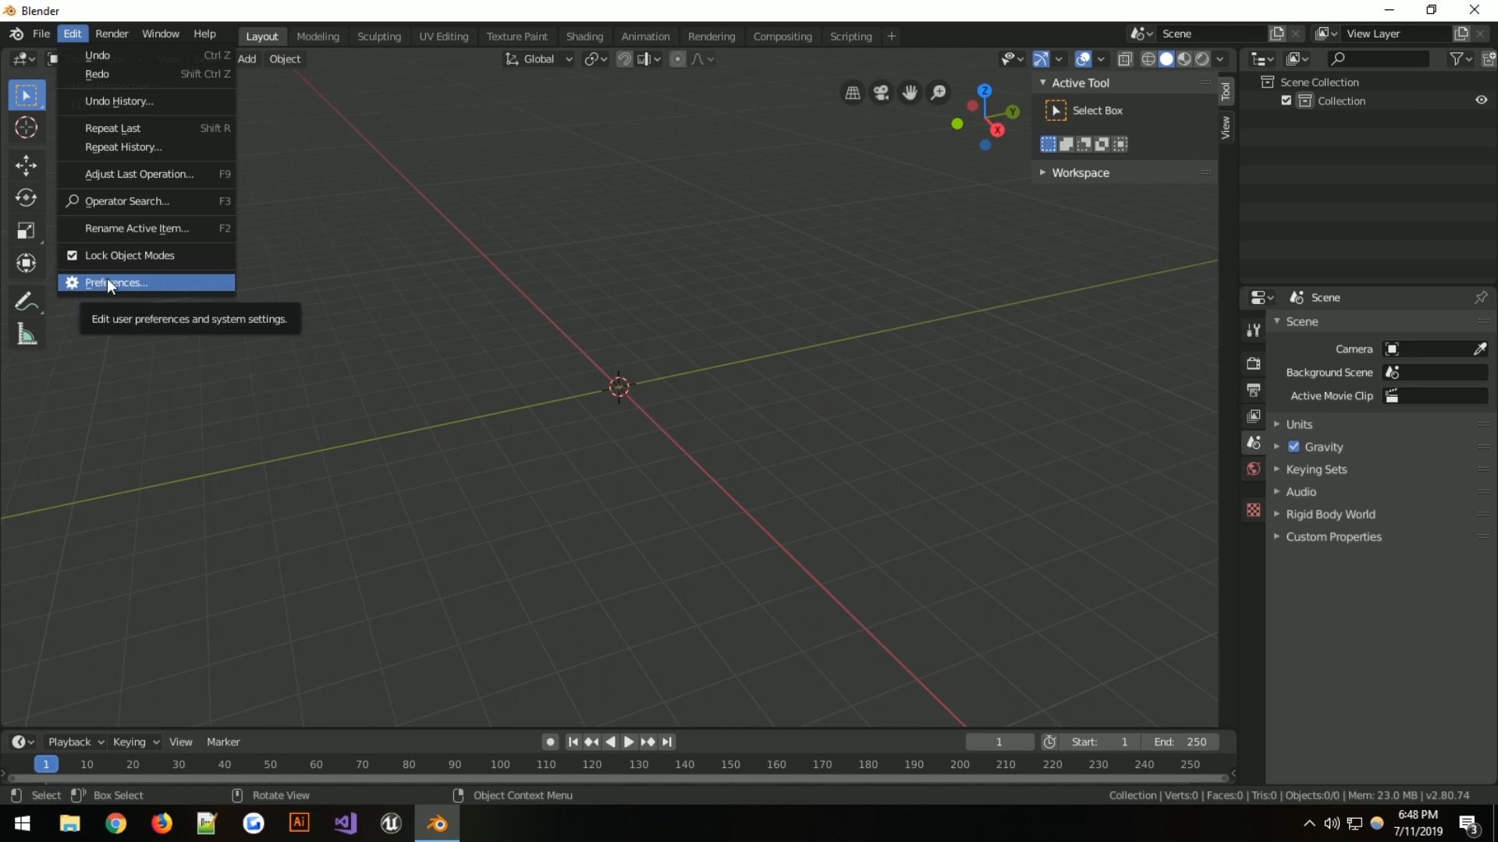
click(116, 282)
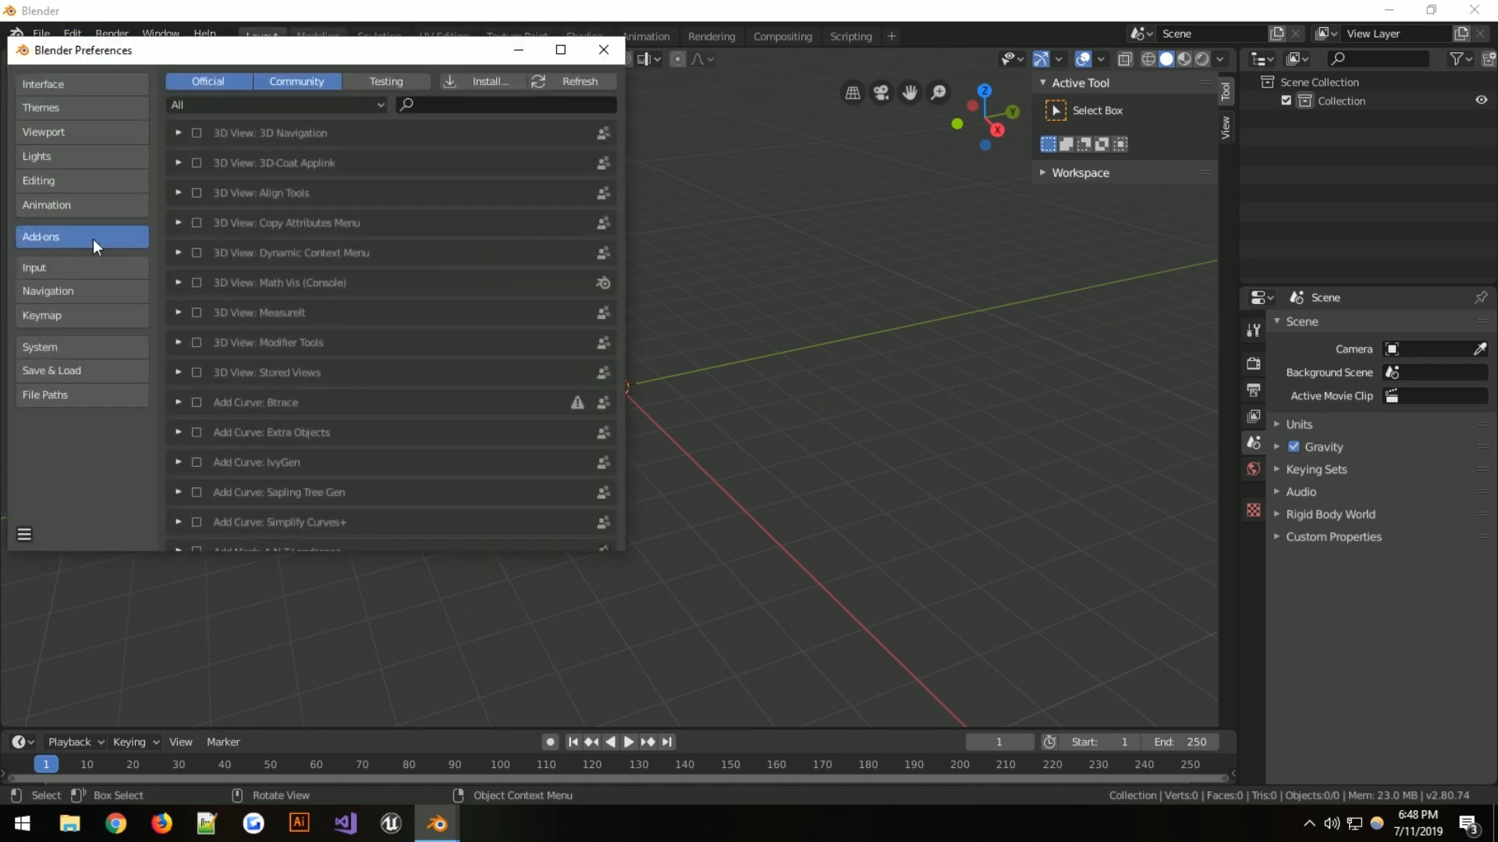
mouse_move(485, 82)
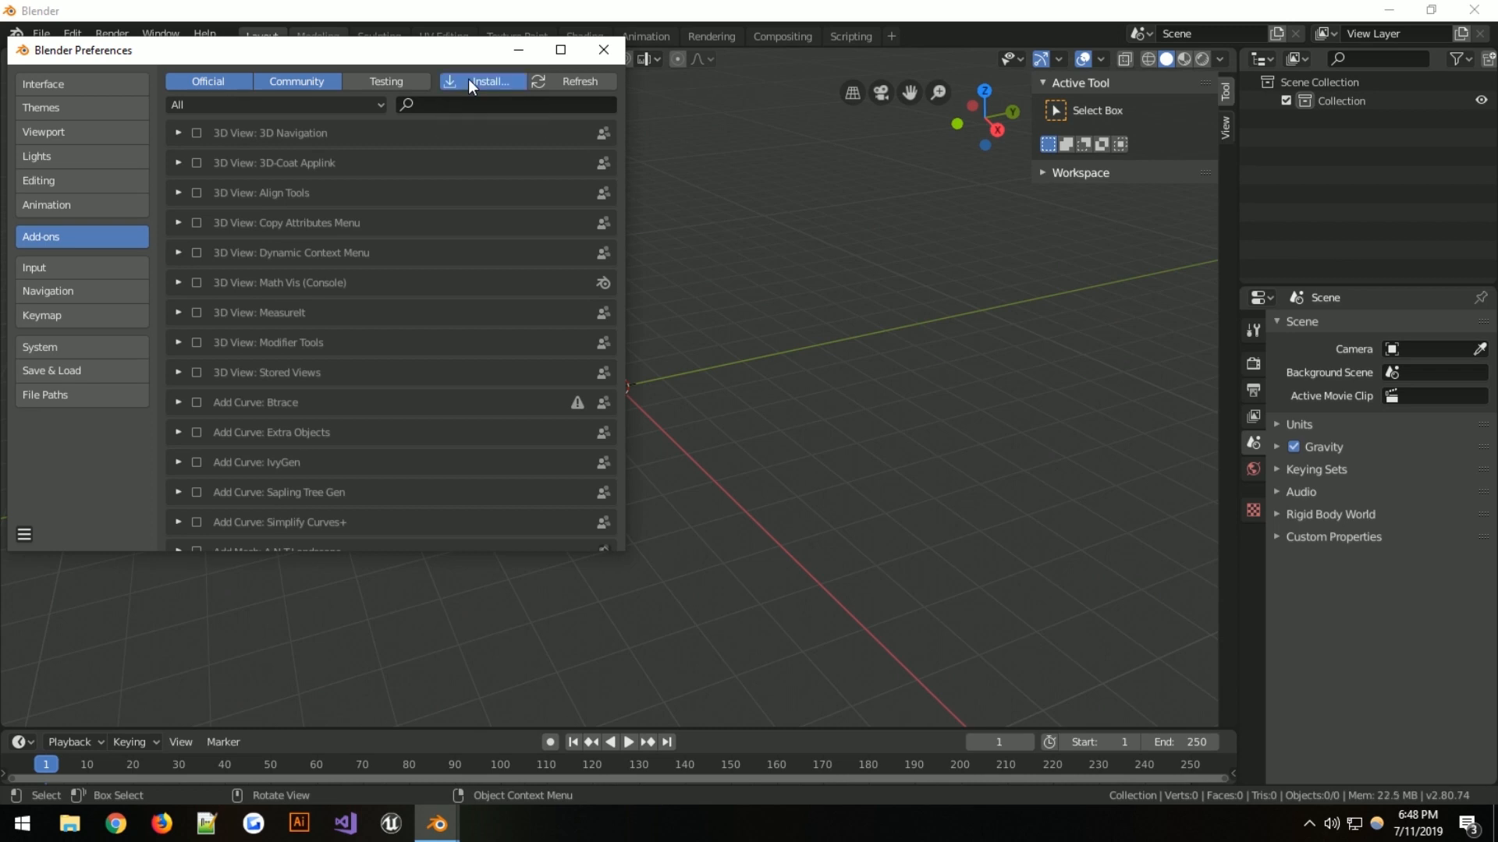
click(485, 81)
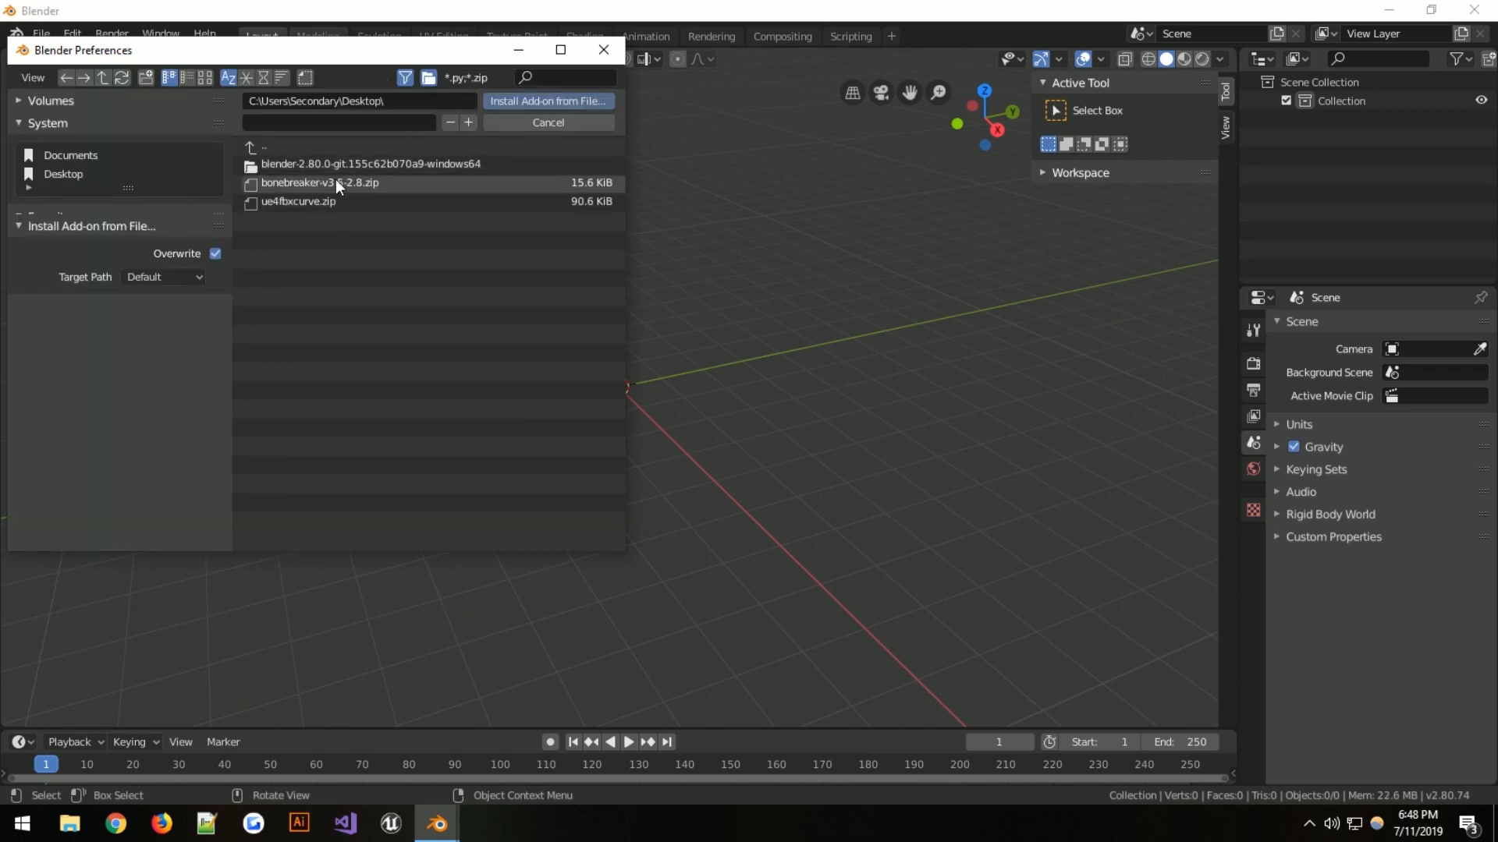
click(319, 182)
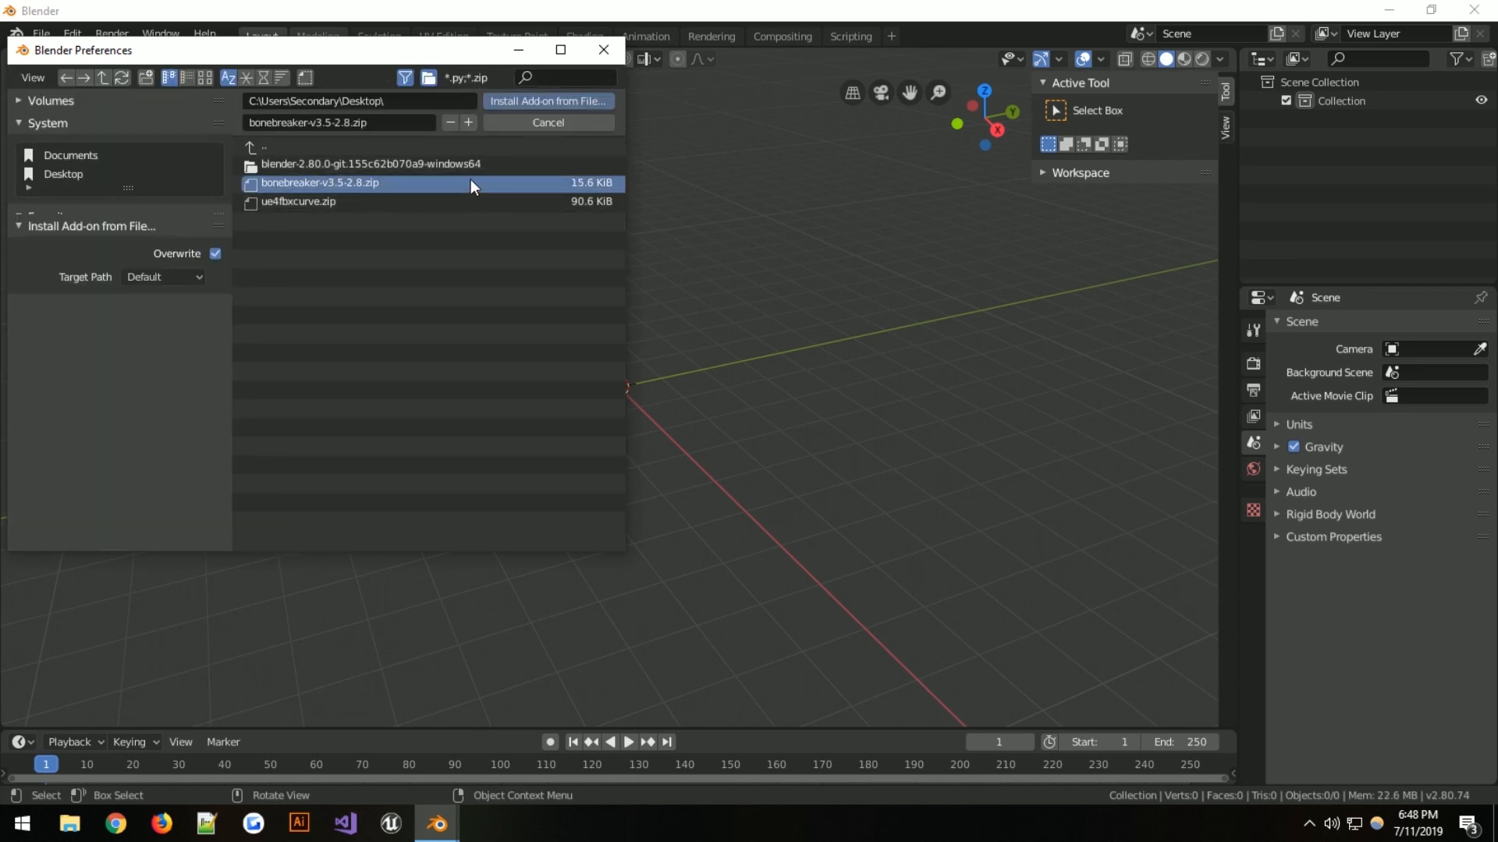
mouse_move(324, 199)
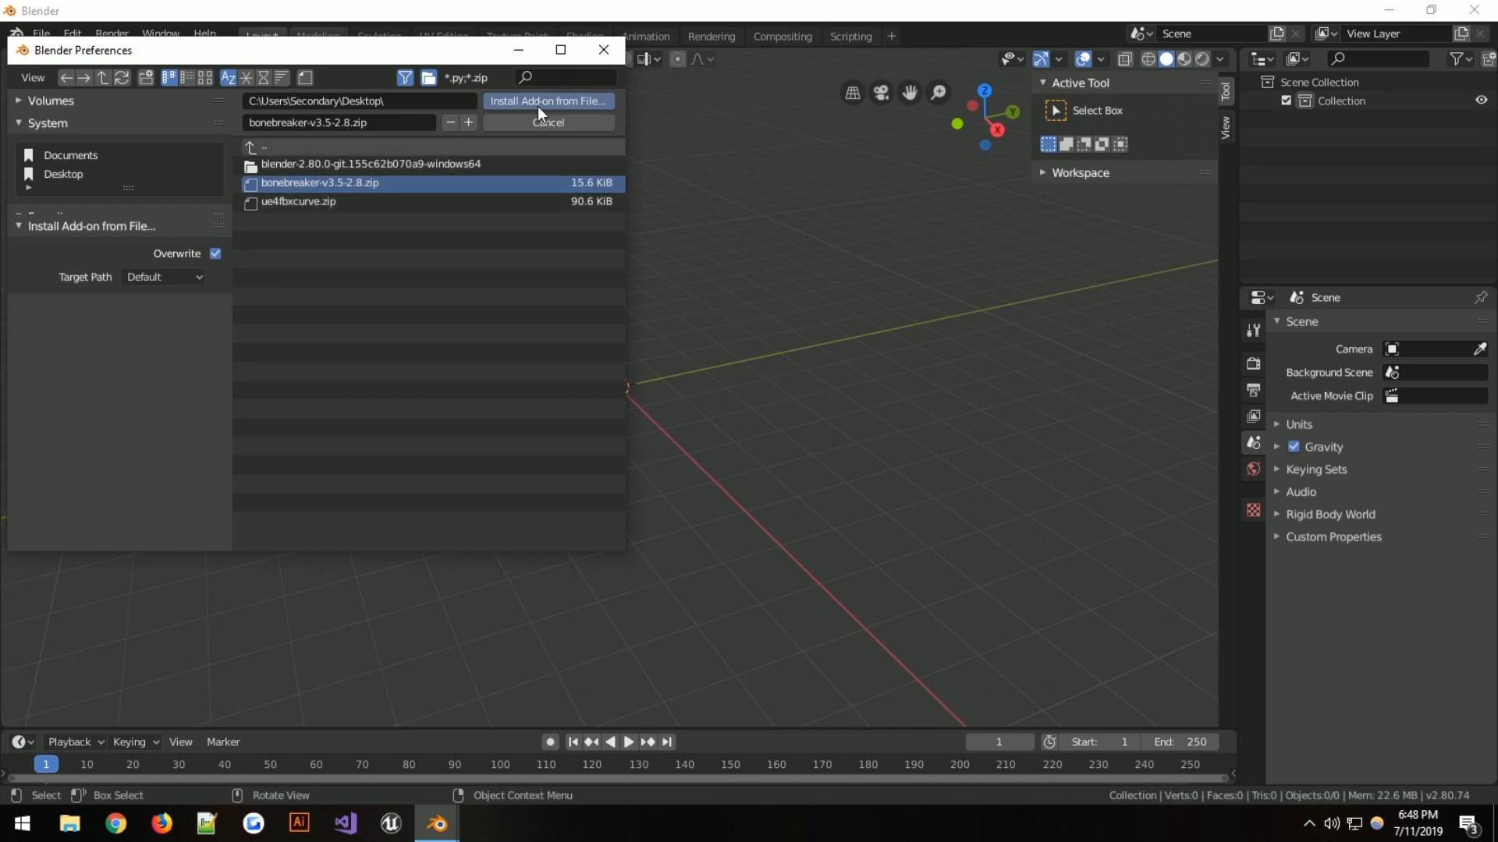
click(546, 101)
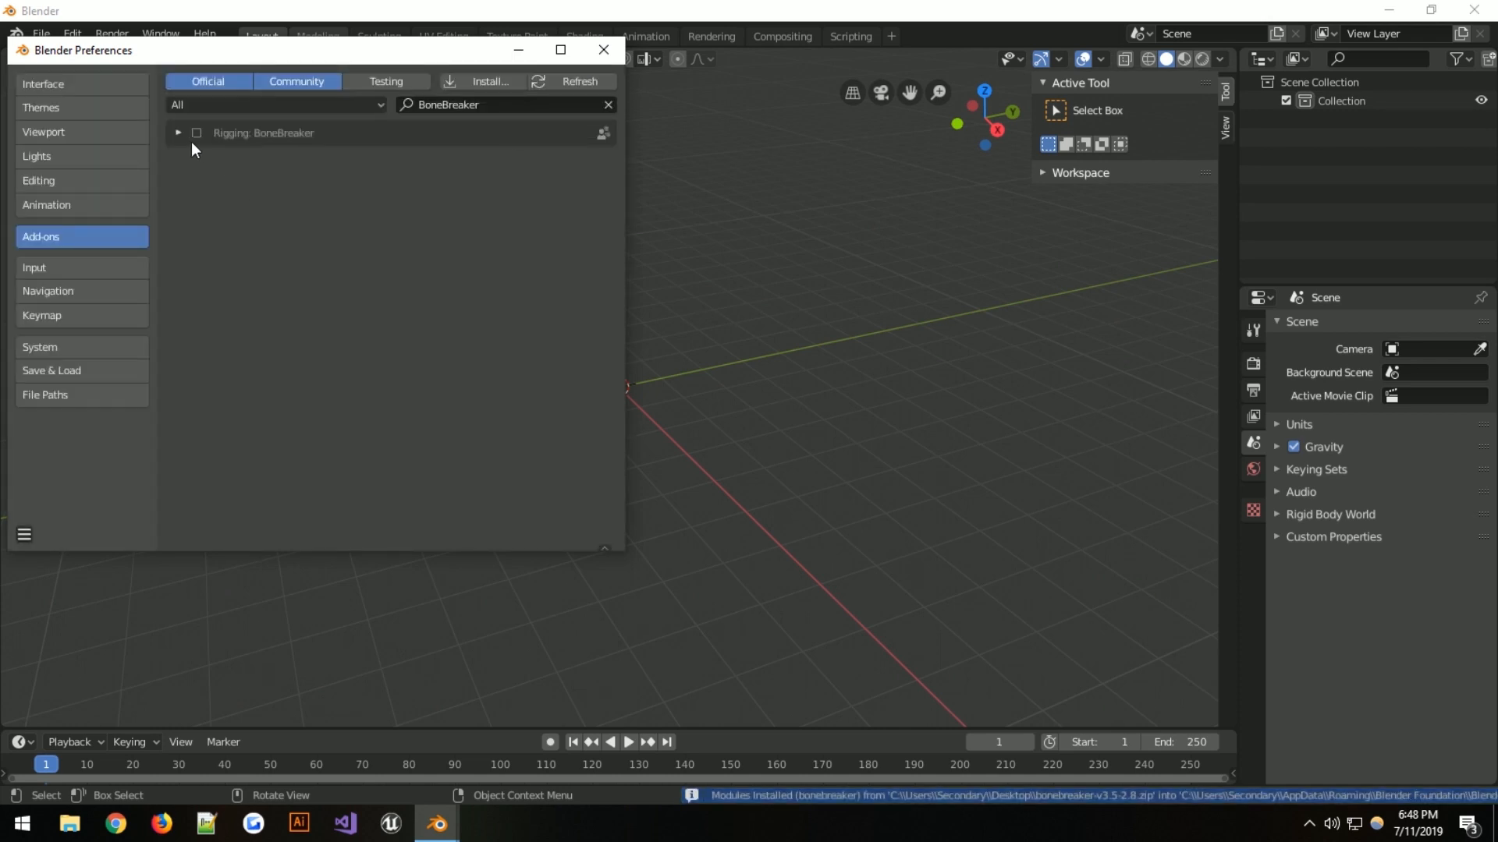
click(196, 133)
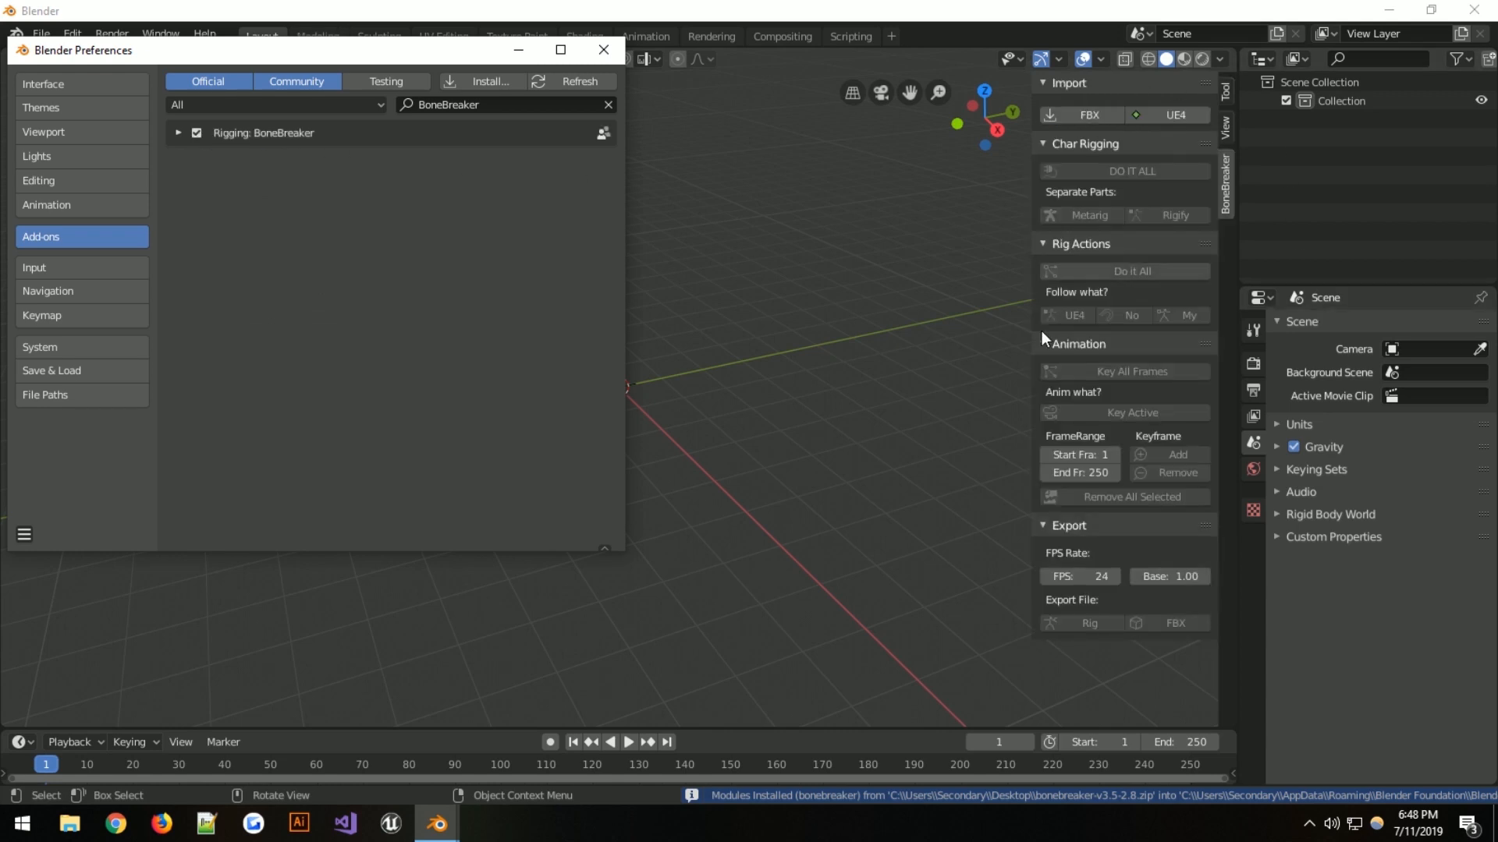
Close the Preferences window to get back to the scene
click(603, 50)
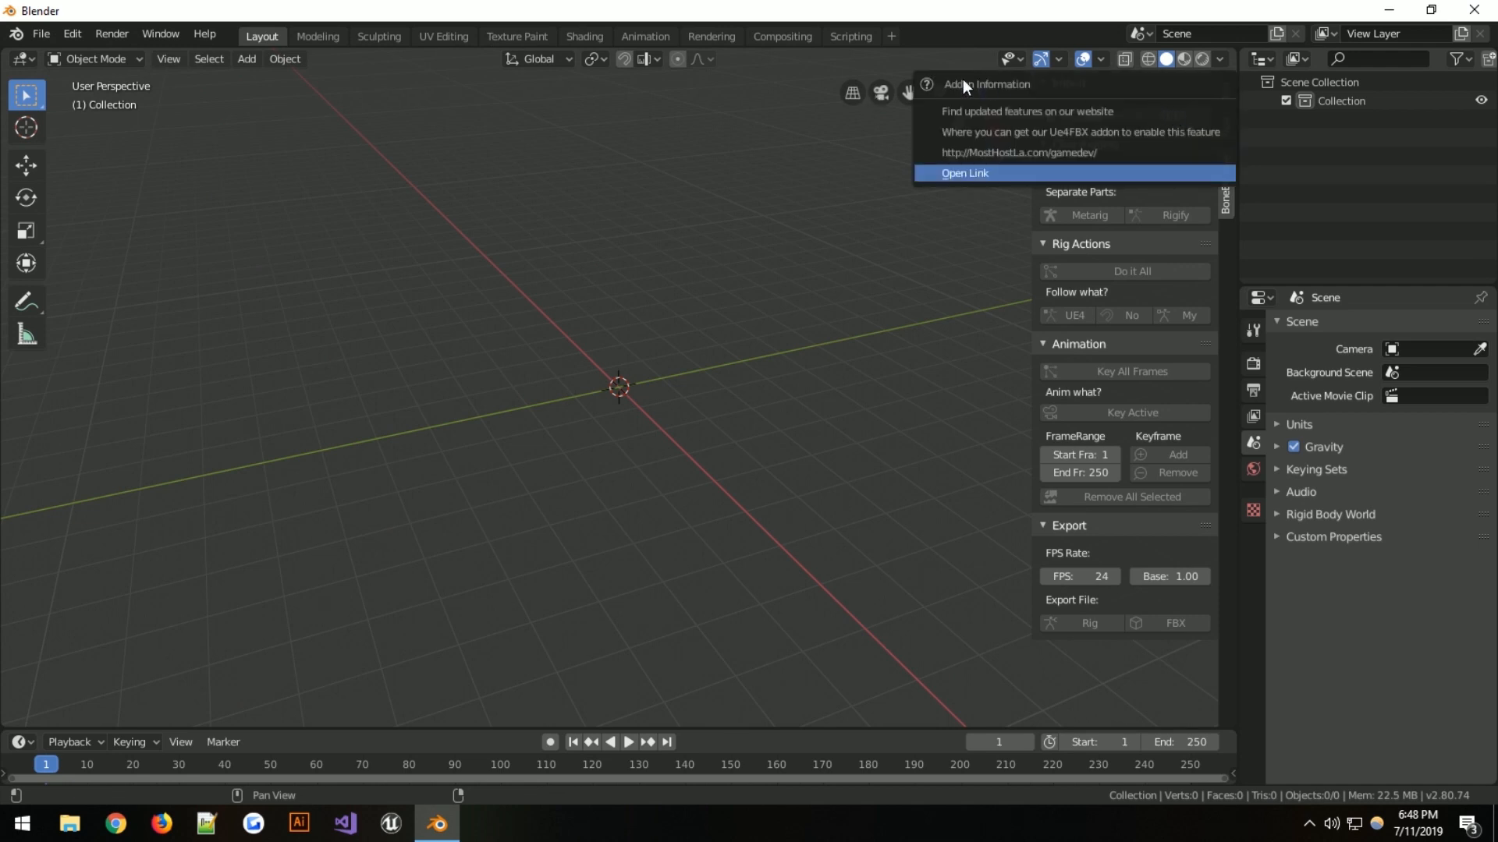
mouse_move(1017, 191)
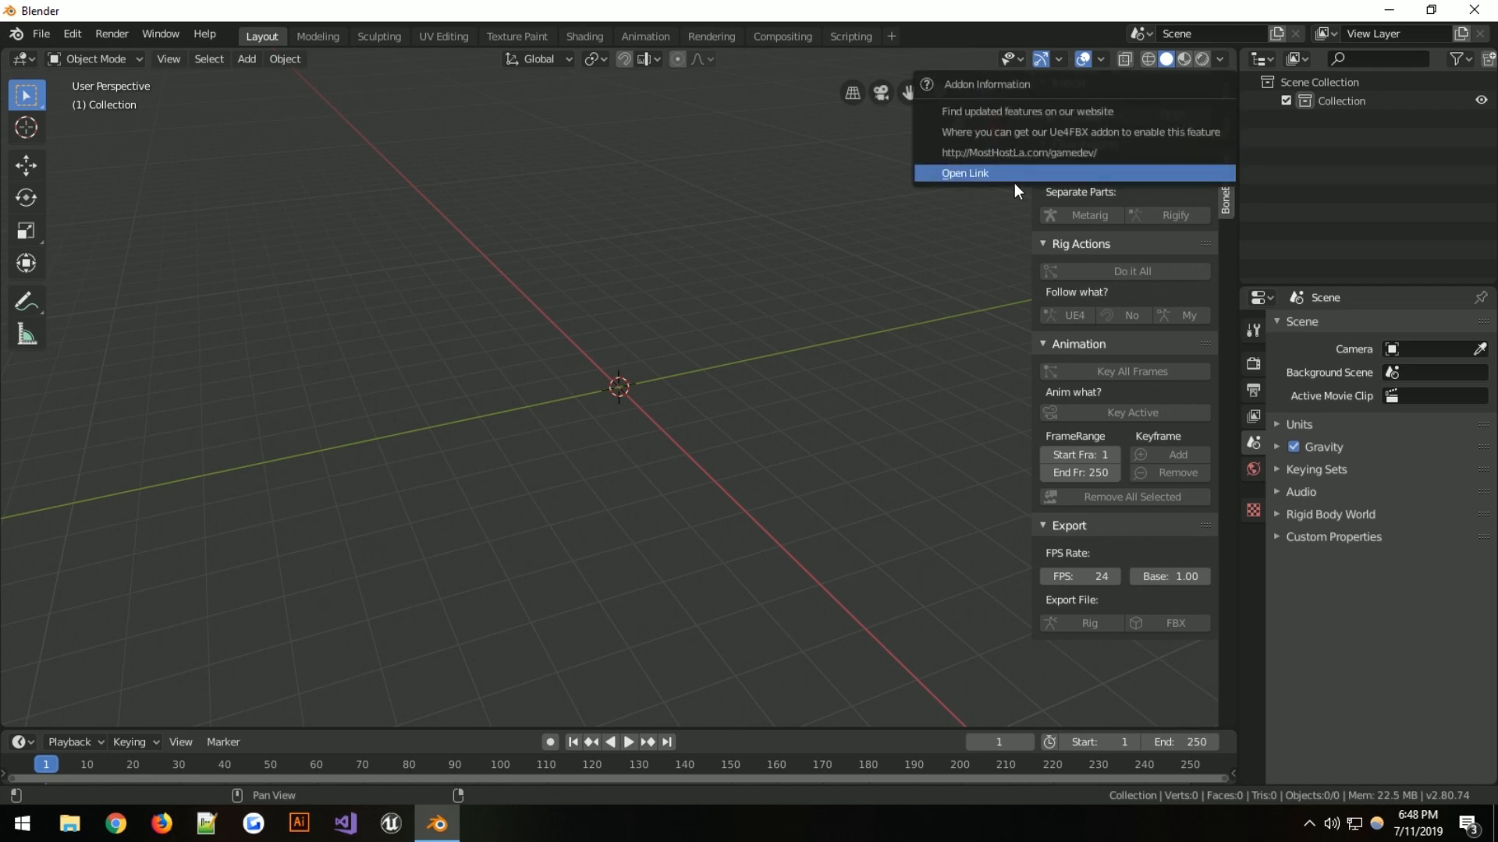
mouse_move(1004, 140)
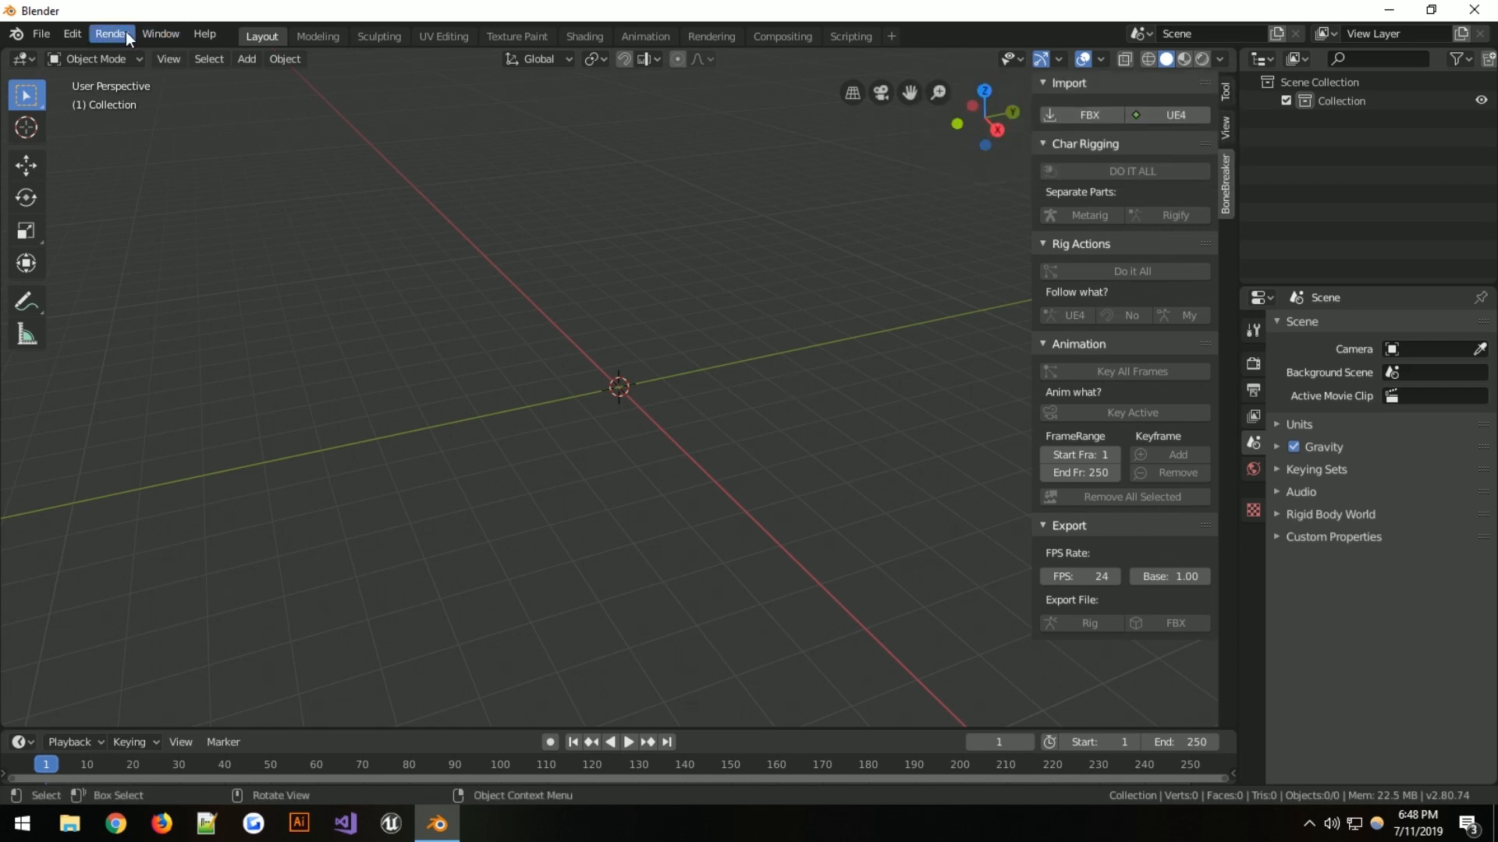
Install ue4fbxcurve.zip from the Add-ons preferences and enable Export: UE4FBX
click(71, 34)
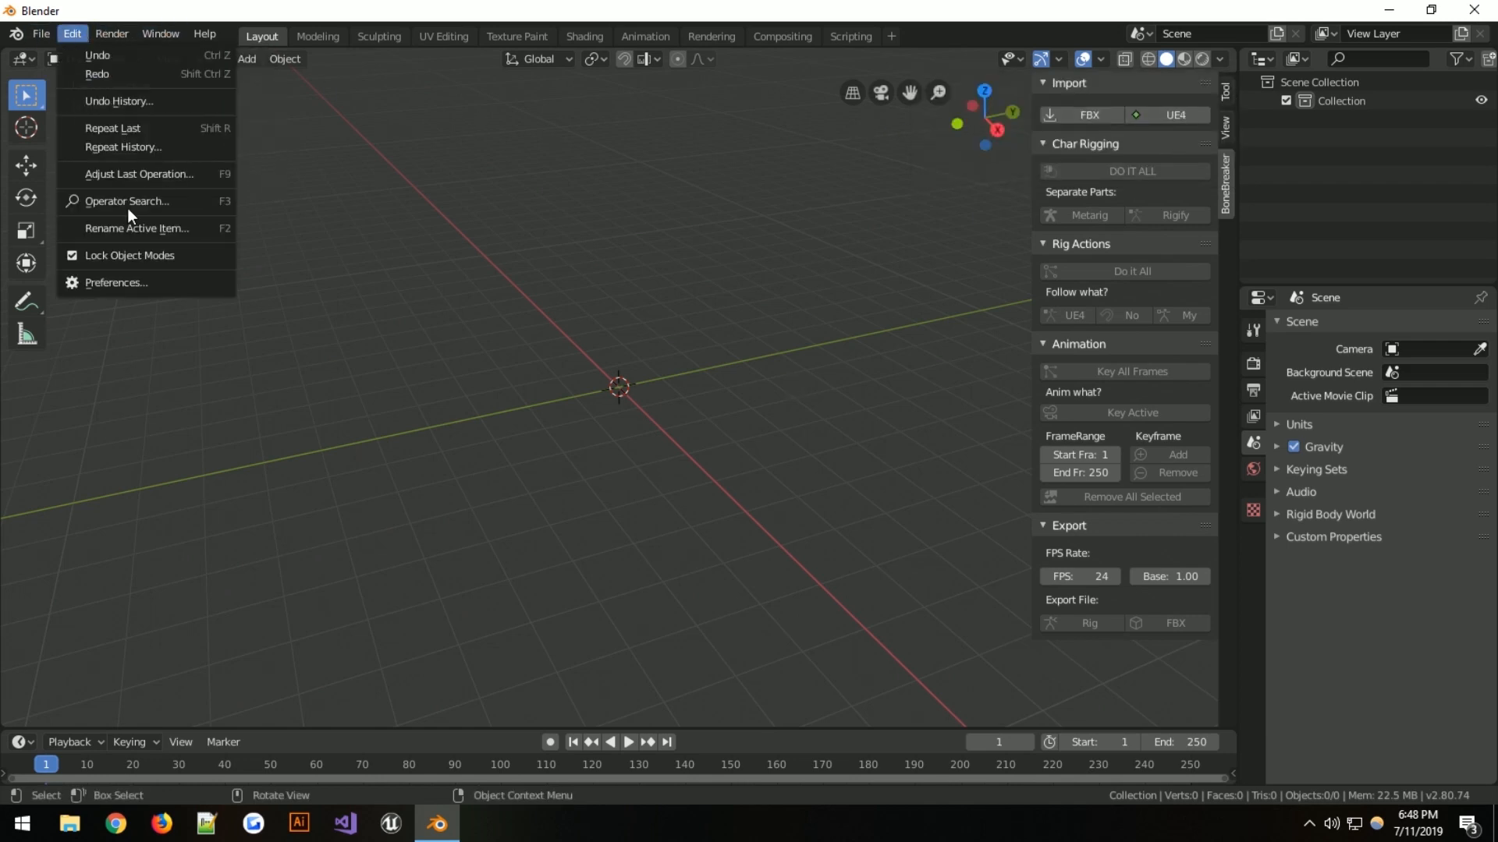
click(115, 283)
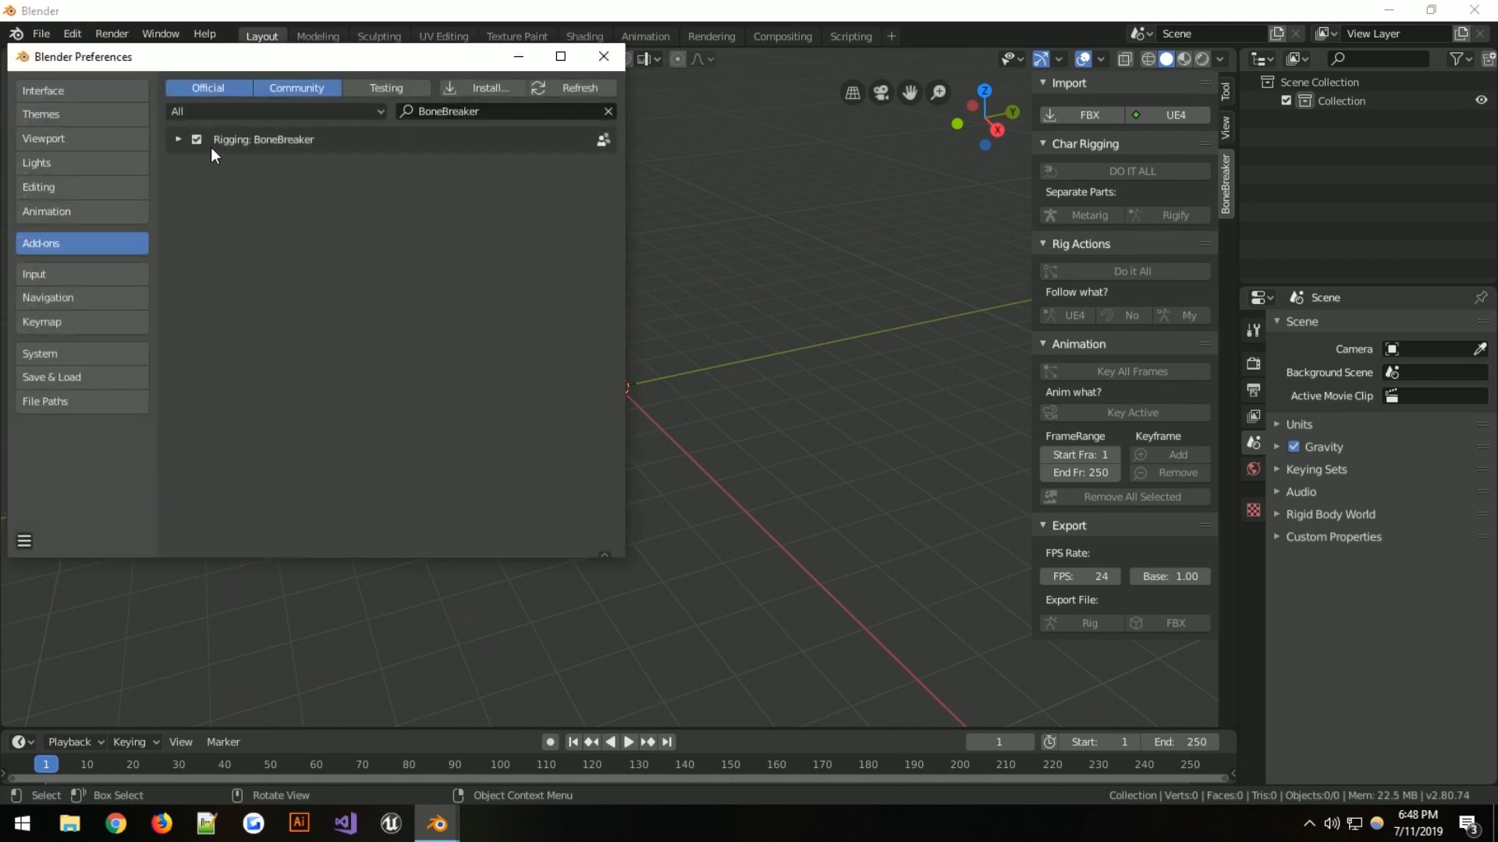
click(487, 86)
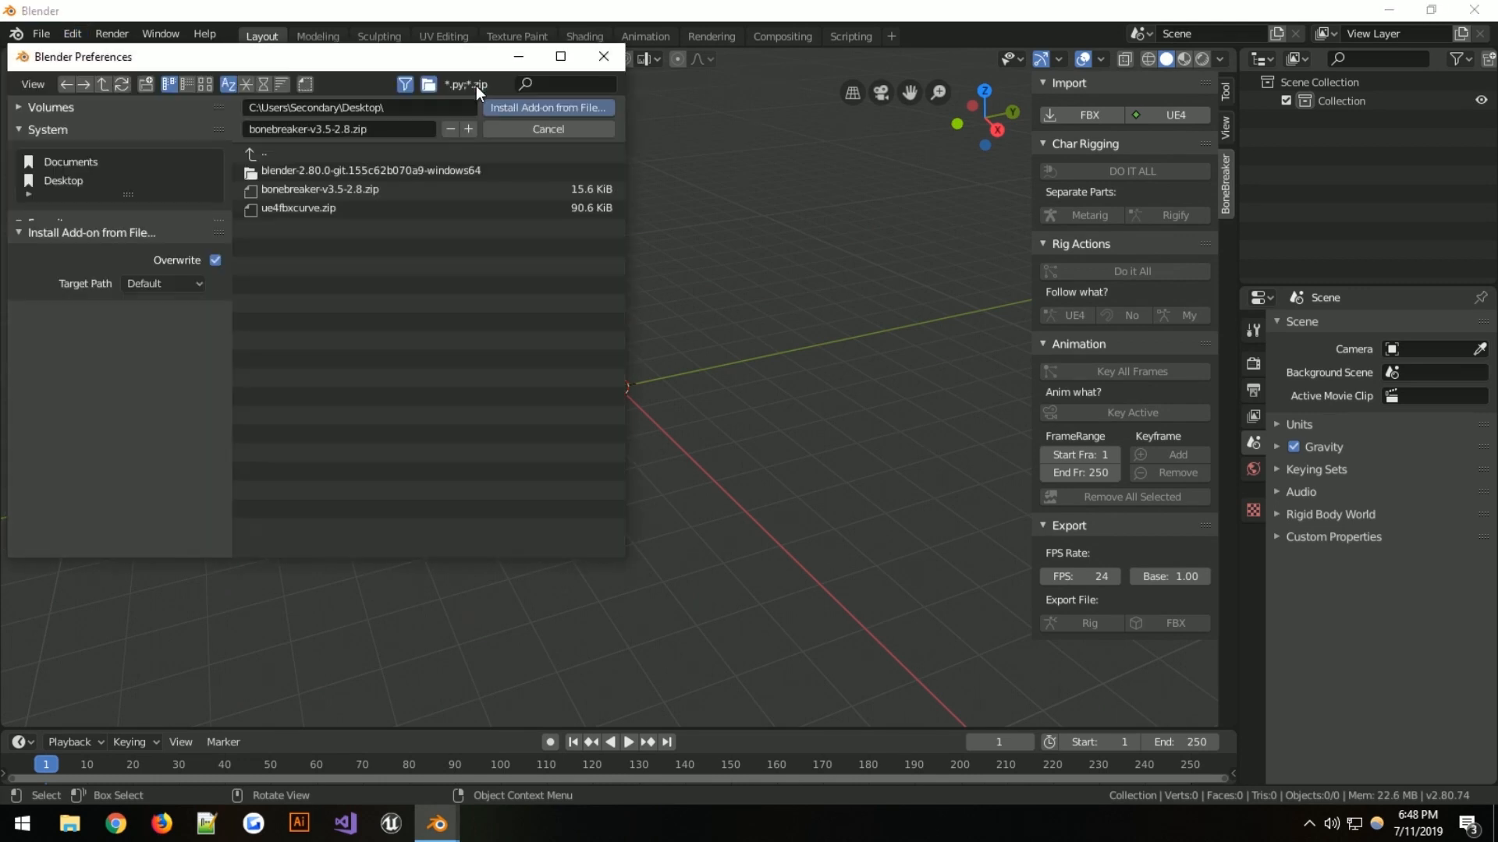
click(297, 208)
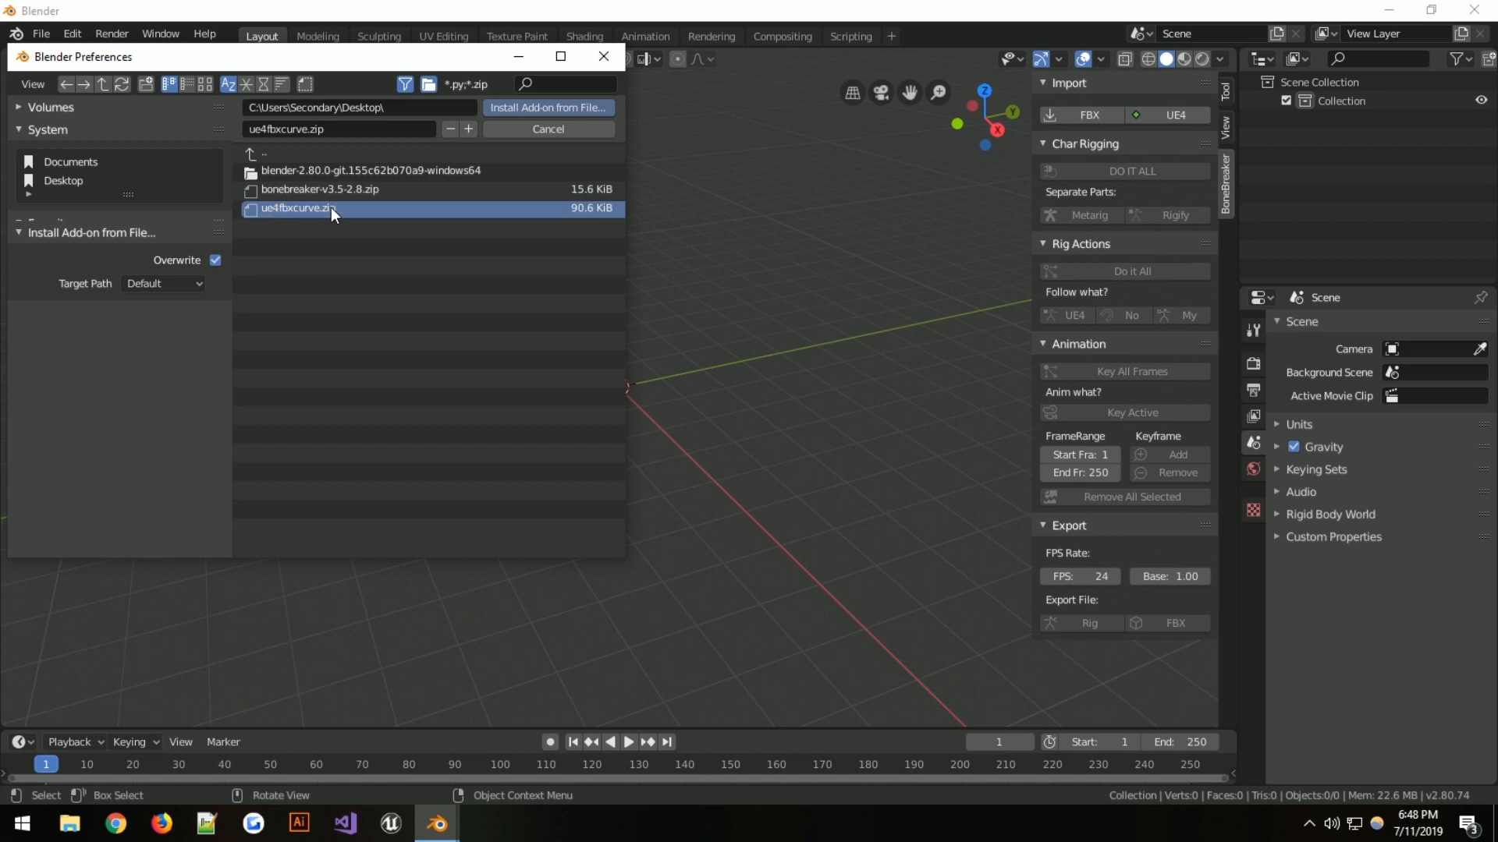
click(548, 107)
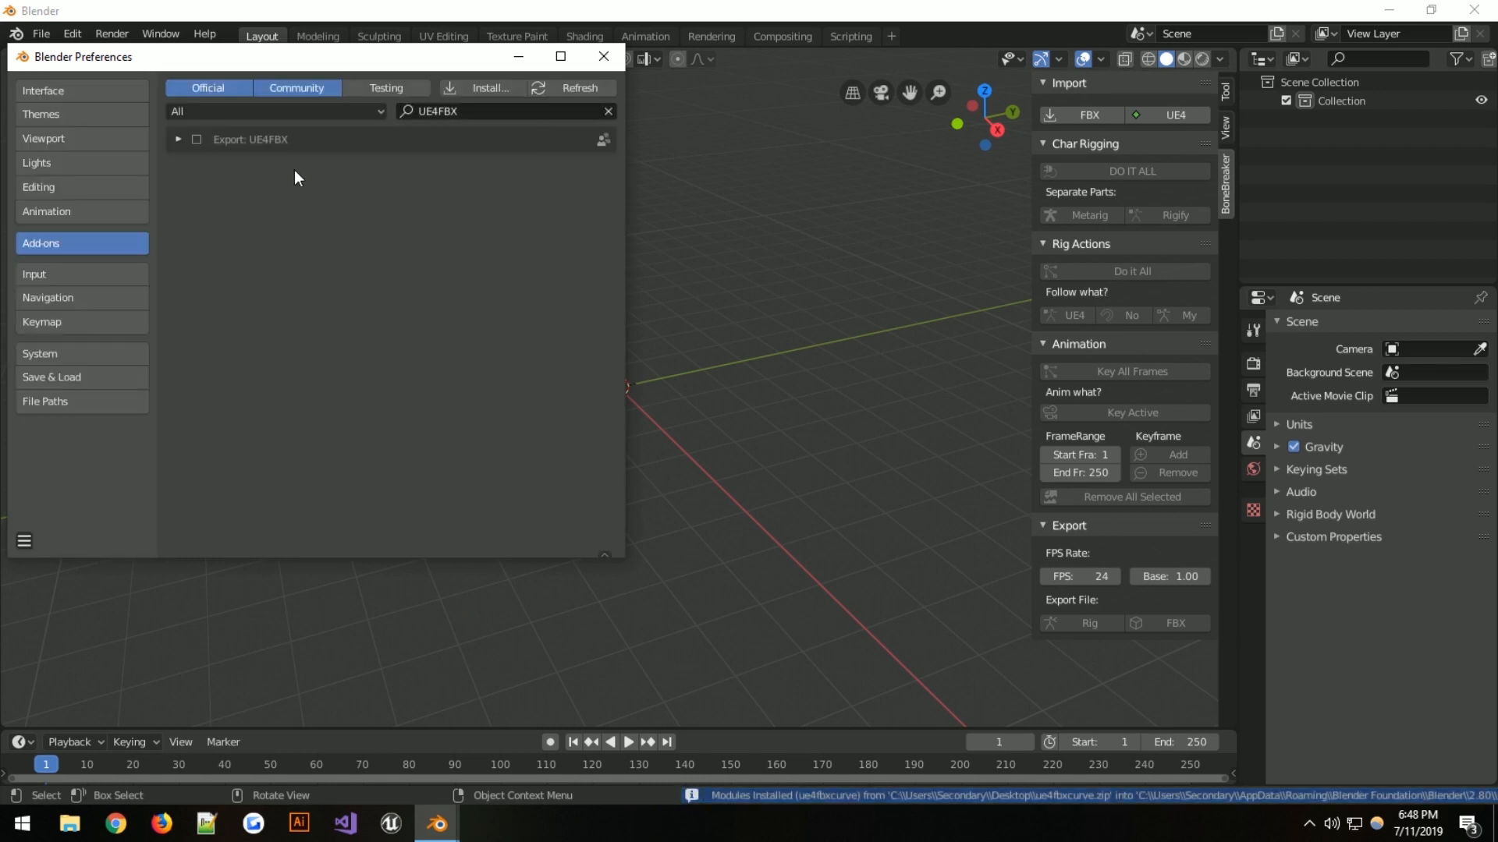
click(197, 140)
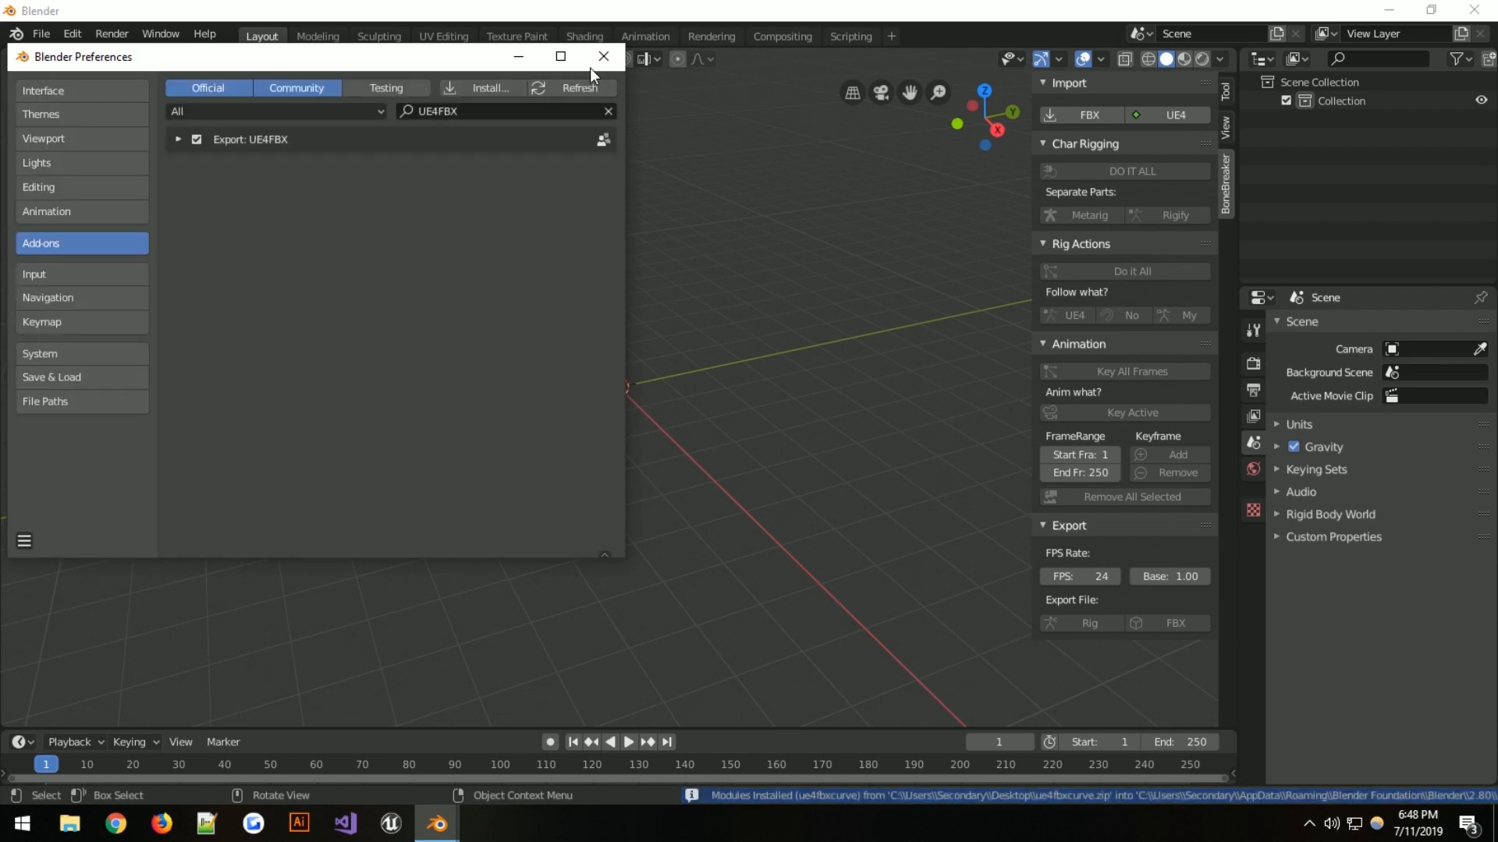
Close Preferences and choose ThirdPersonWalk.FBX from the Desktop for the BoneBreaker UE4 import
click(601, 57)
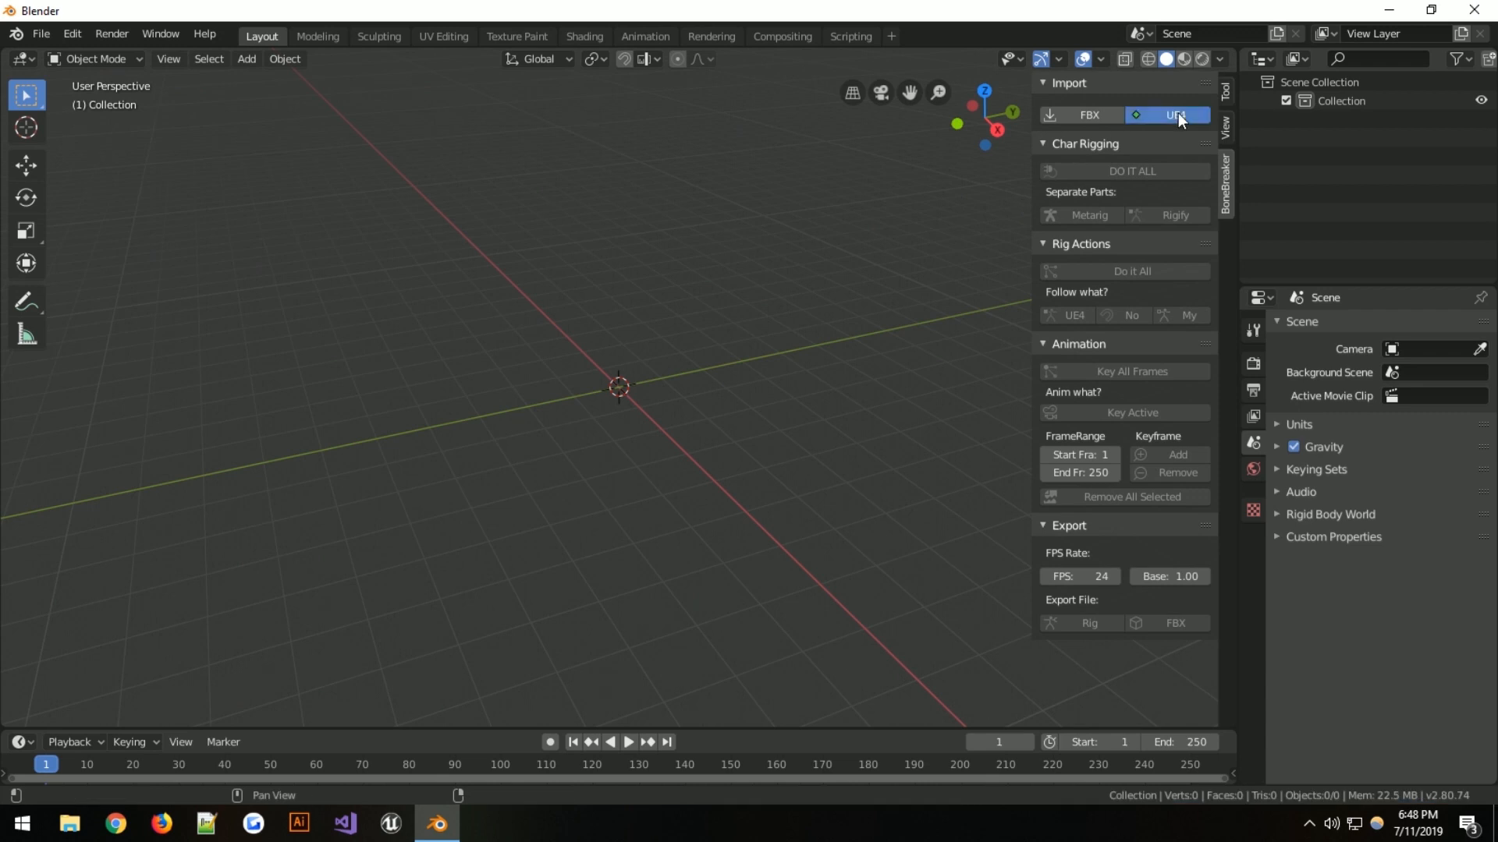
click(1174, 115)
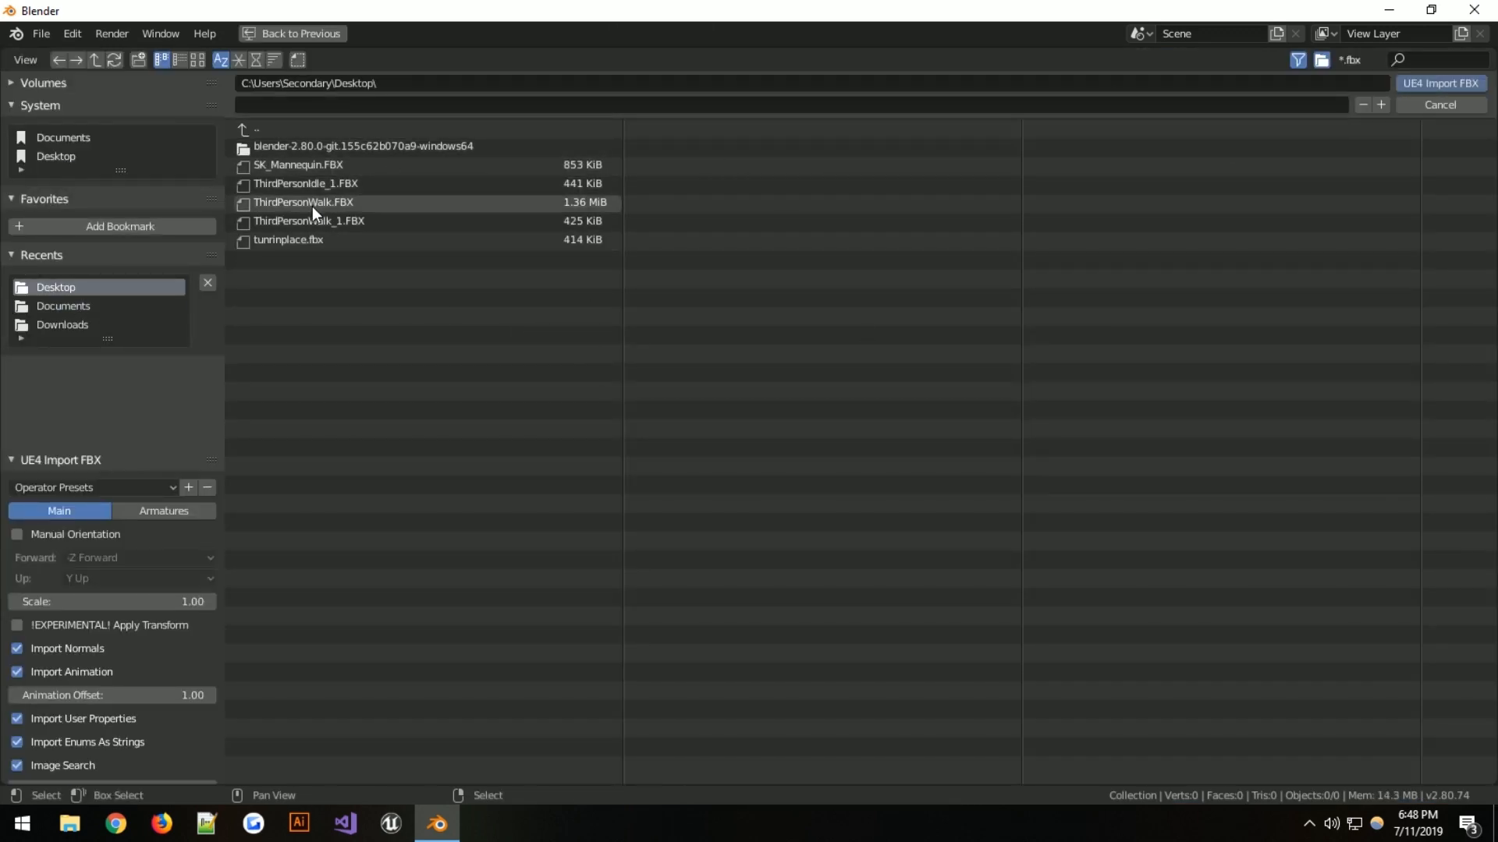
click(304, 201)
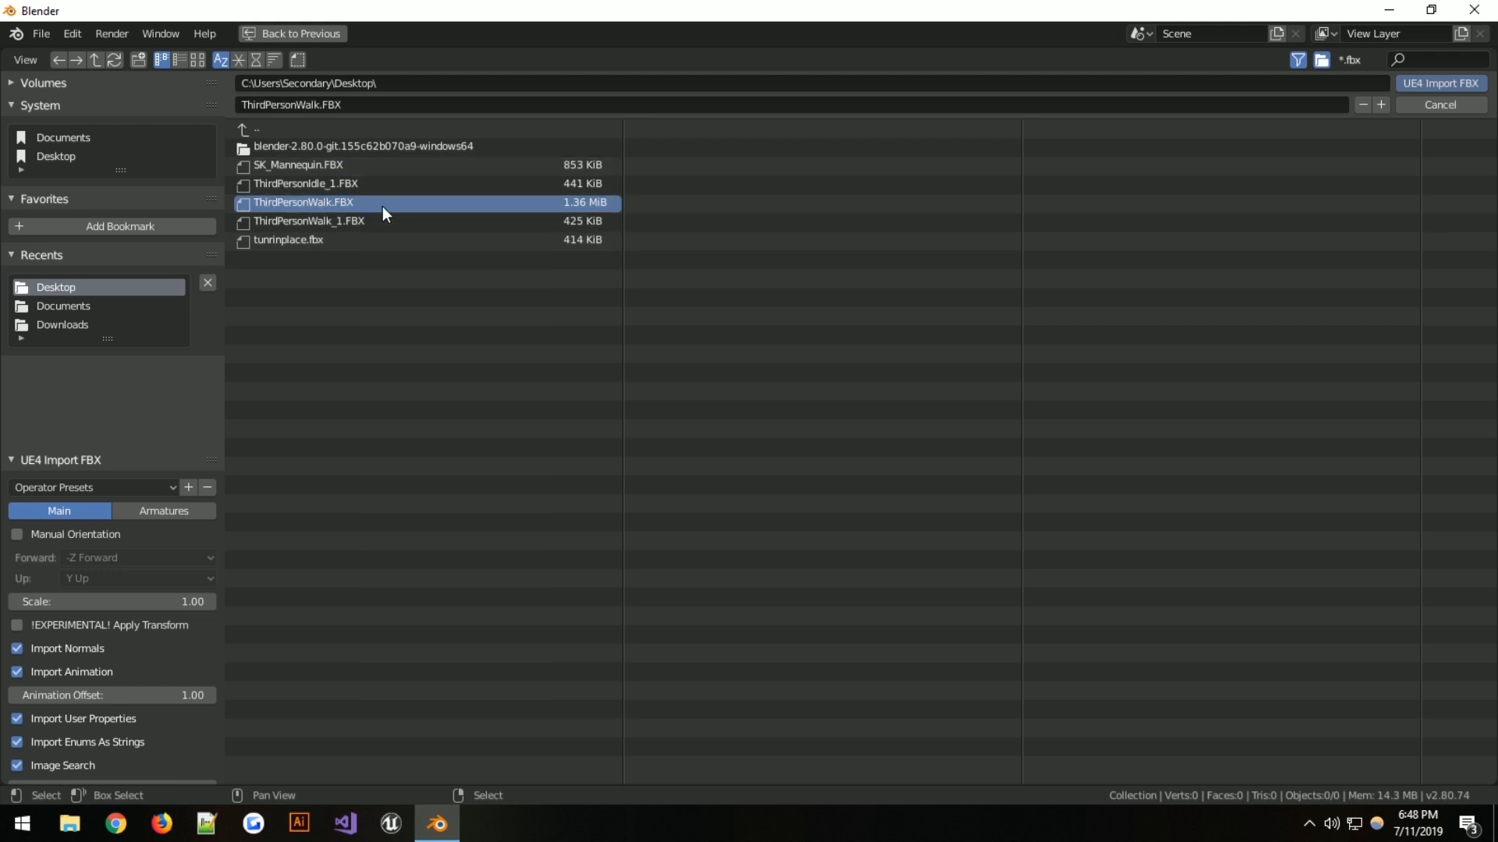
mouse_move(663, 195)
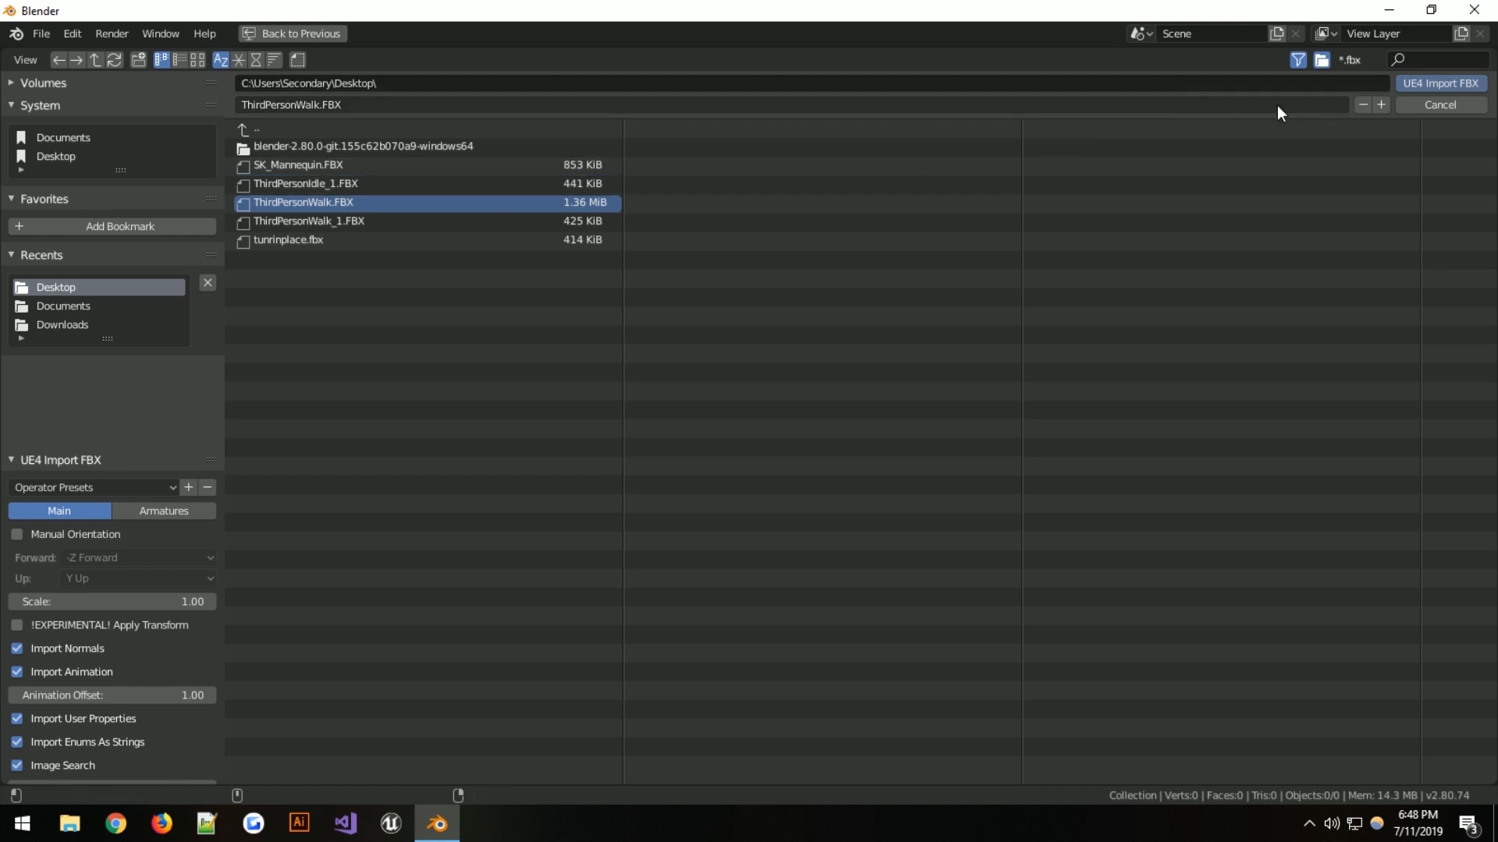
mouse_move(1302, 304)
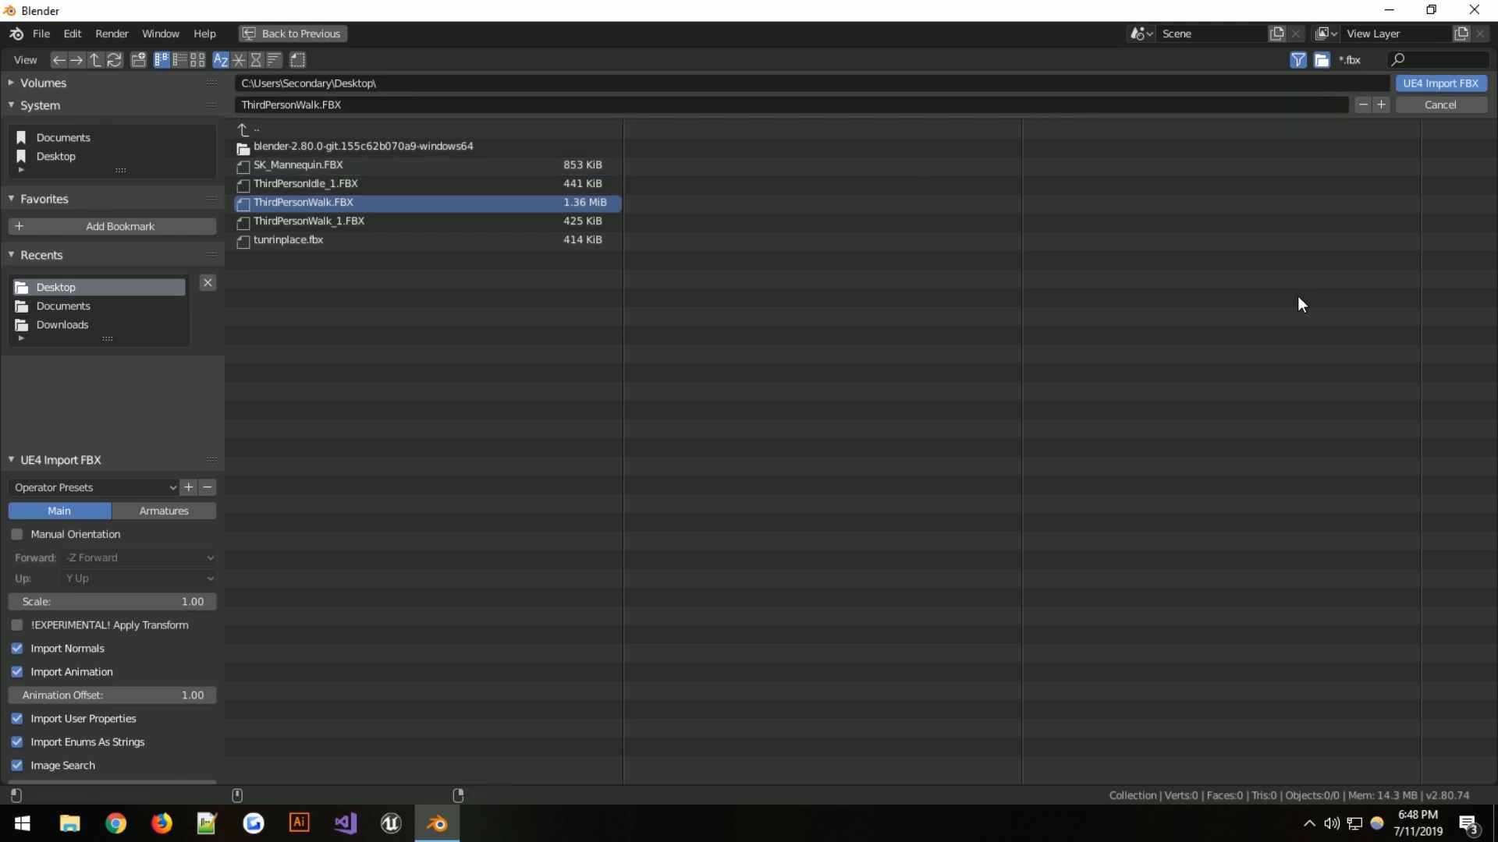
Import ThirdPersonWalk.FBX, then play the walk animation, scrub the playhead and stop
click(1438, 83)
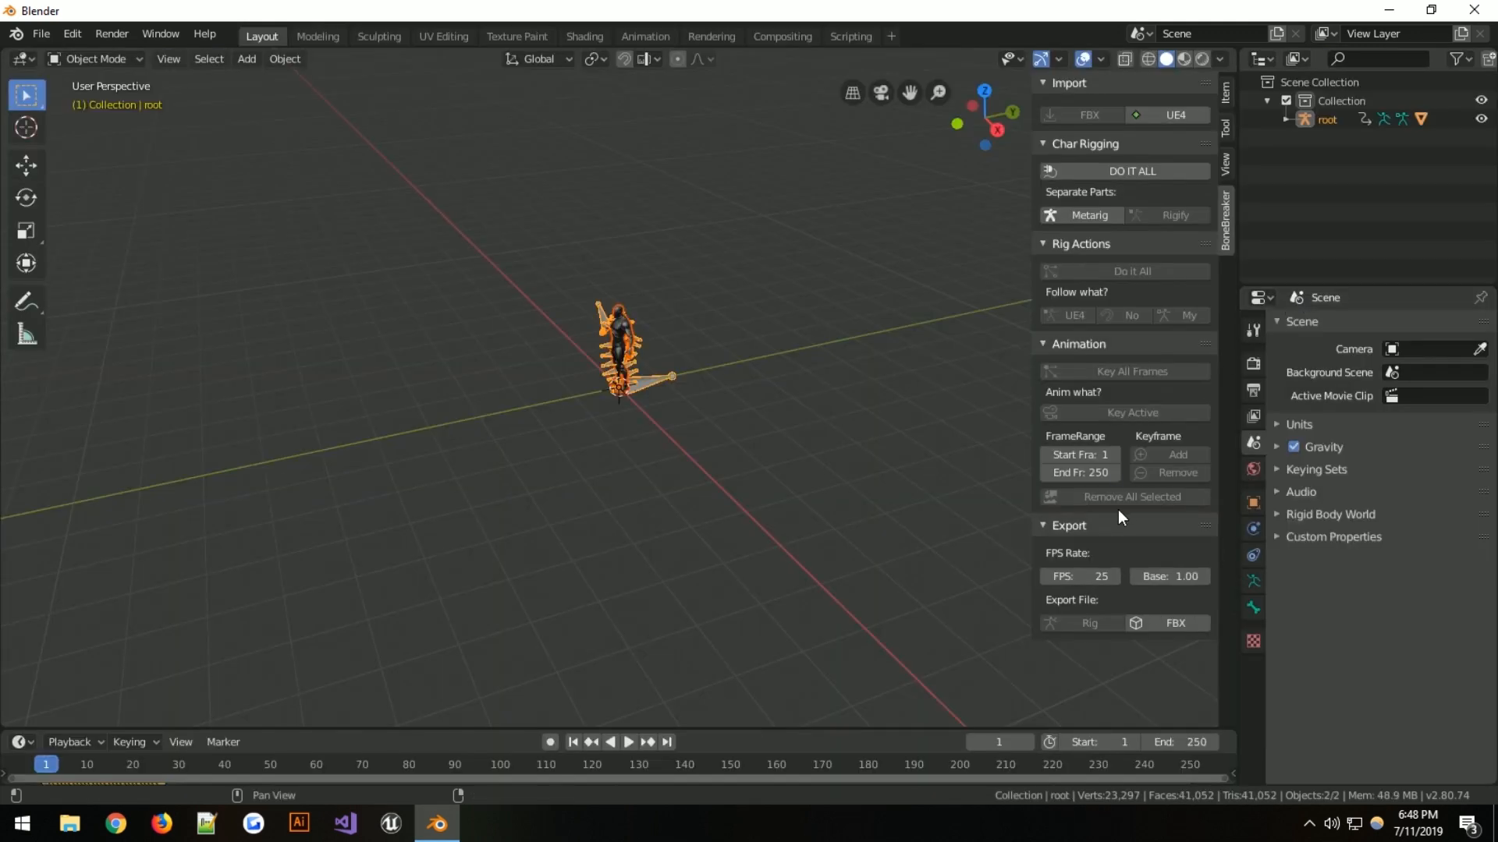
click(609, 285)
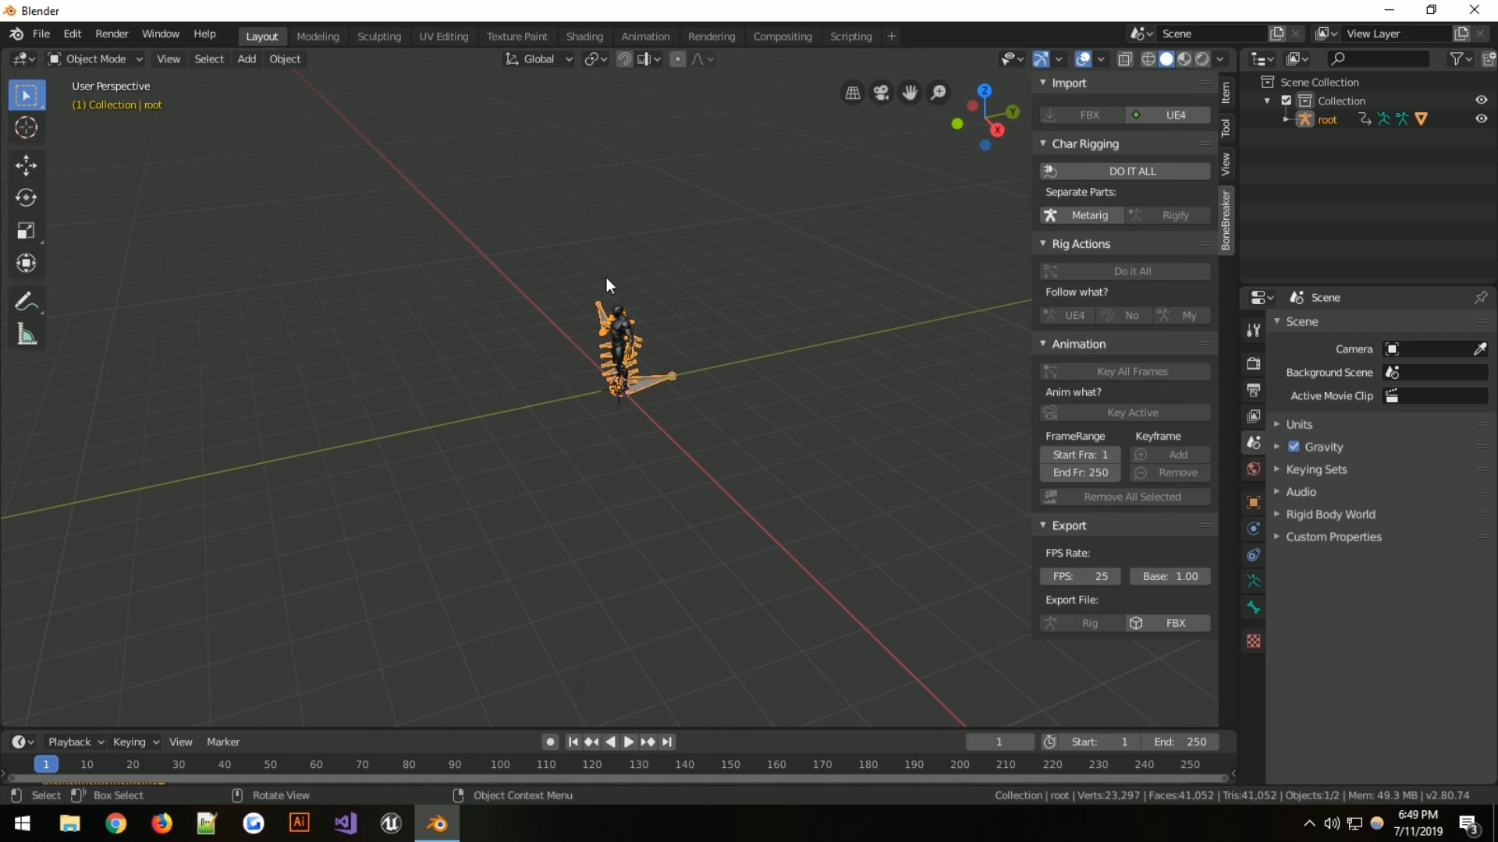
mouse_move(705, 305)
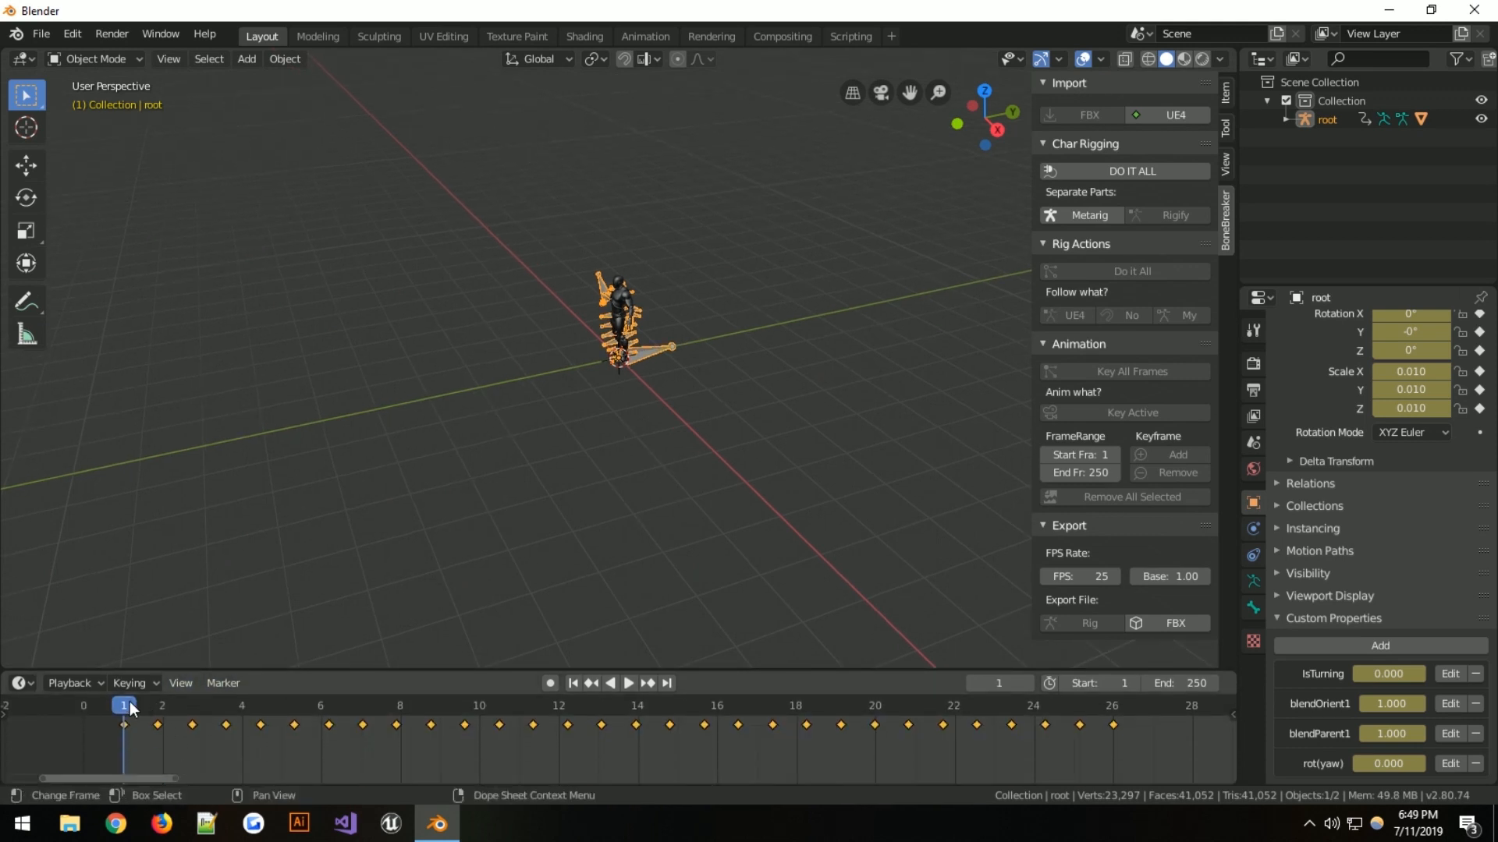
click(627, 686)
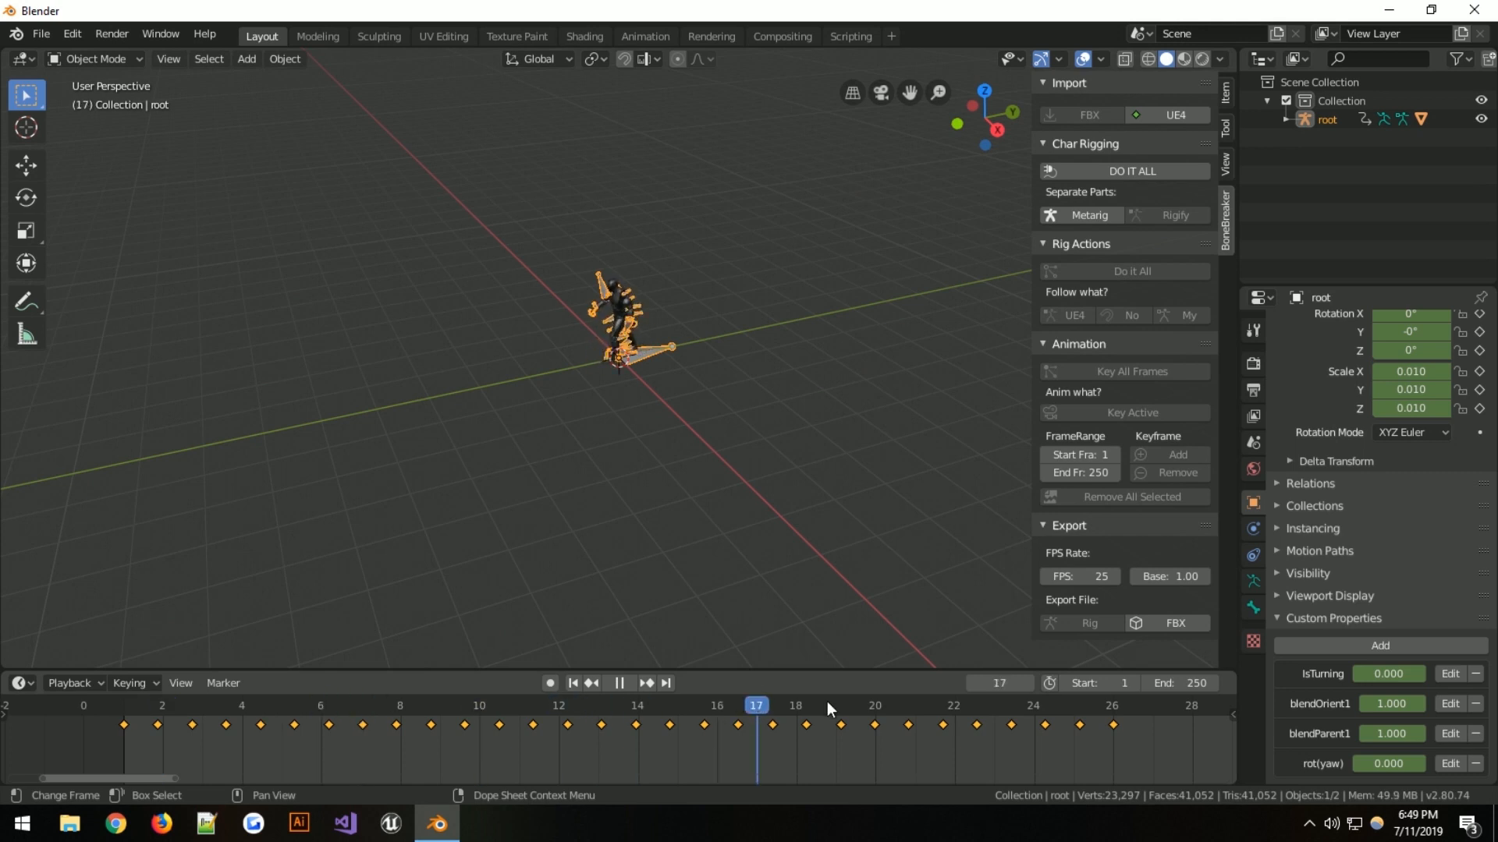
click(598, 706)
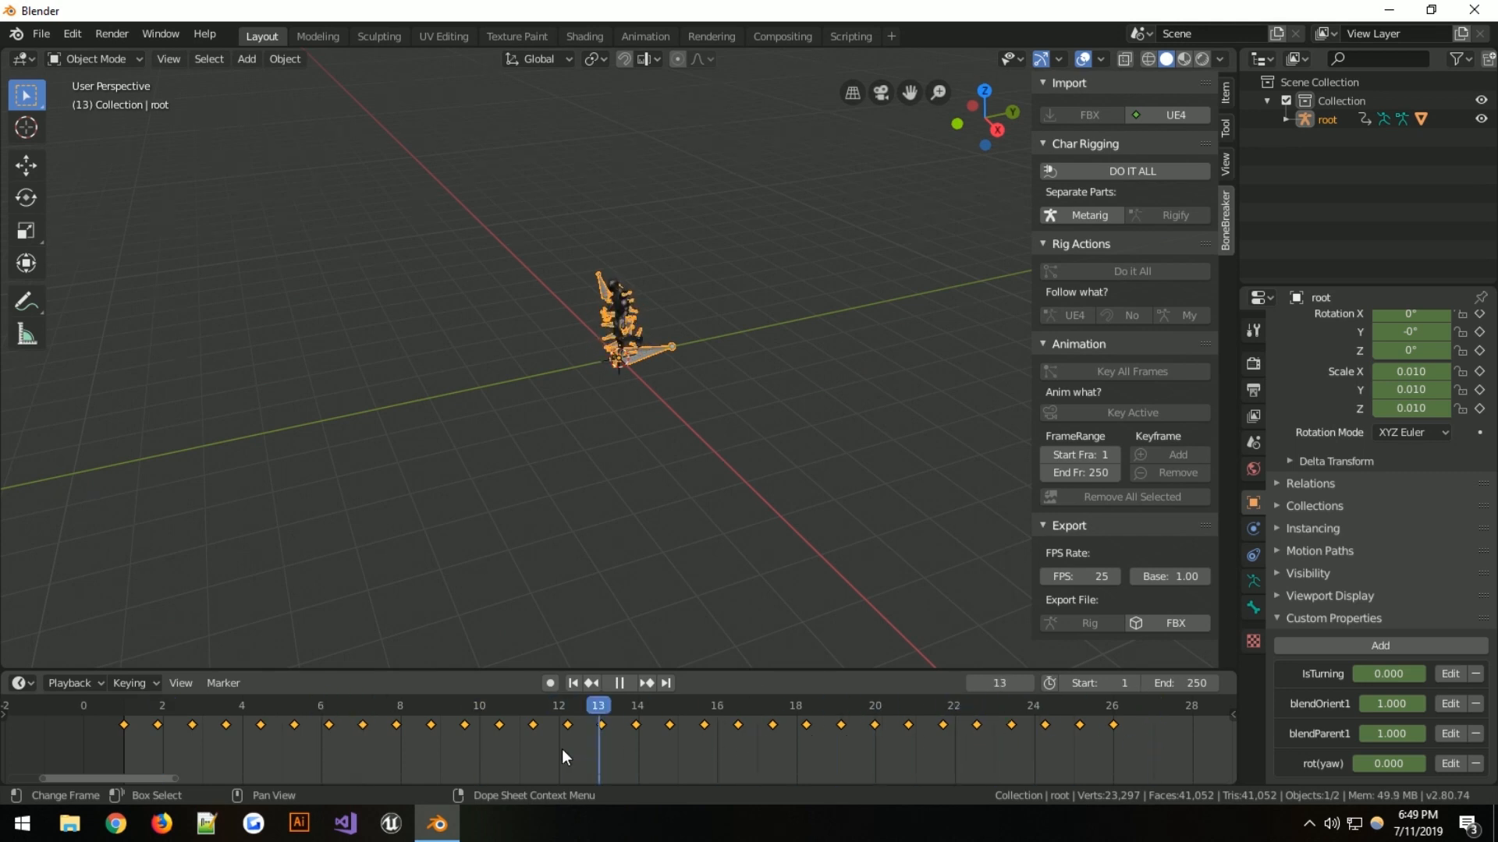
click(619, 682)
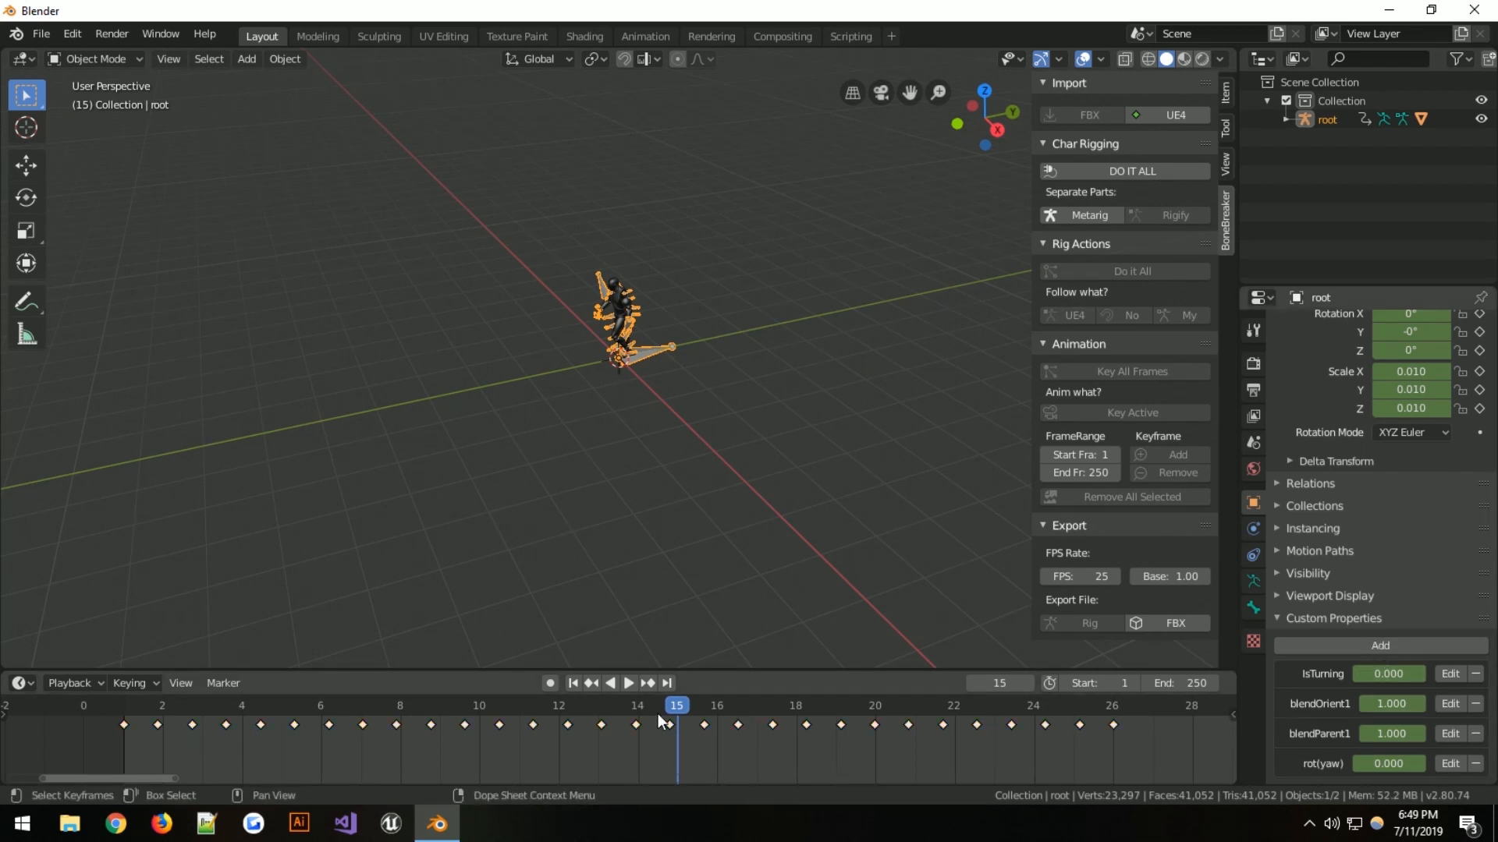
Stop playback at frame 9 and set blendOrient1 to -180, then bring up its keyframe options
click(627, 686)
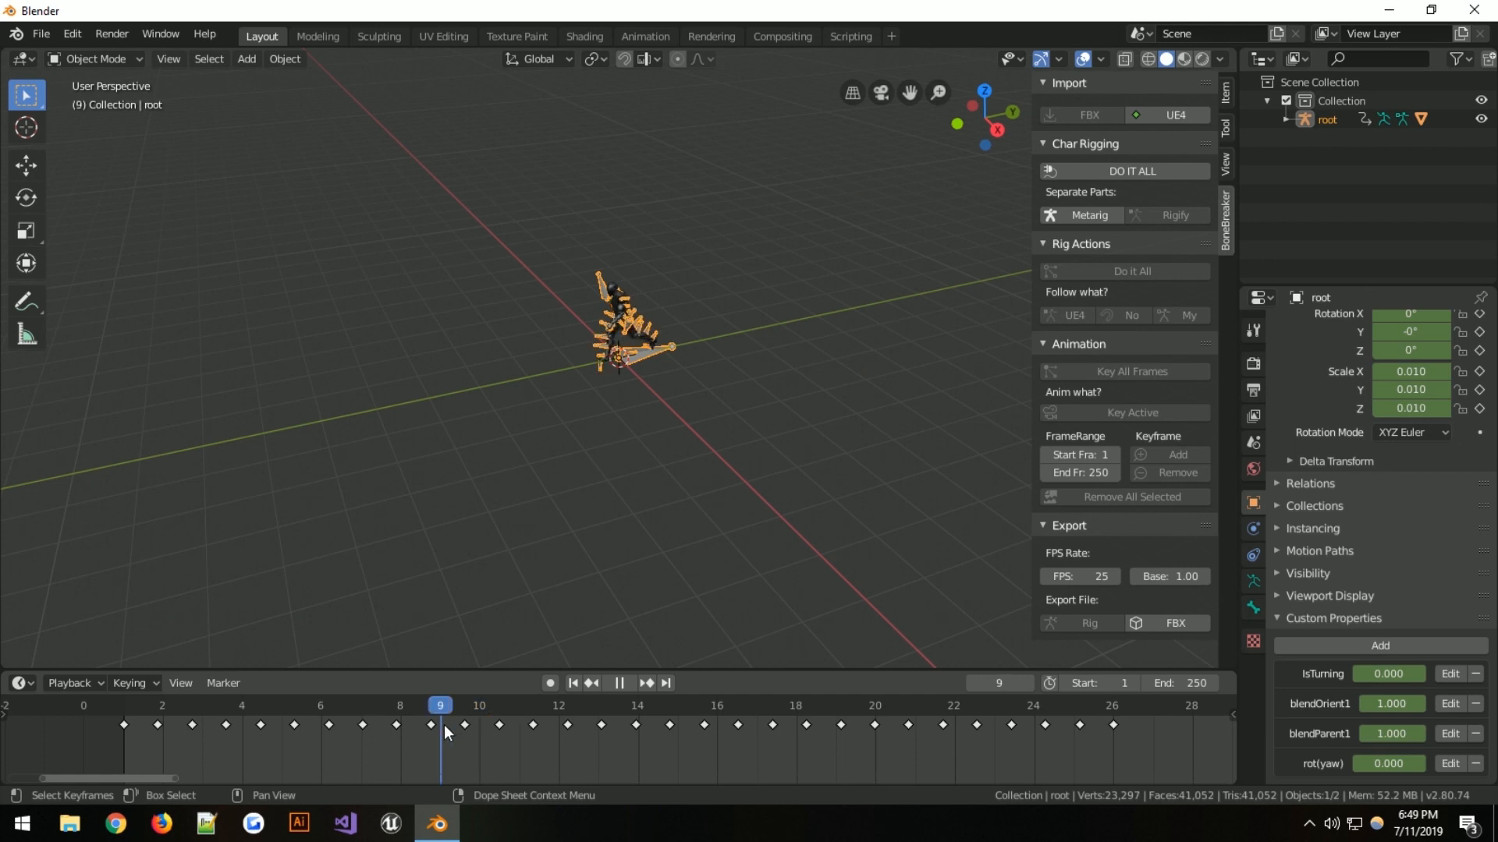
click(617, 683)
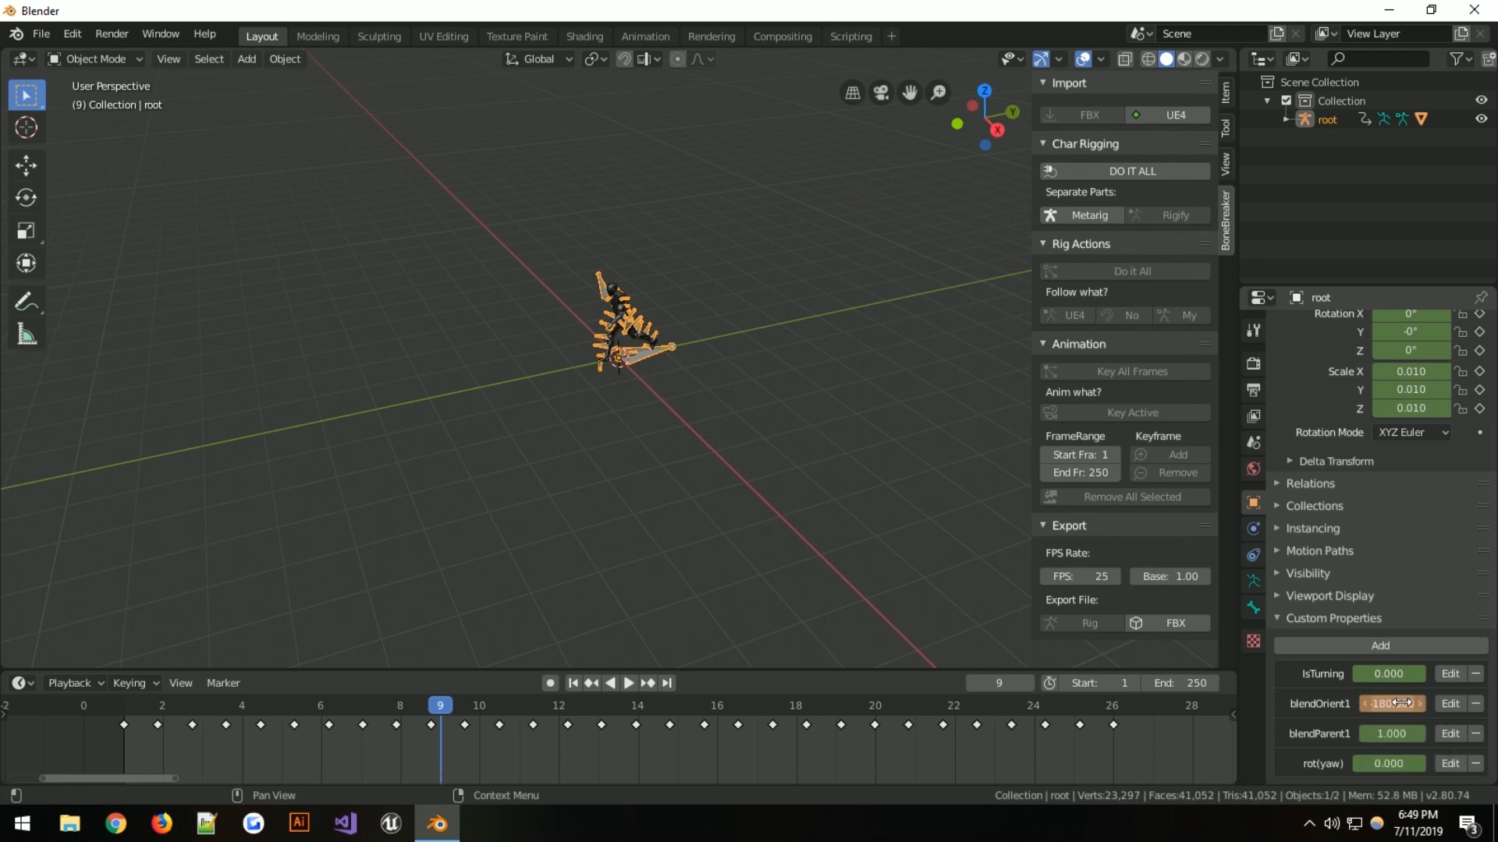
click(1390, 703)
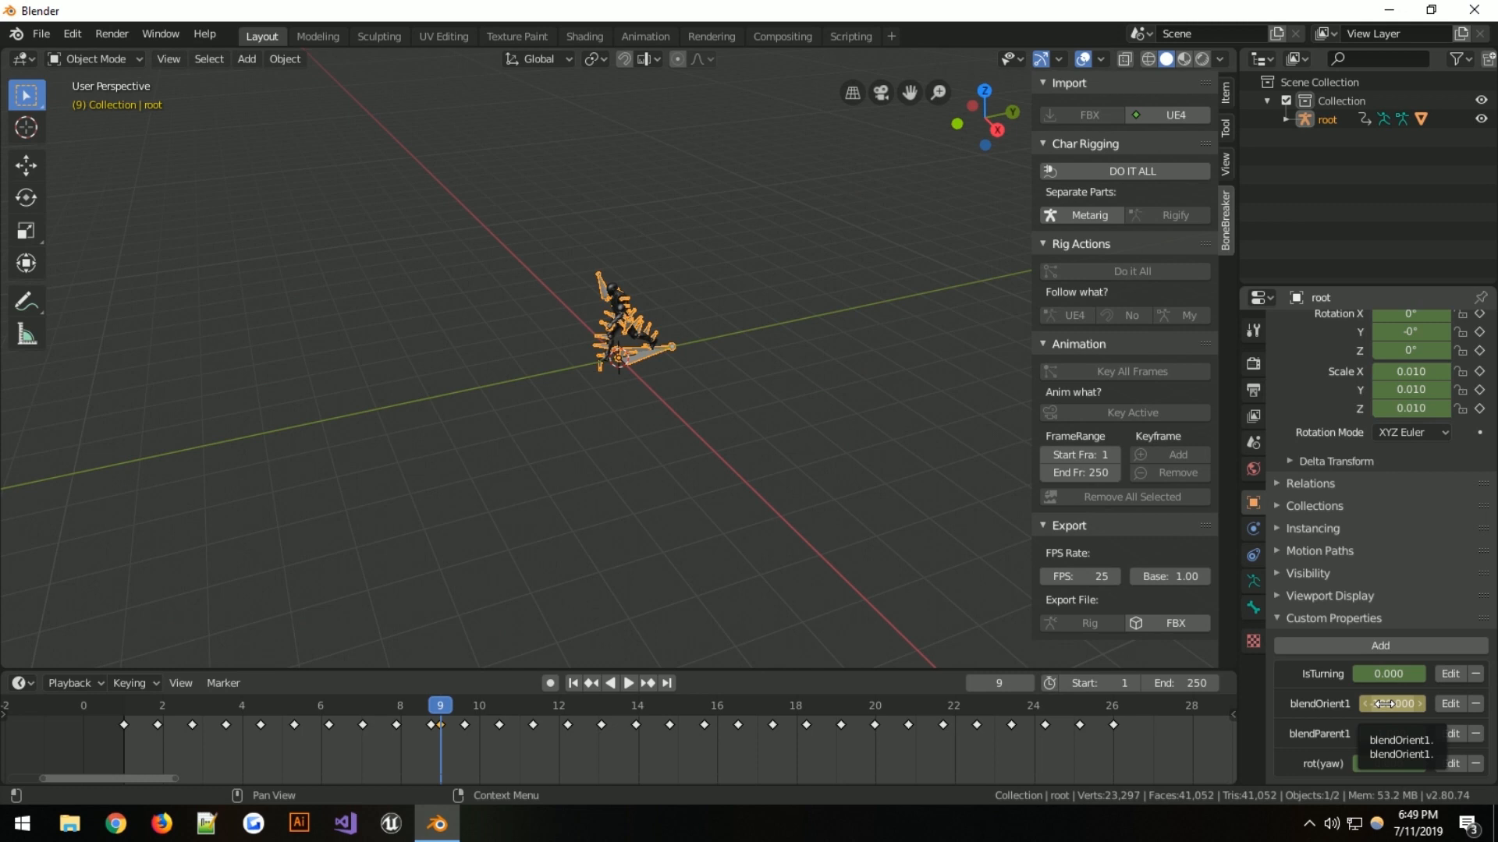
click(1391, 704)
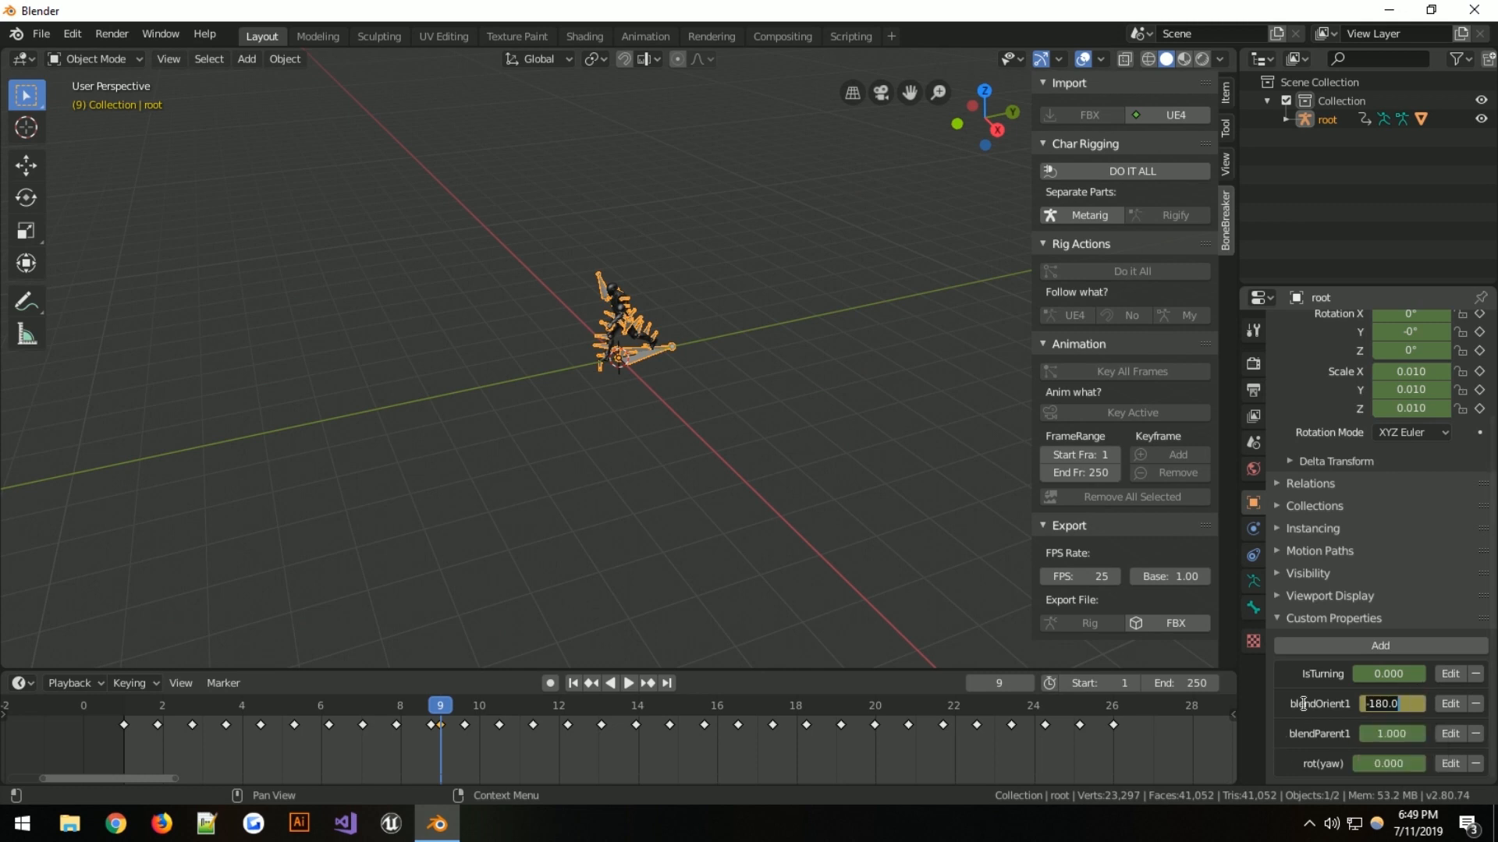
right_click(1380, 703)
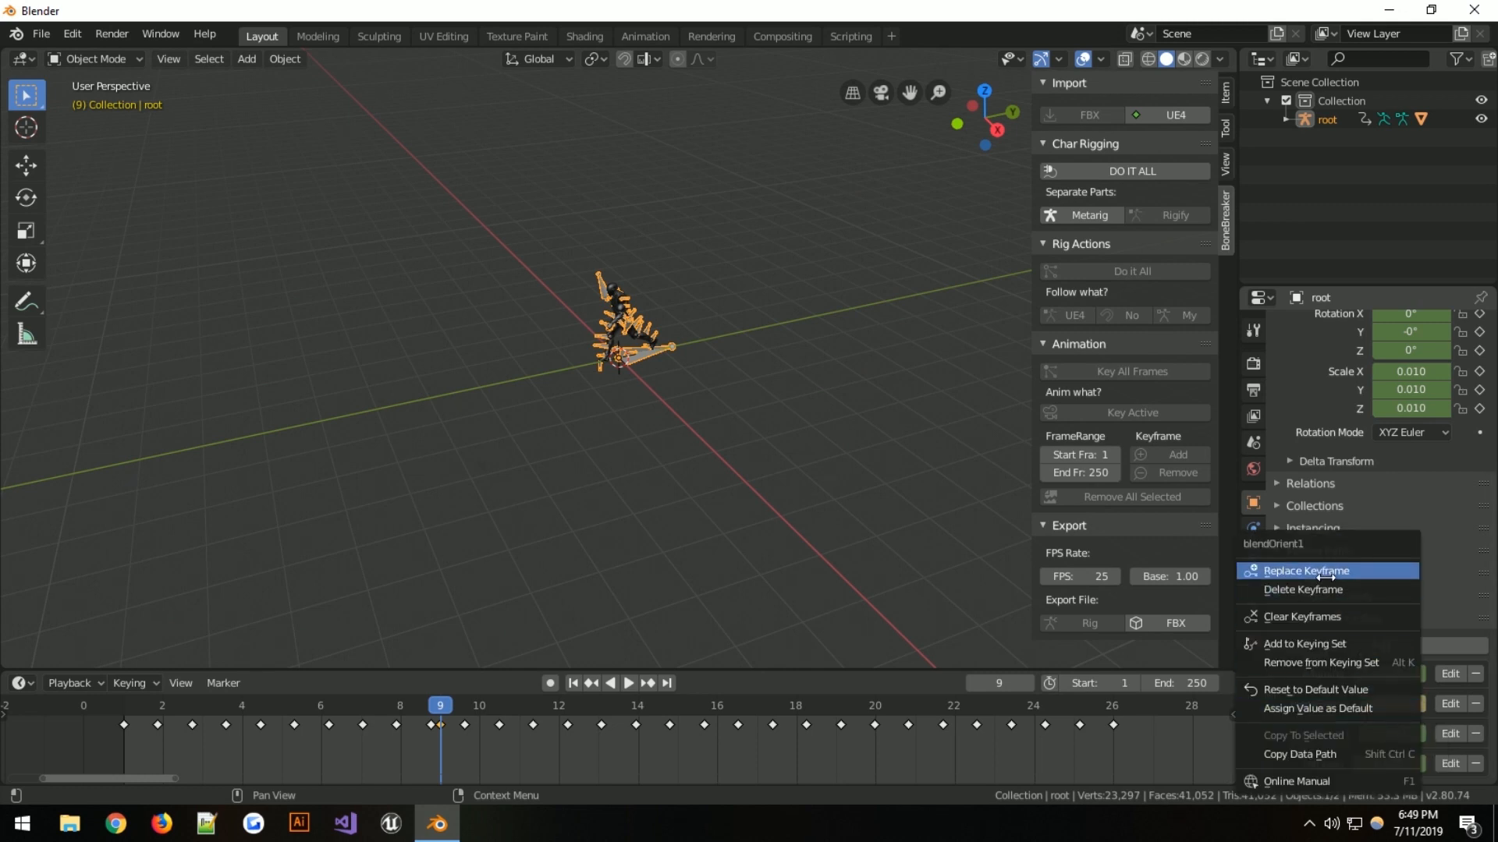
mouse_move(1326, 570)
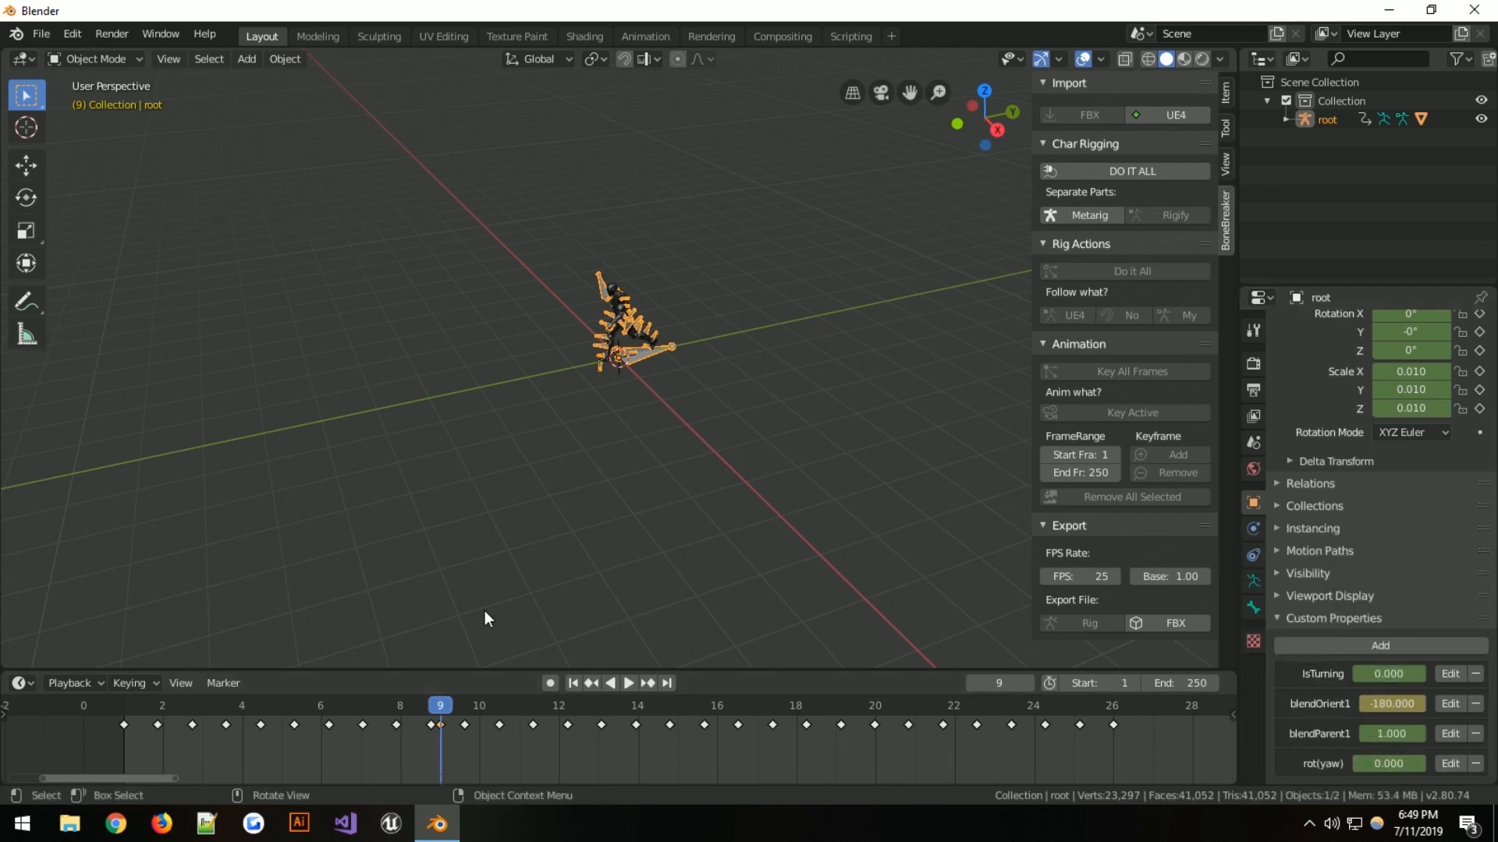
Replay the animation and stop at frame 9 to check the new blendOrient1 key
click(627, 685)
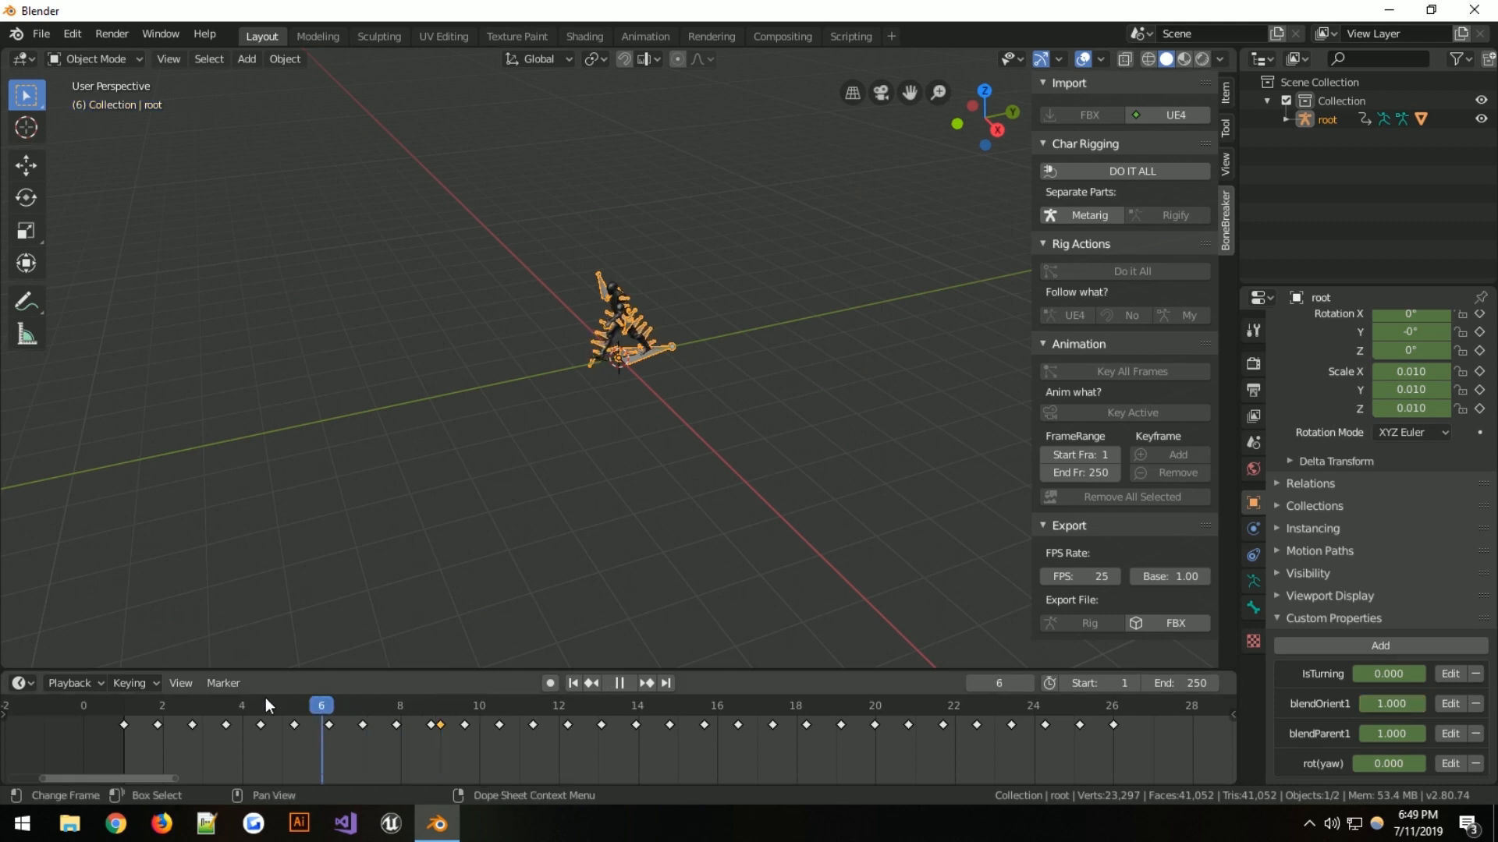
click(439, 705)
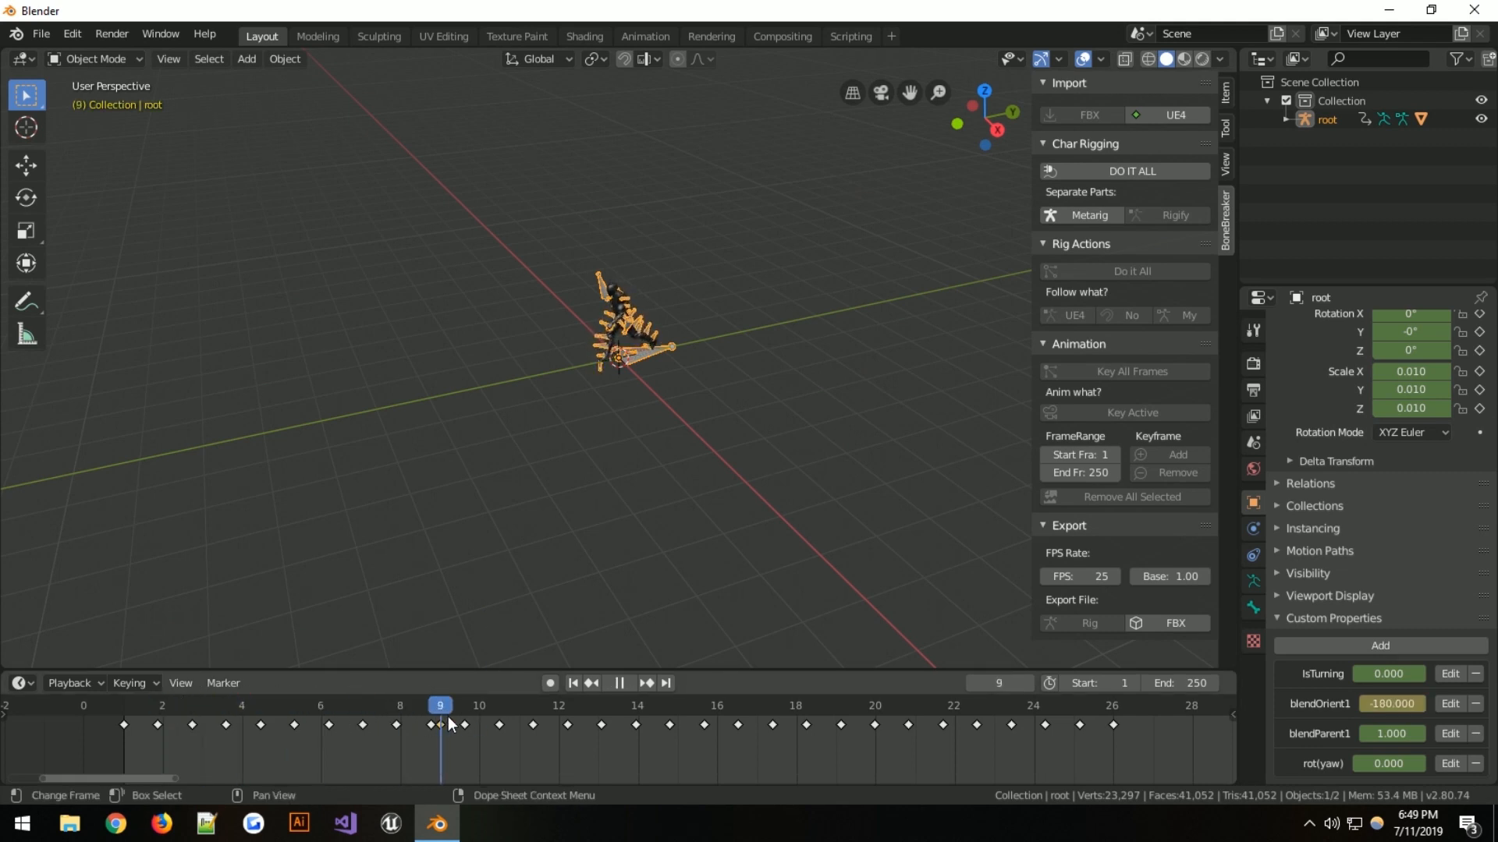
click(618, 685)
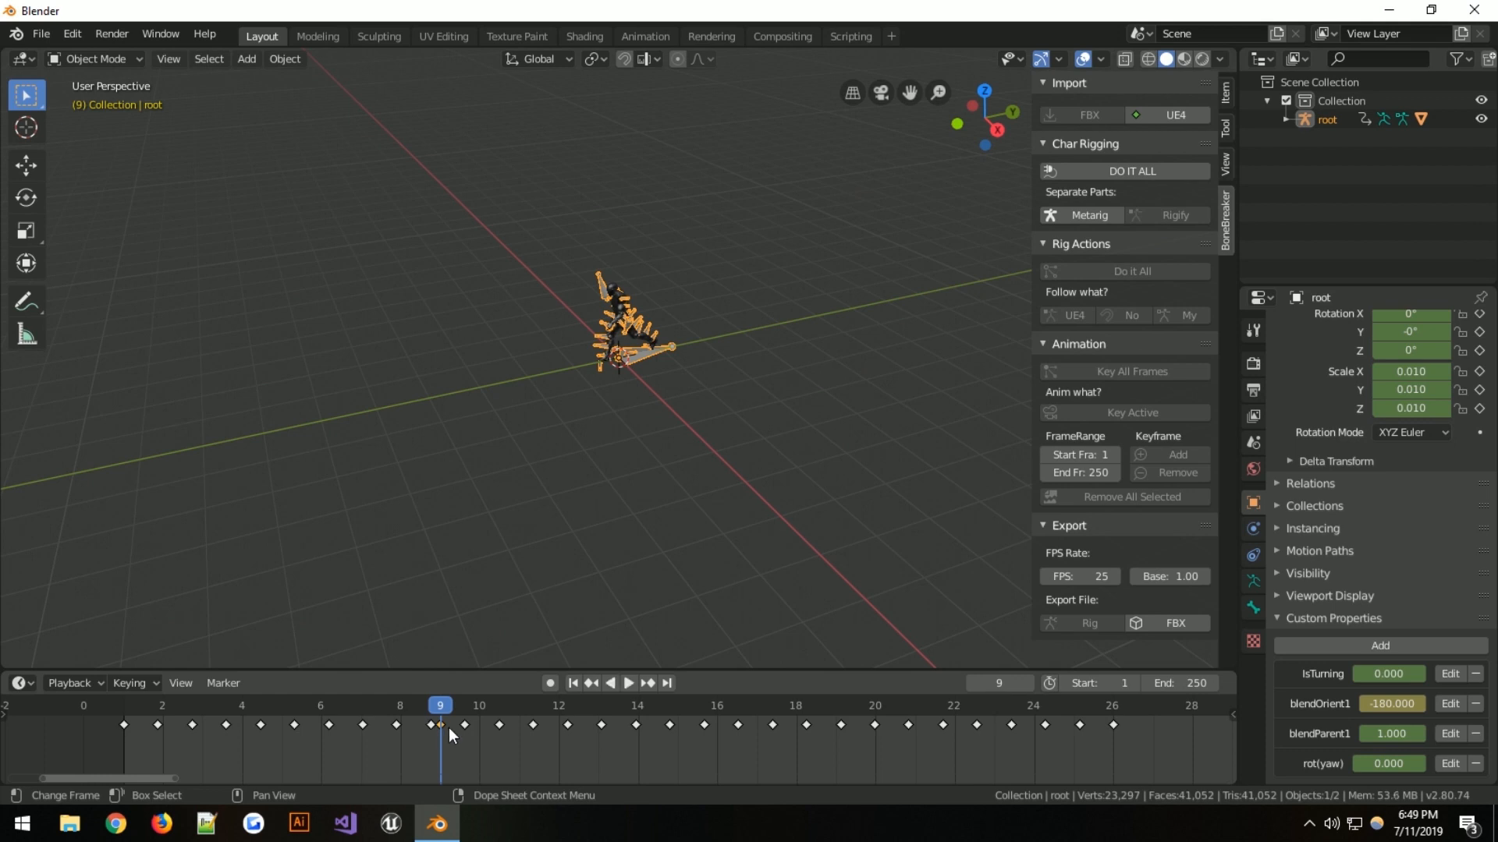
mouse_move(524, 65)
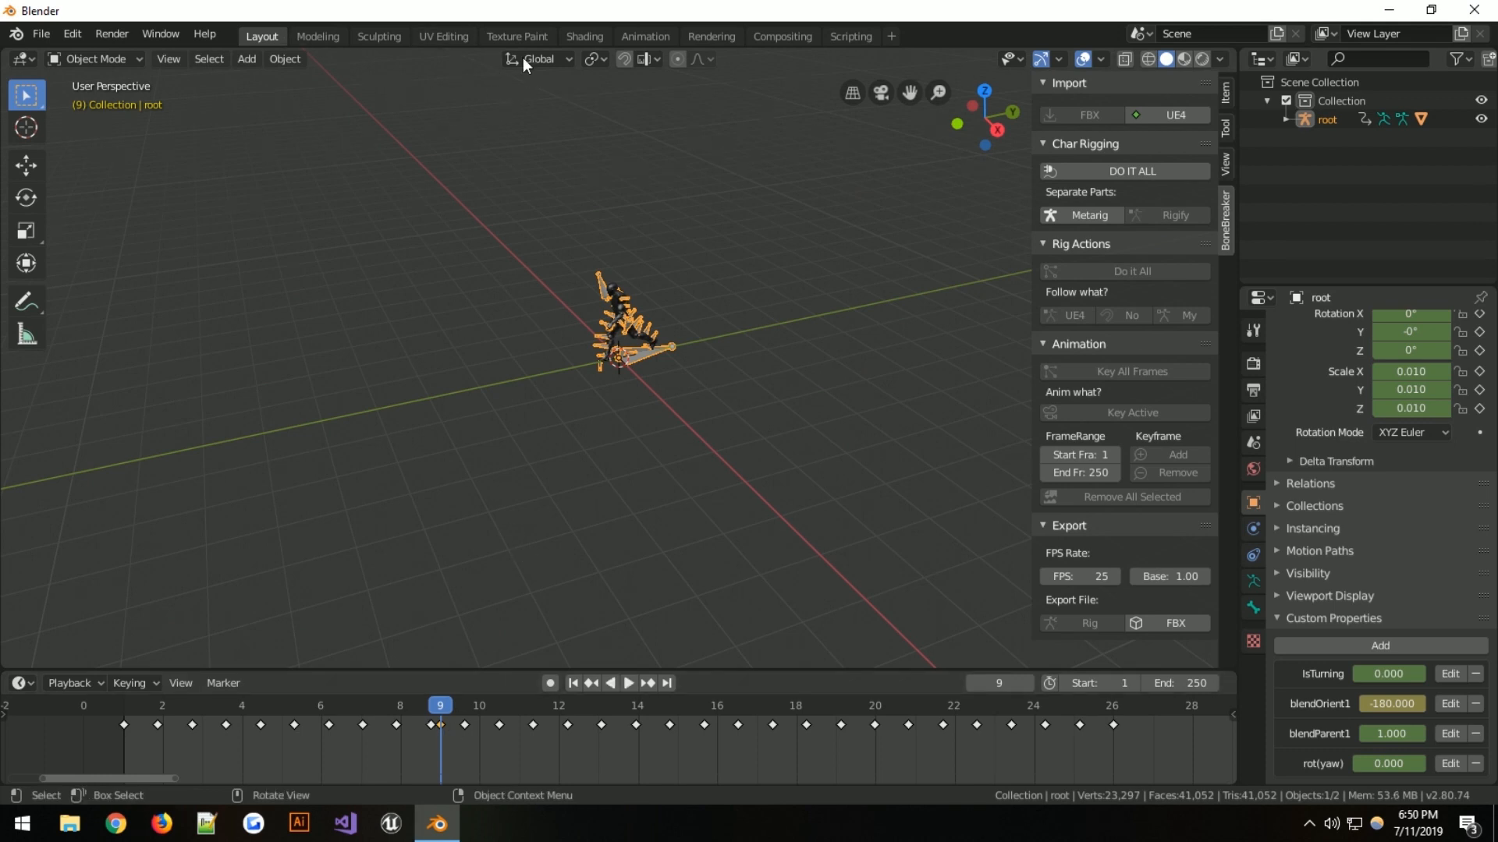
Switch to the Animation workspace and change the Dope Sheet into the Graph Editor
click(515, 36)
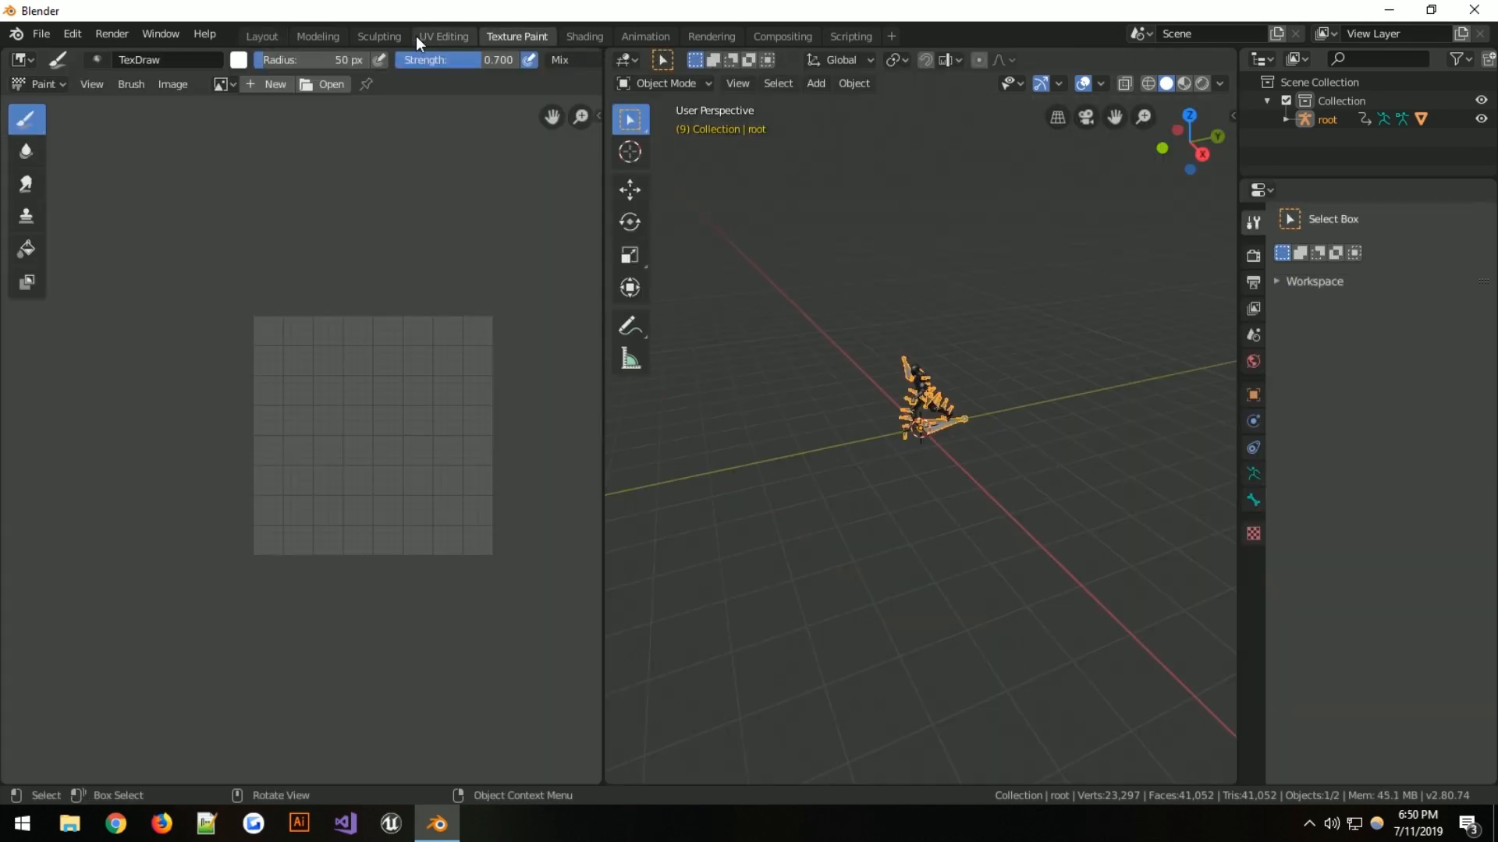
click(643, 36)
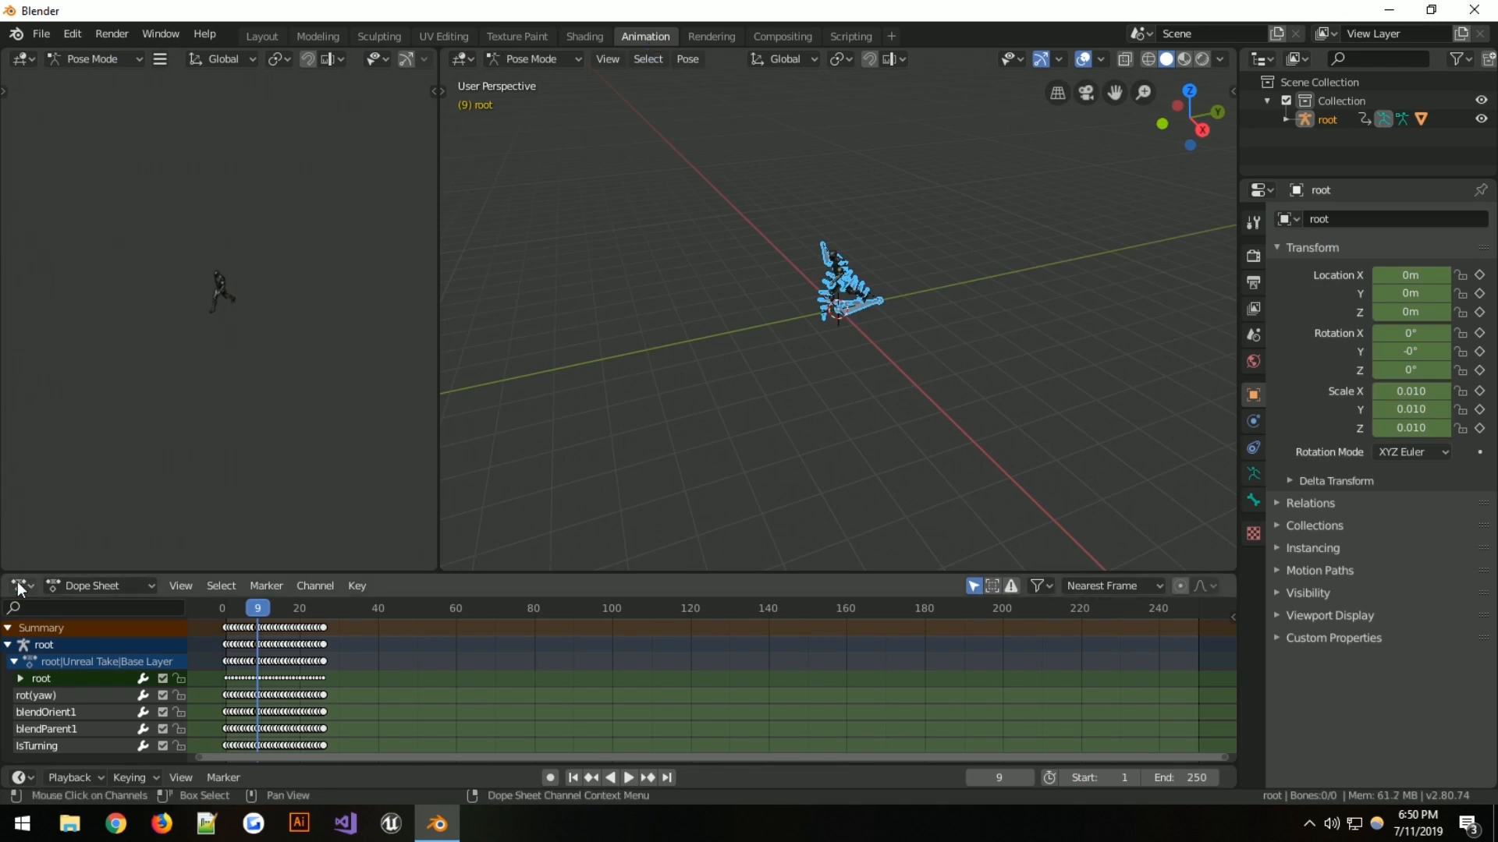
click(17, 585)
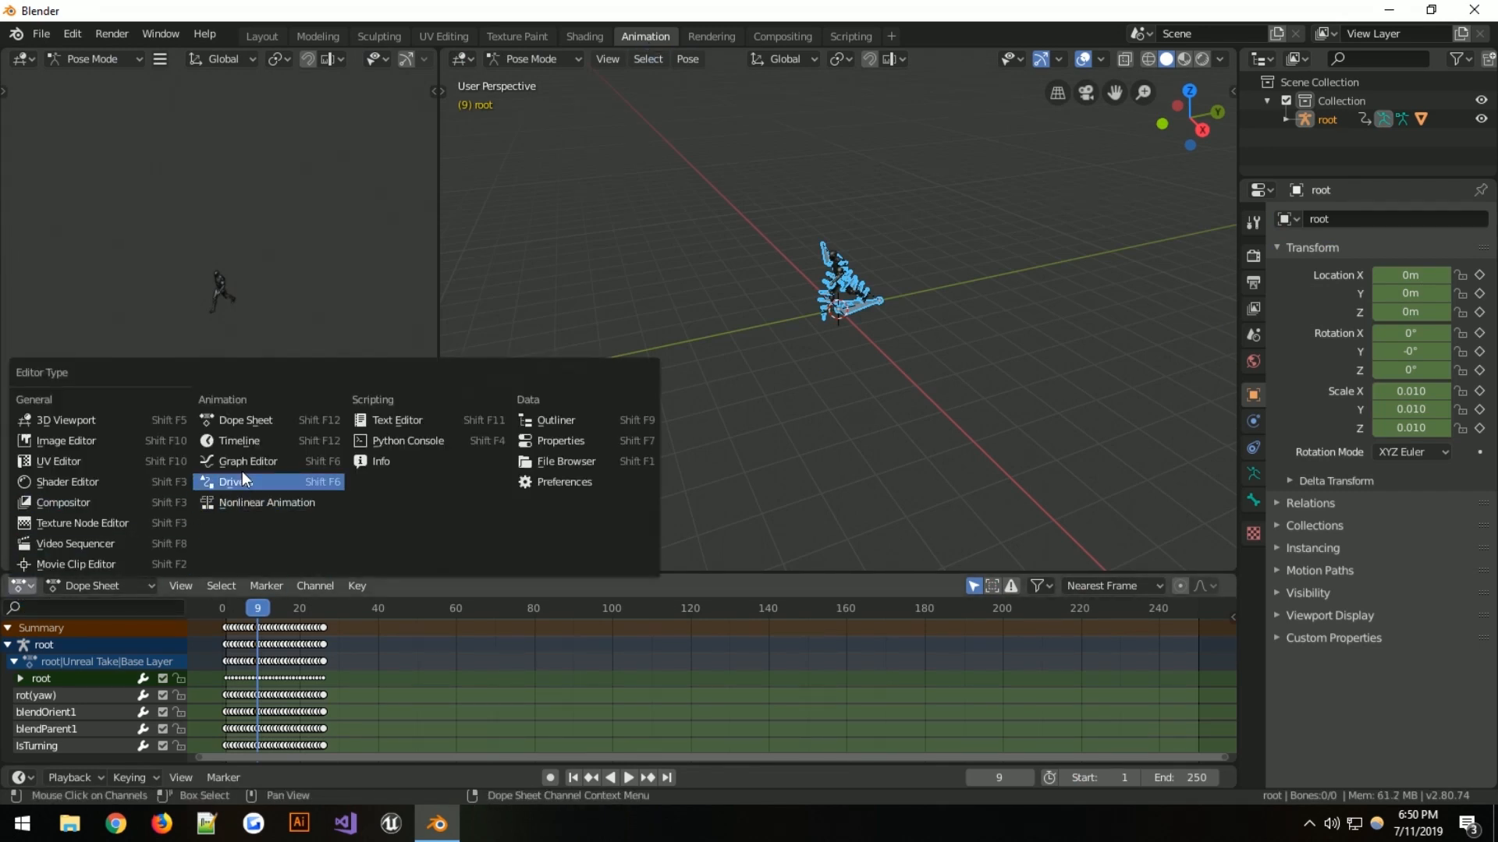
click(246, 461)
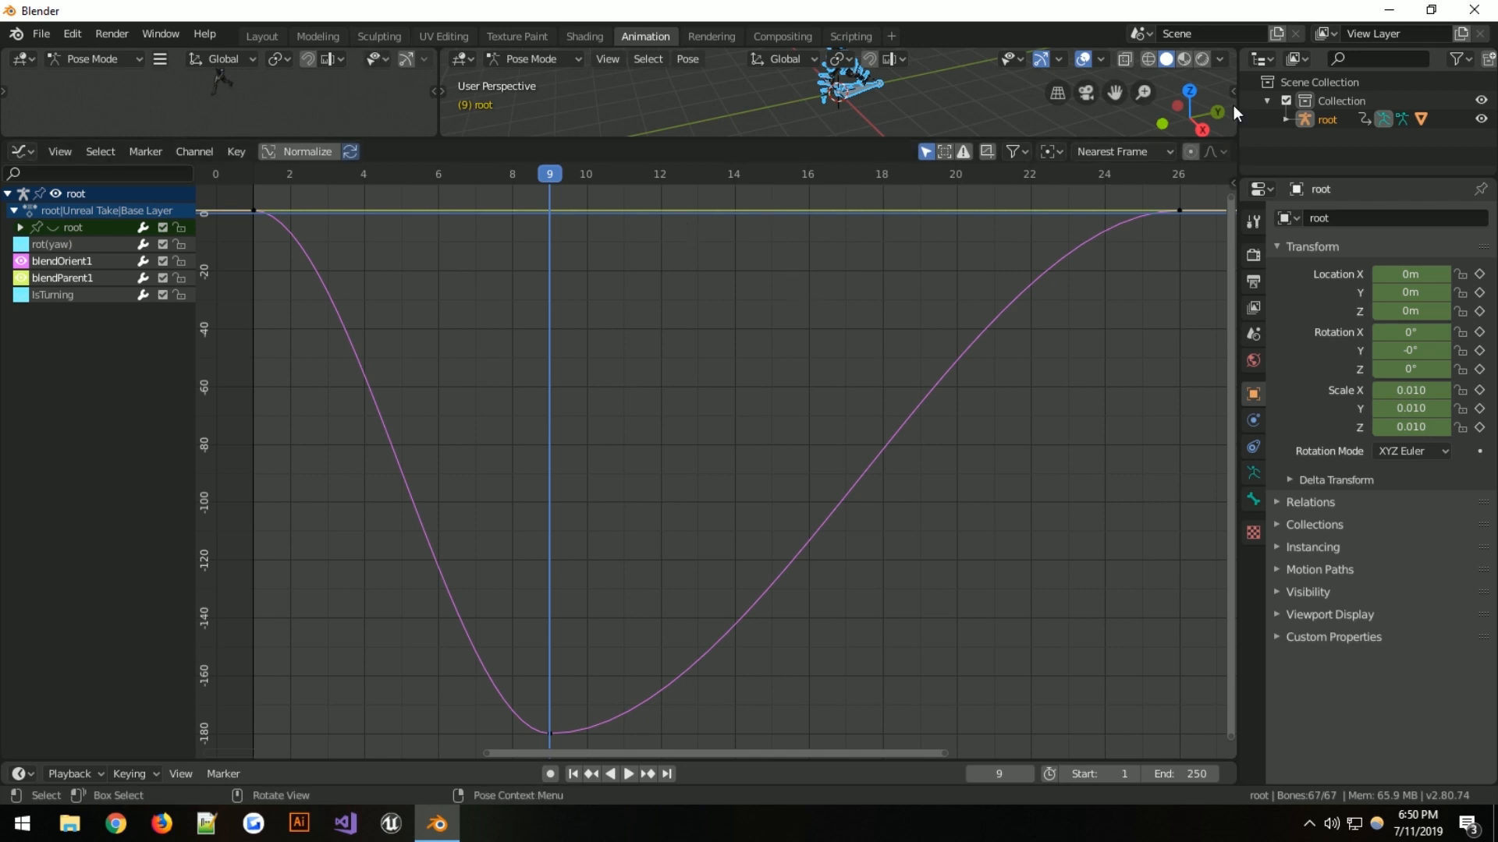
Go back to the Layout workspace, then replay and stop the animation
click(260, 36)
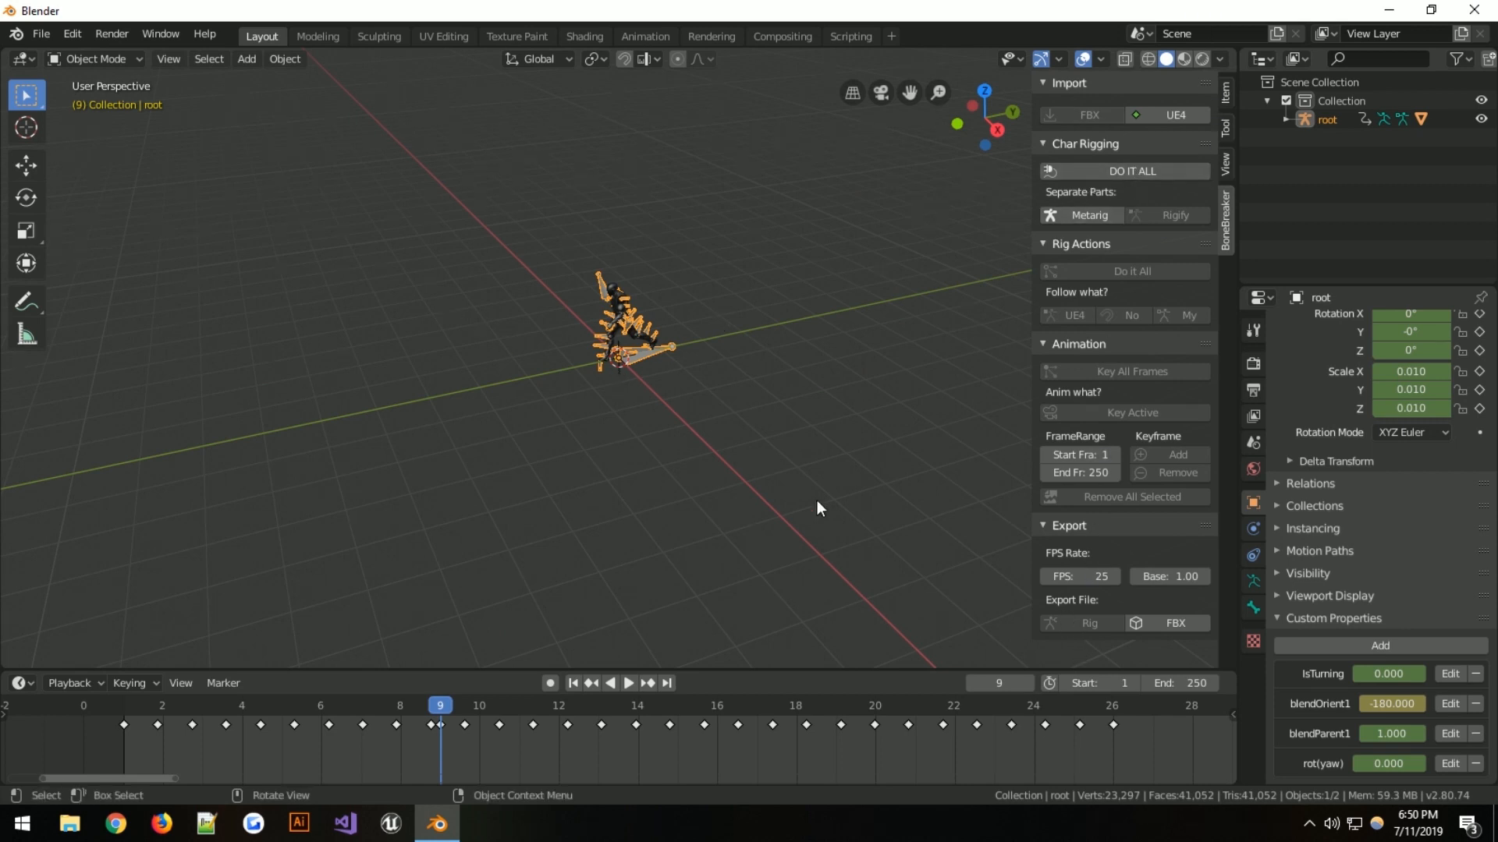
click(627, 682)
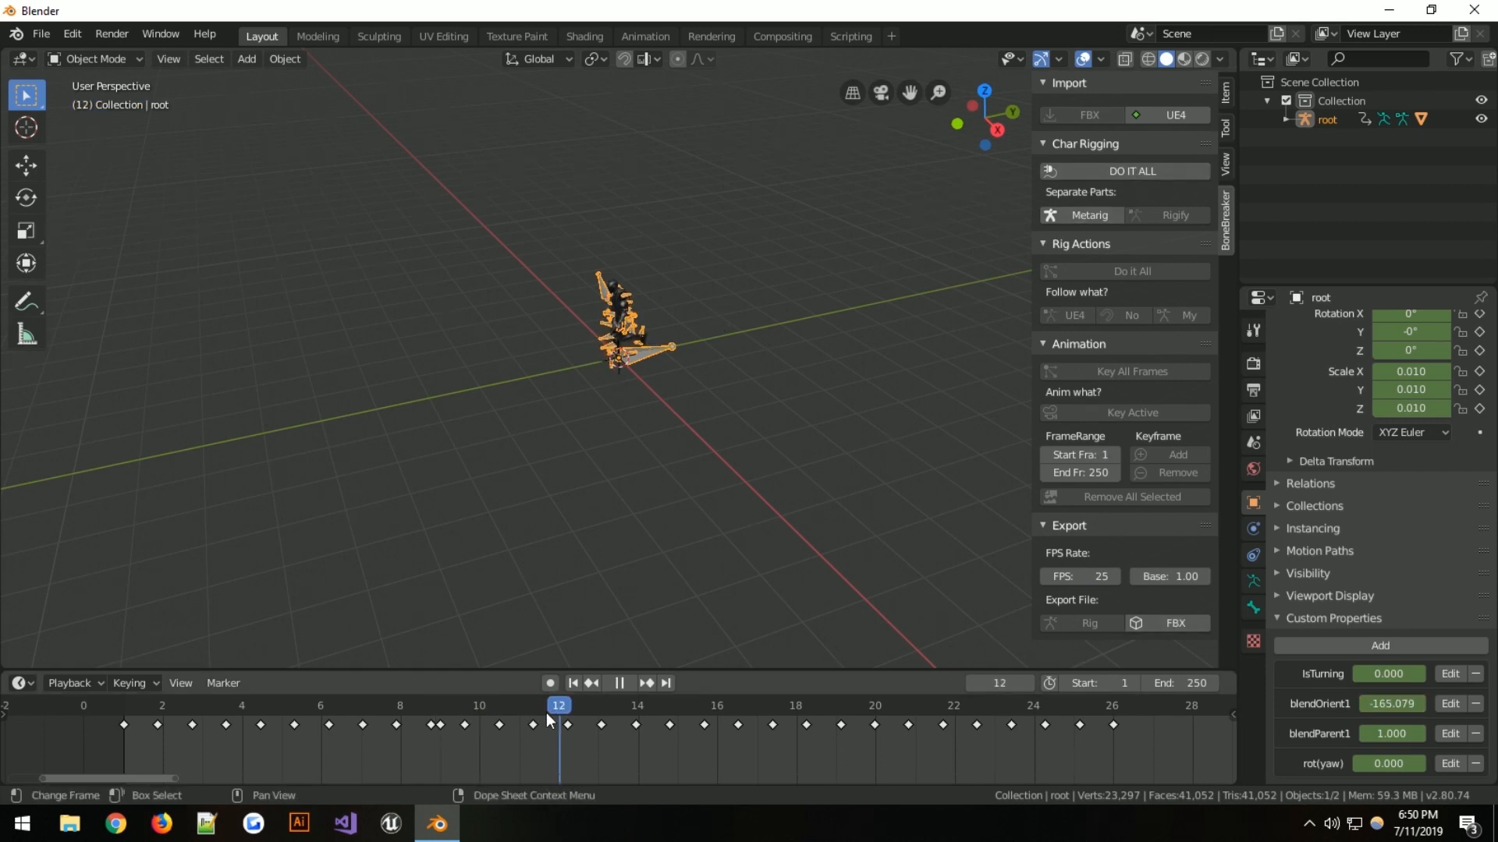
click(321, 705)
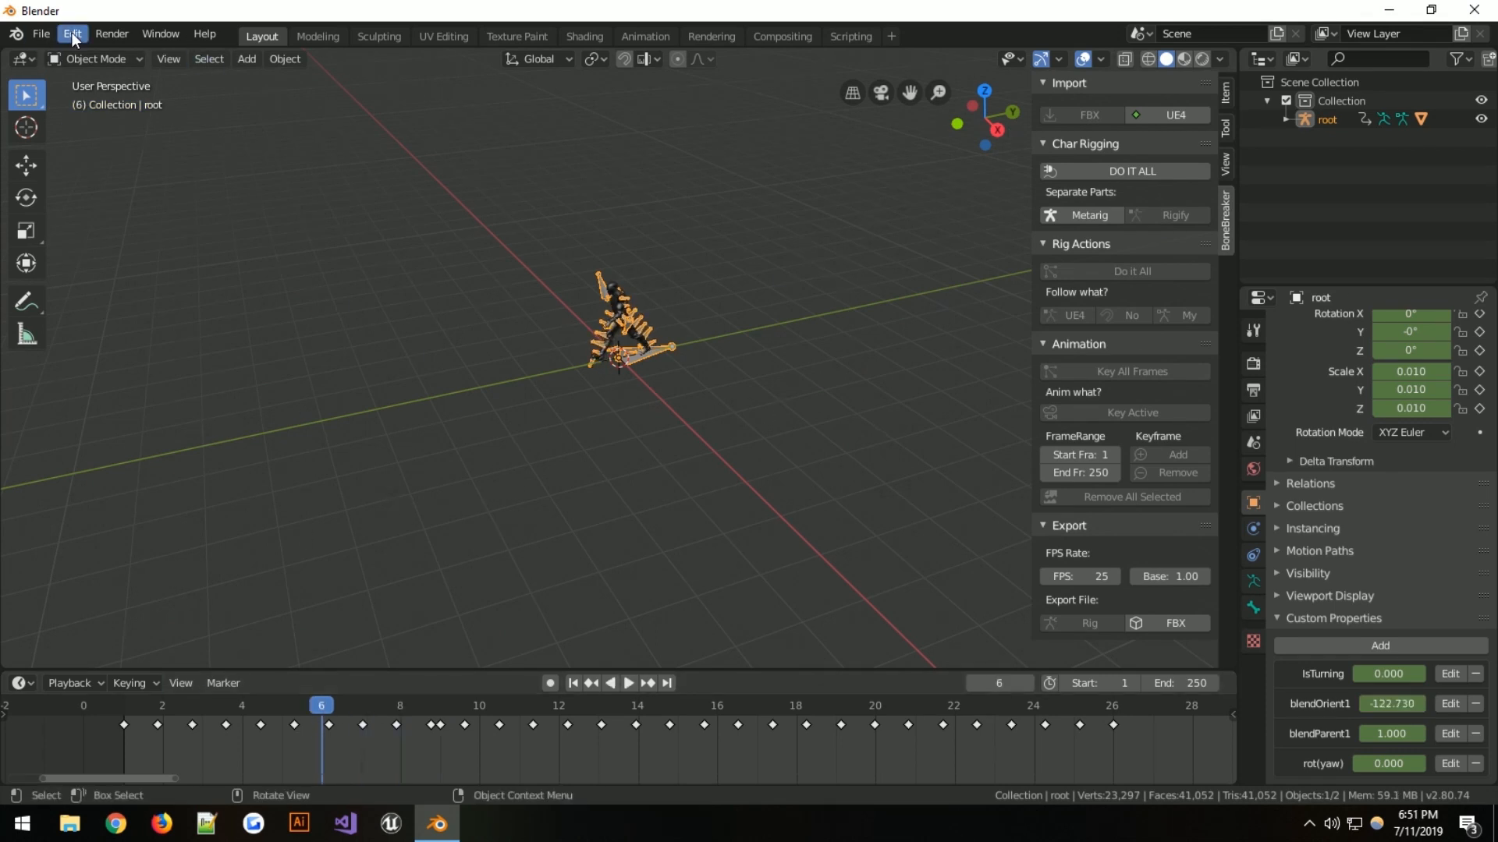
click(41, 34)
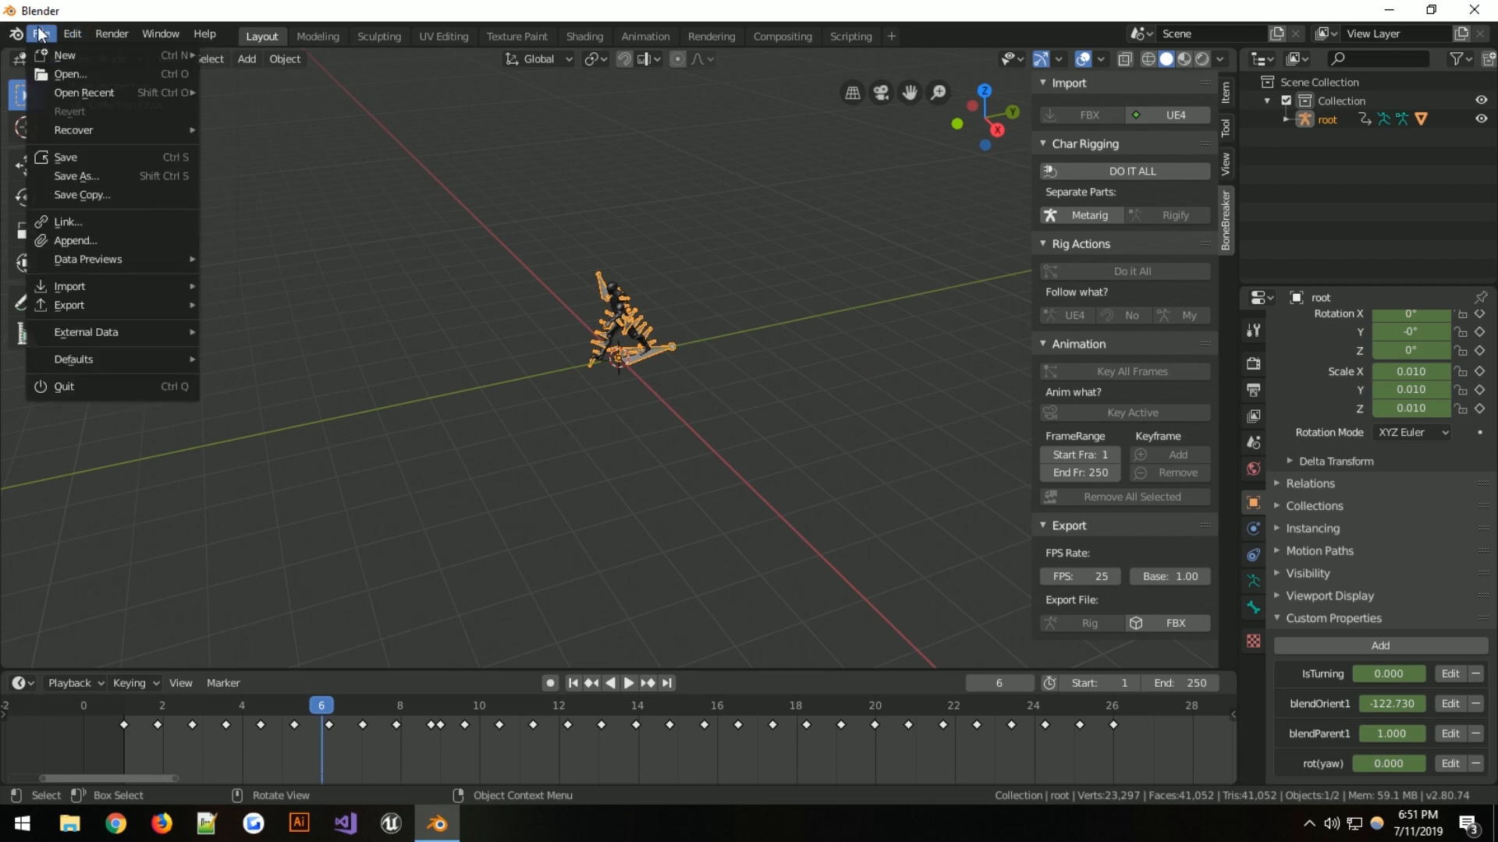
Browse the File > Import submenu listing Collada, FBX and UE4 FBX formats
click(69, 285)
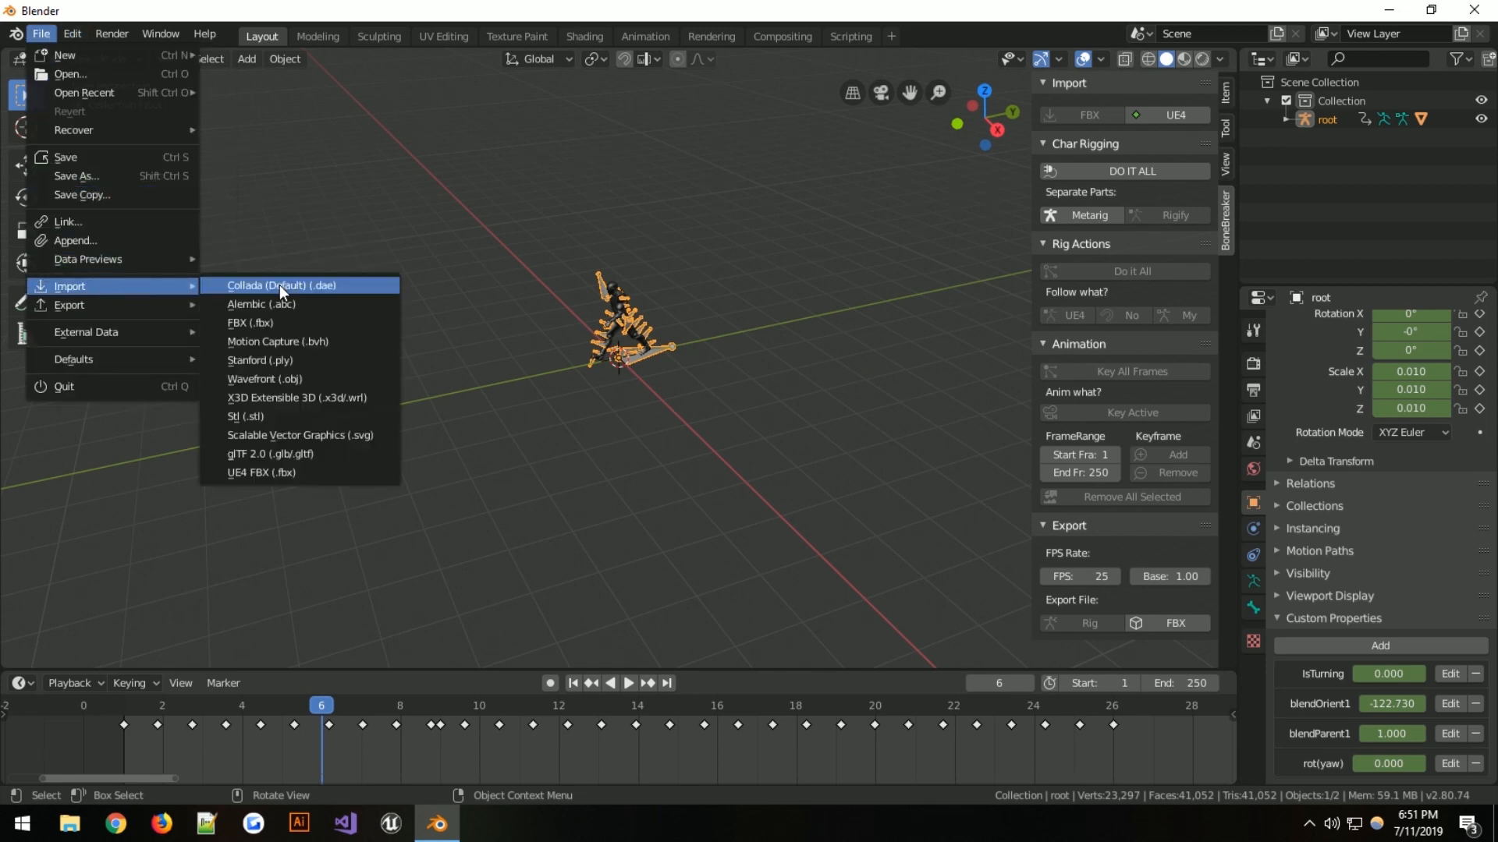
mouse_move(301, 475)
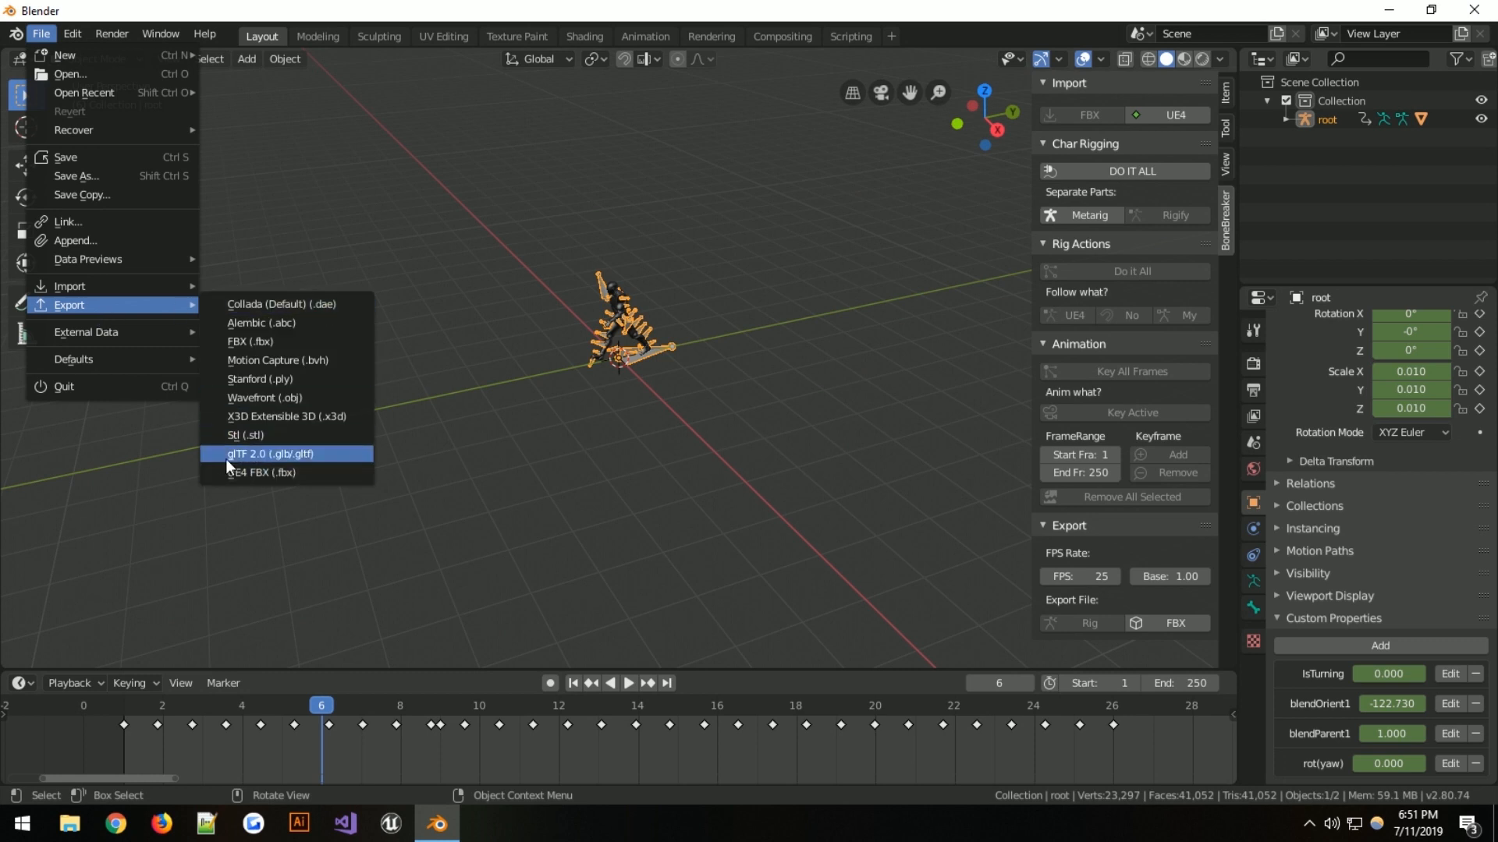
mouse_move(298, 461)
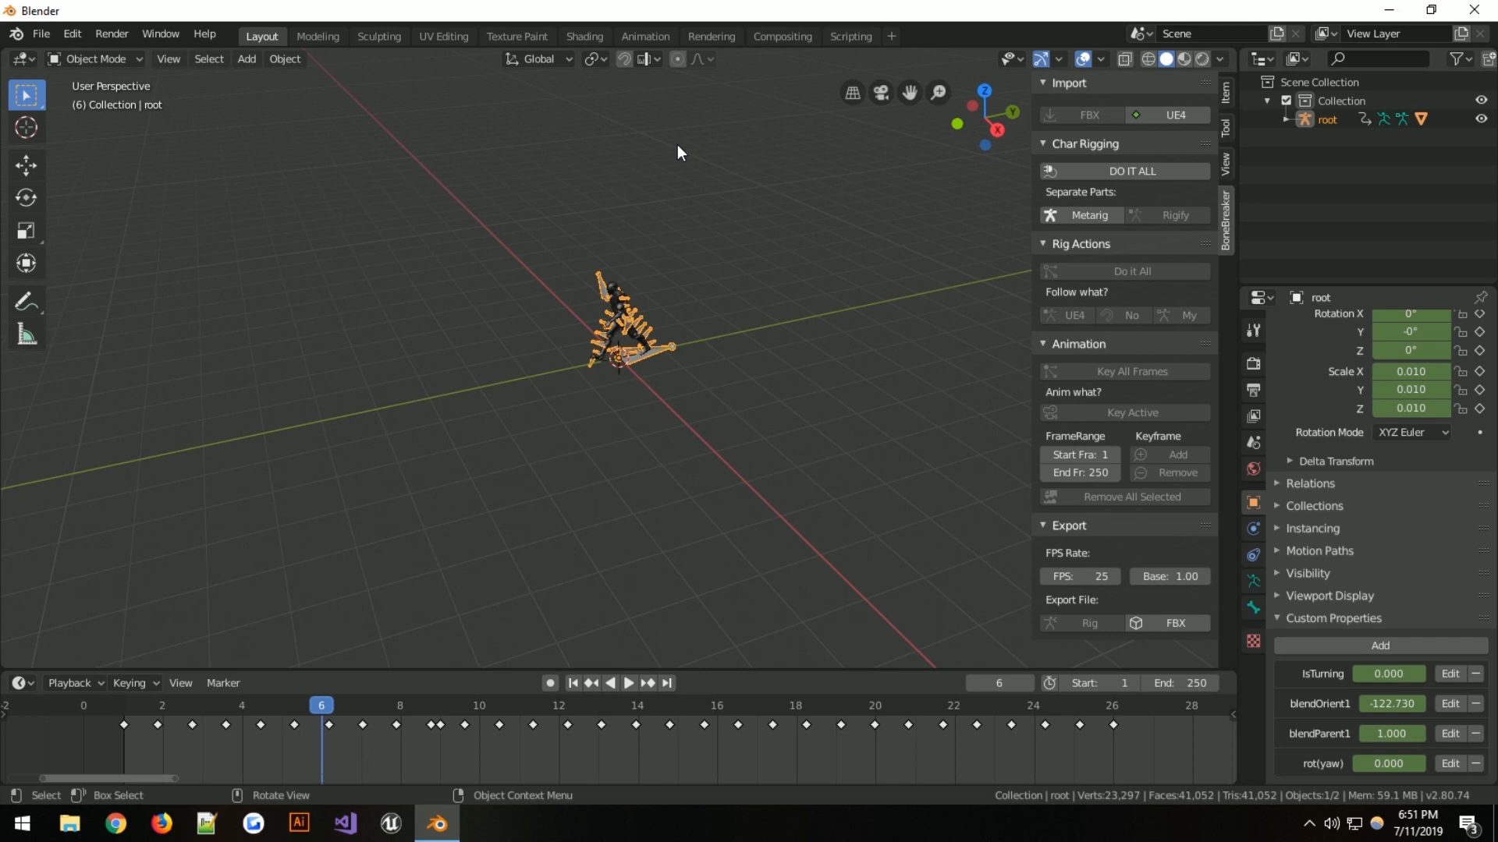
mouse_move(657, 192)
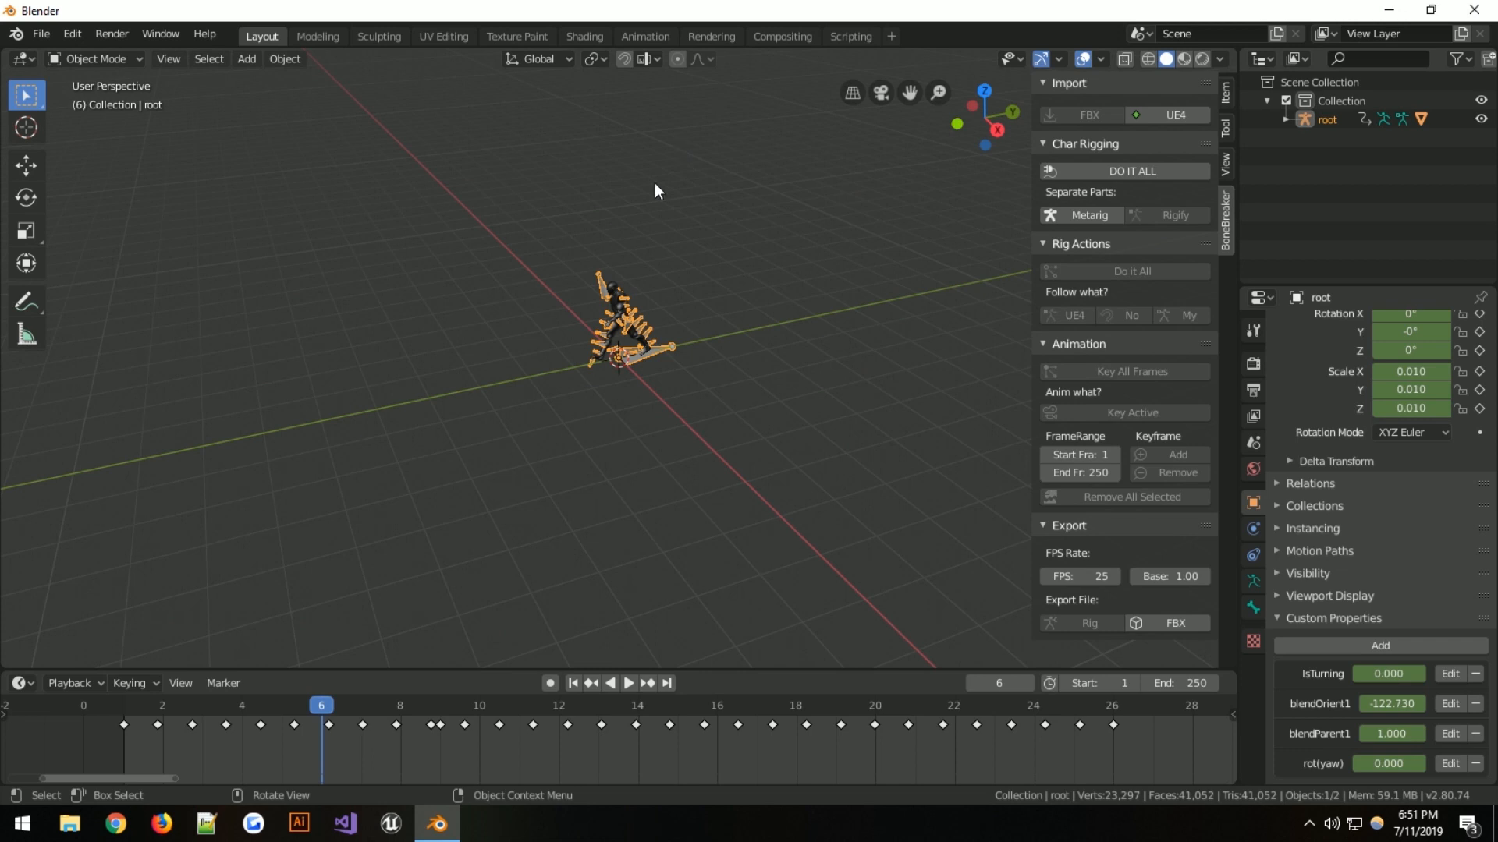
mouse_move(494, 185)
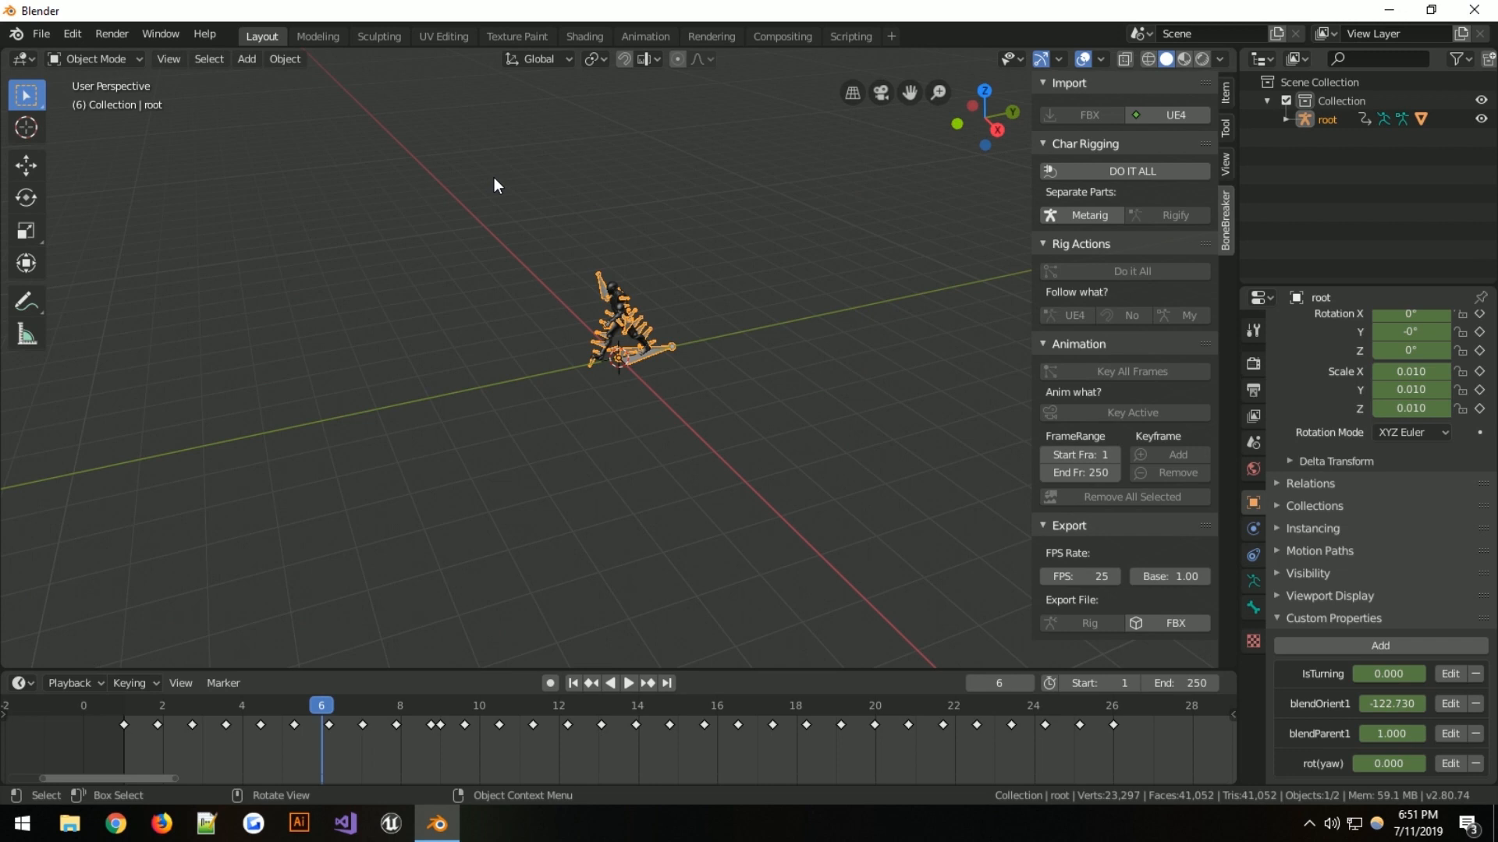
mouse_move(630, 347)
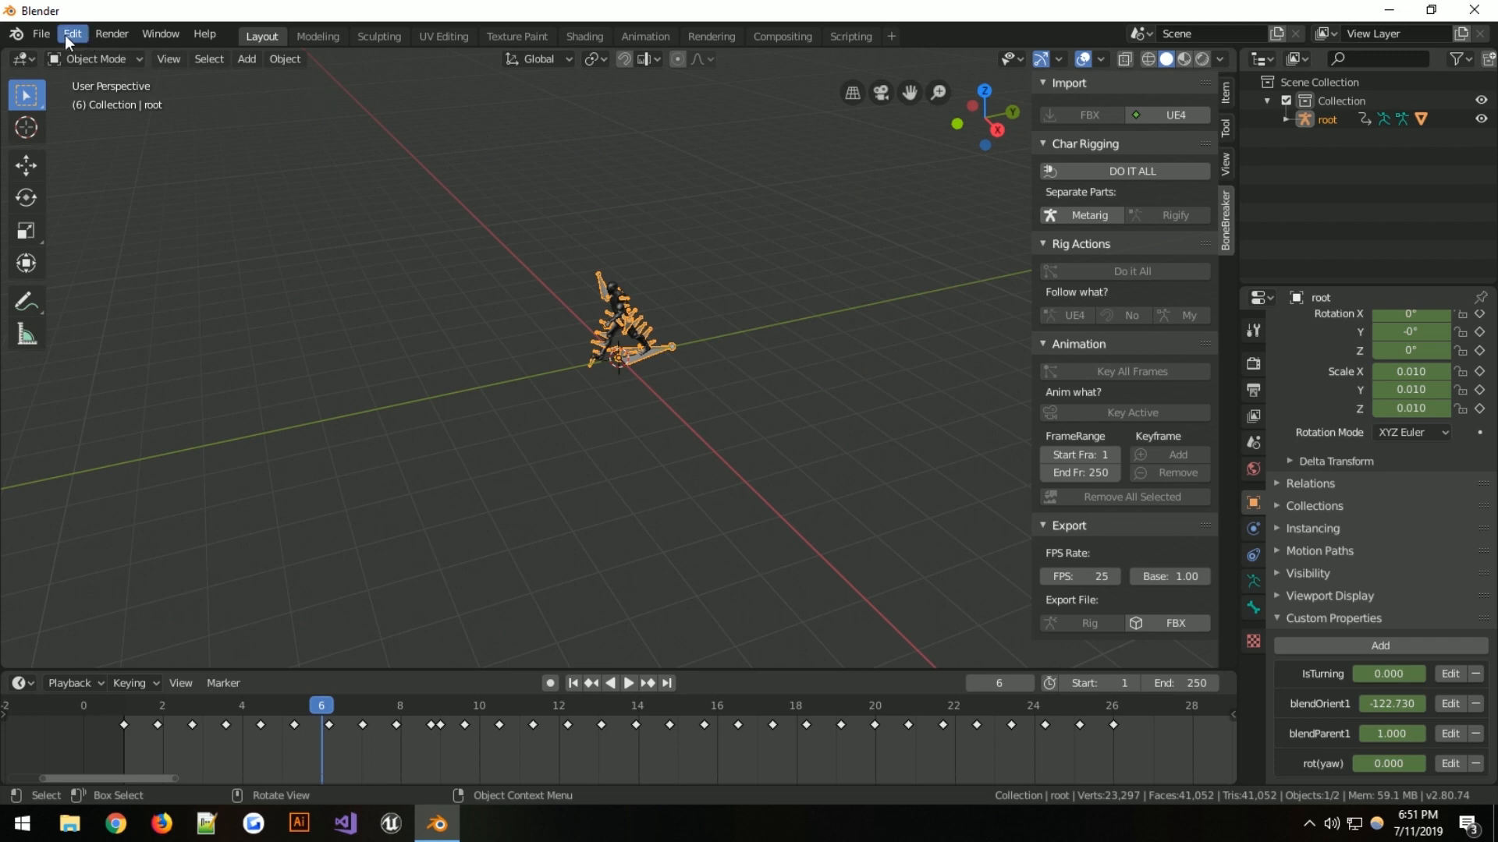
Quit Blender from the File menu, discarding the unsaved changes
click(41, 34)
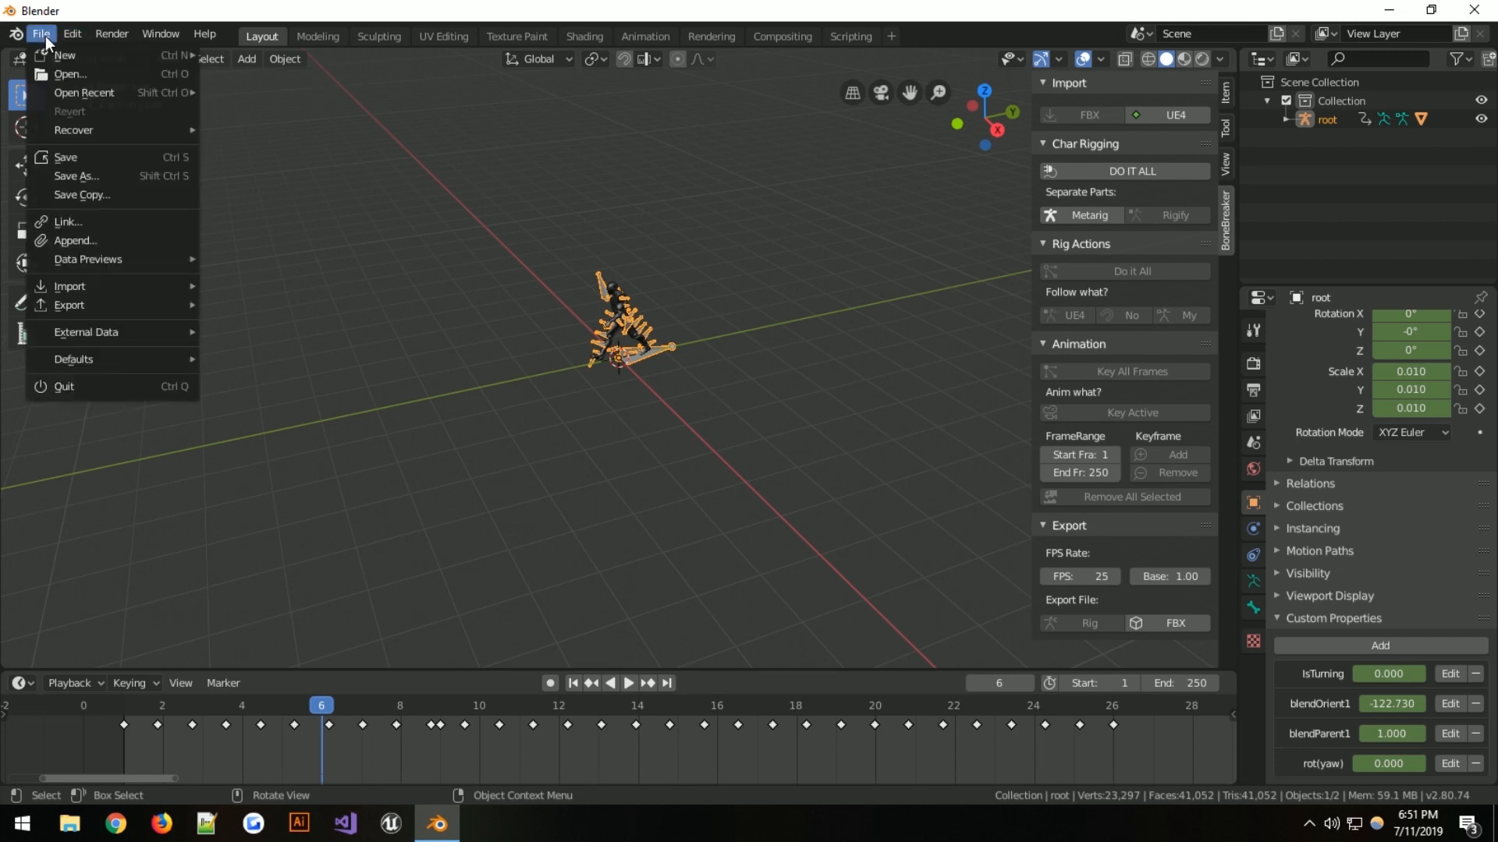
click(64, 54)
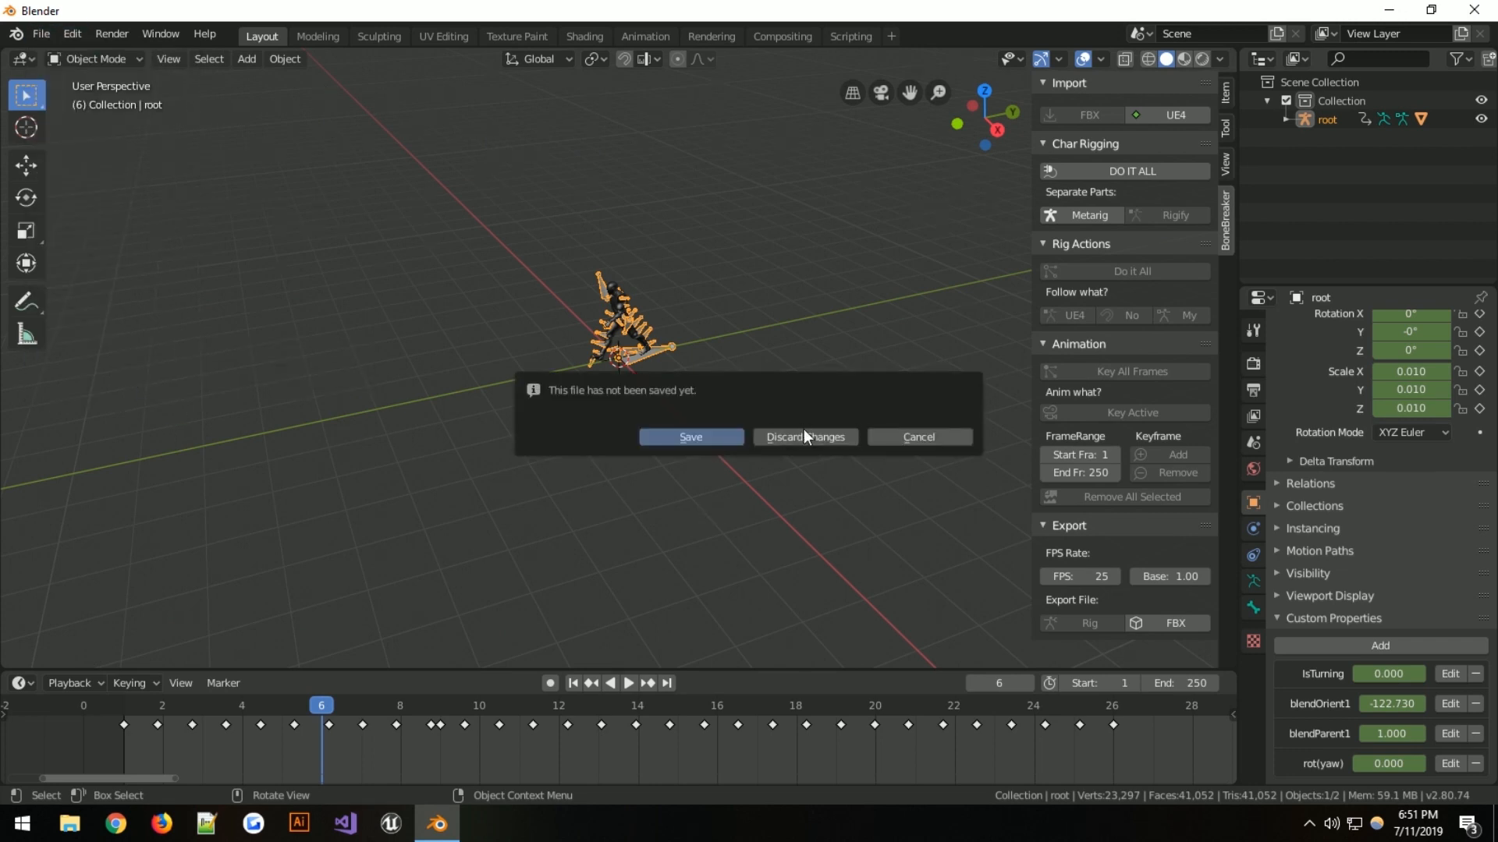
click(803, 437)
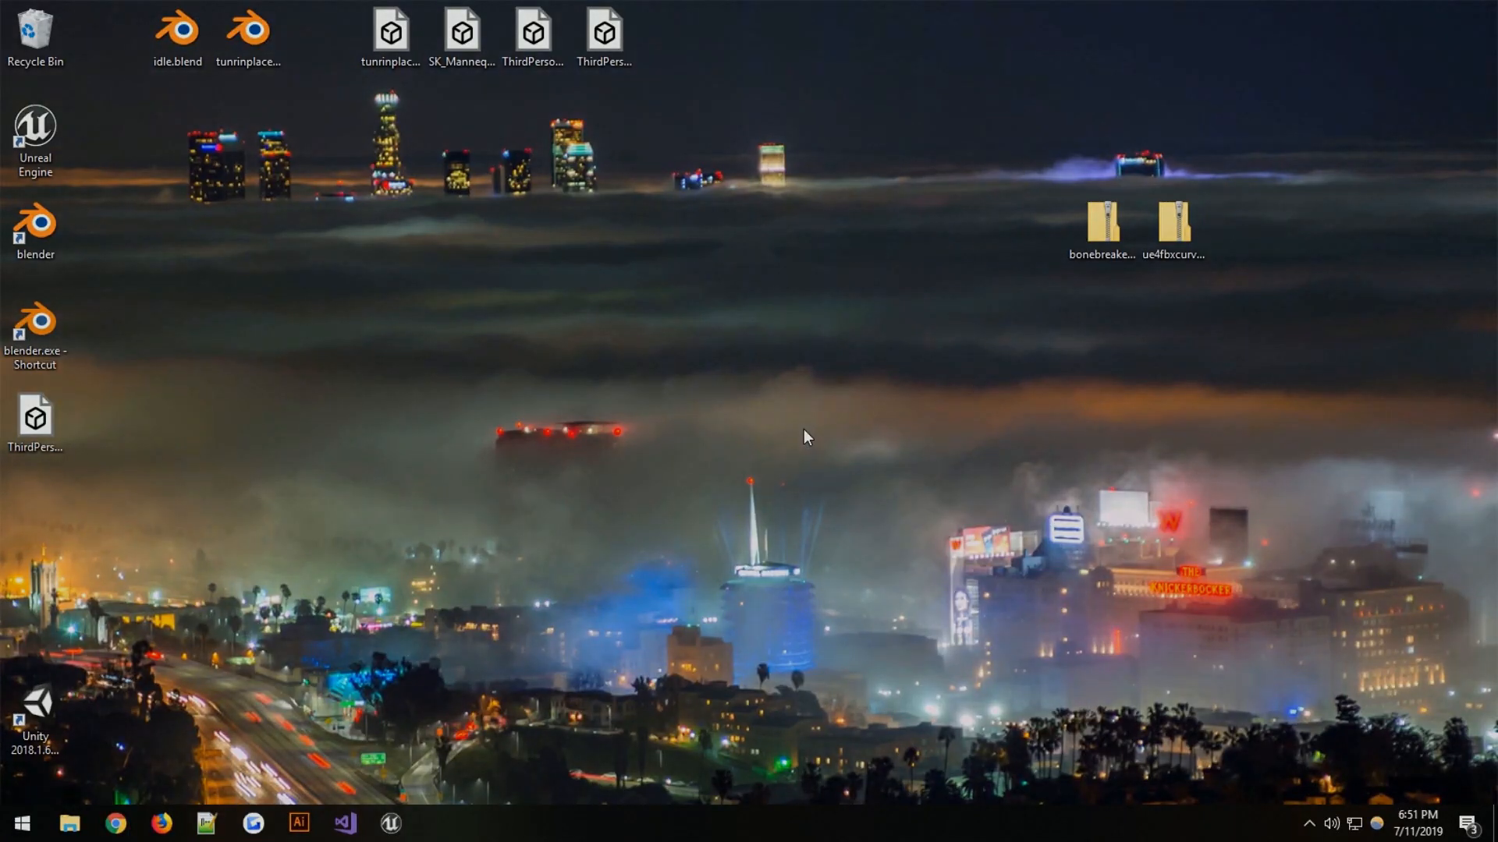